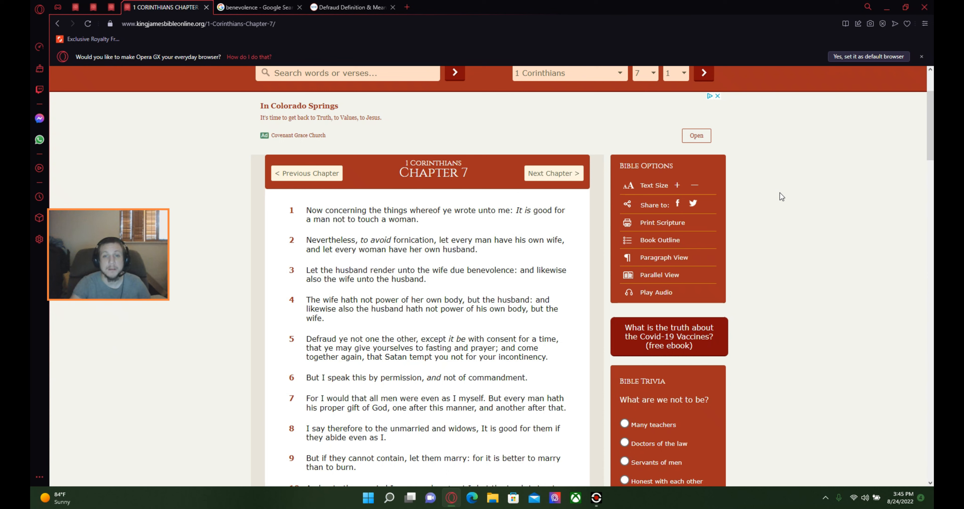
{"action": "mouse_move", "coordinate": [780, 203]}
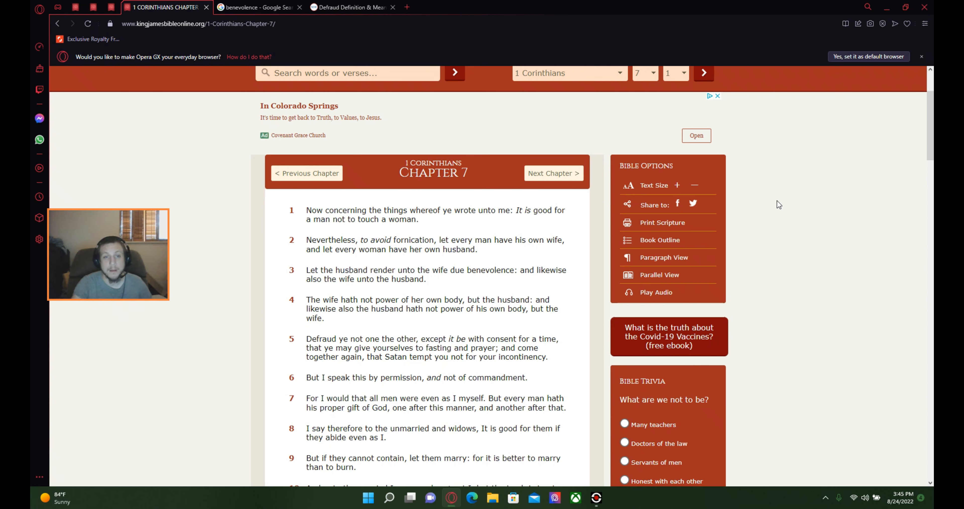
{"action": "mouse_move", "coordinate": [764, 221]}
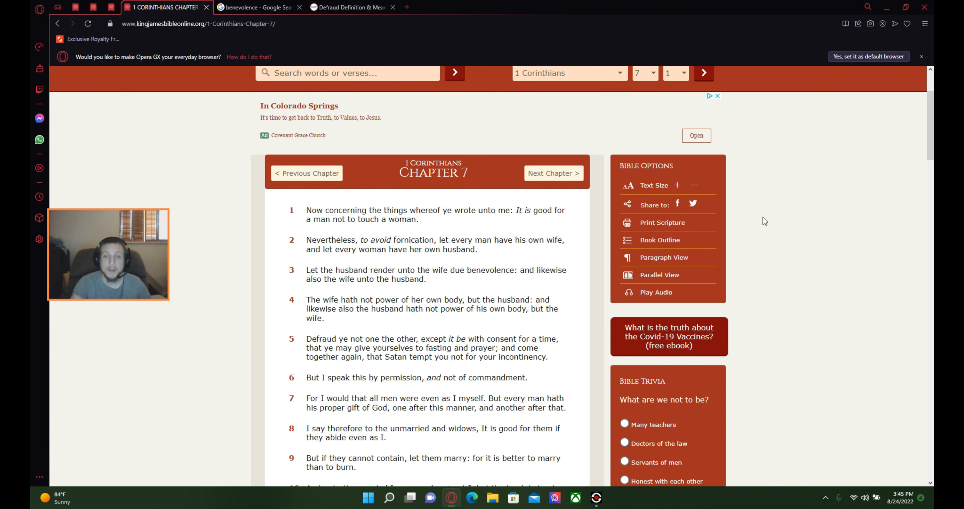
{"action": "mouse_move", "coordinate": [827, 210]}
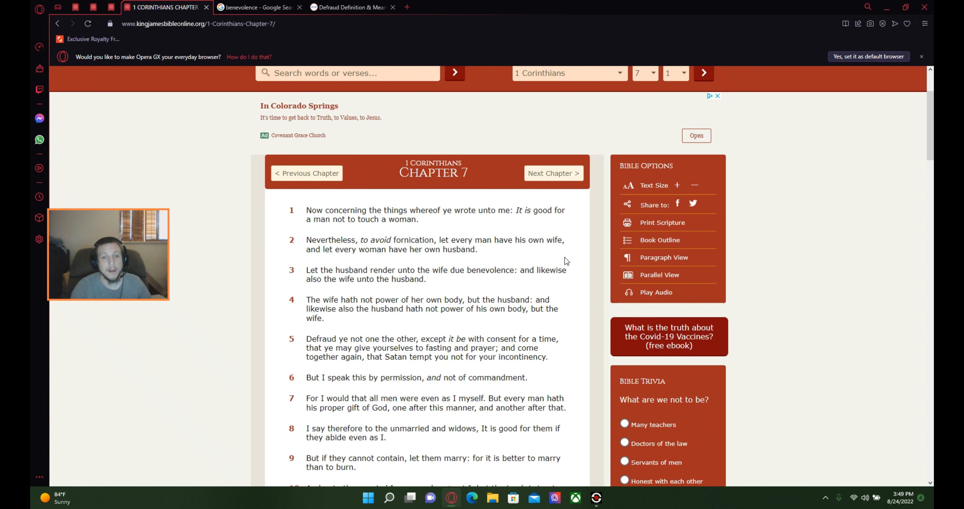
{"action": "mouse_move", "coordinate": [561, 258]}
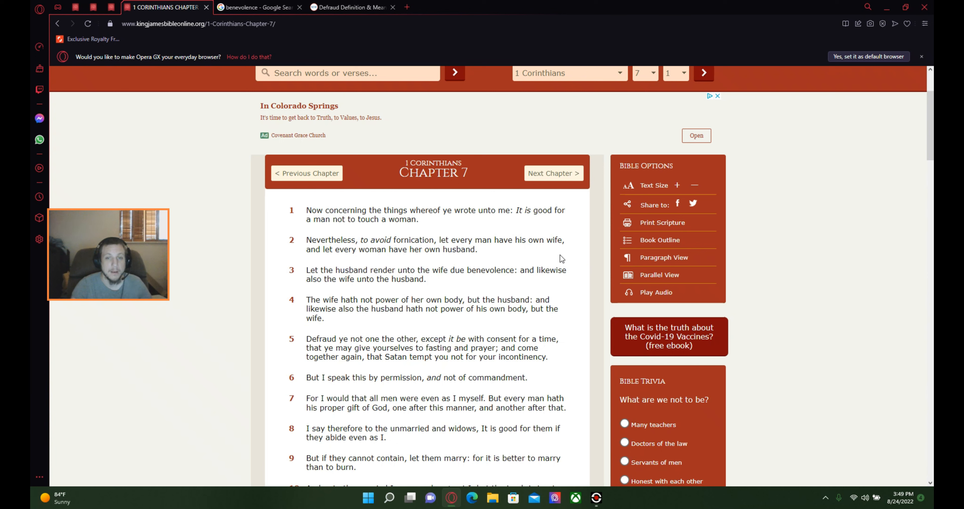
{"action": "mouse_move", "coordinate": [547, 251]}
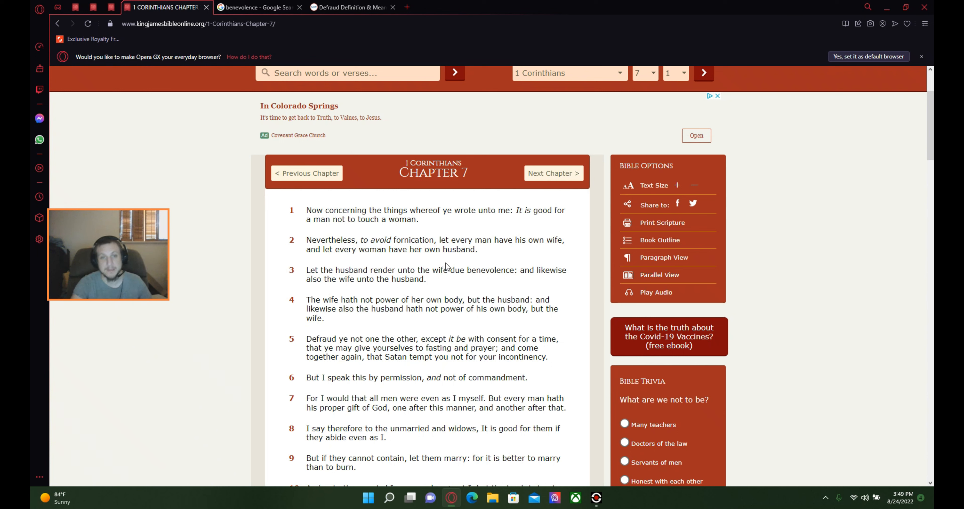
{"action": "mouse_move", "coordinate": [556, 250]}
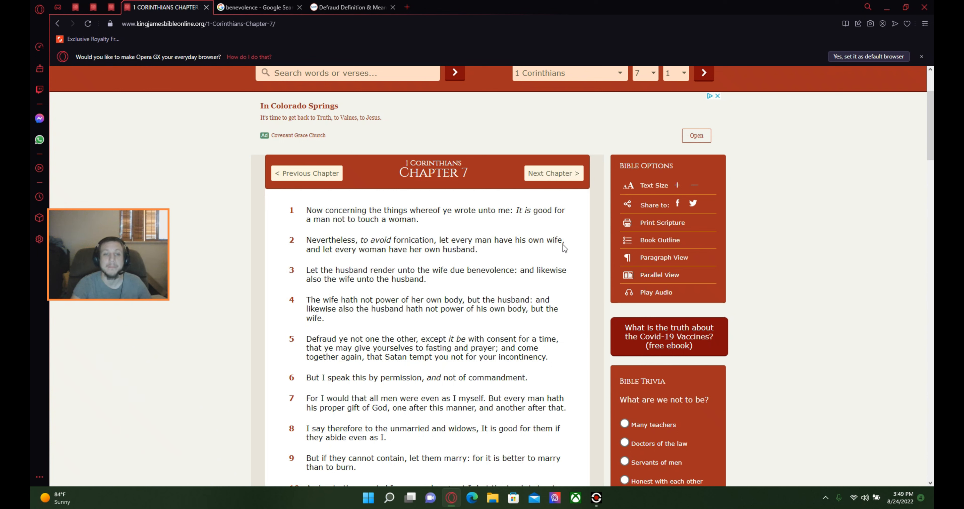
{"action": "mouse_move", "coordinate": [345, 260]}
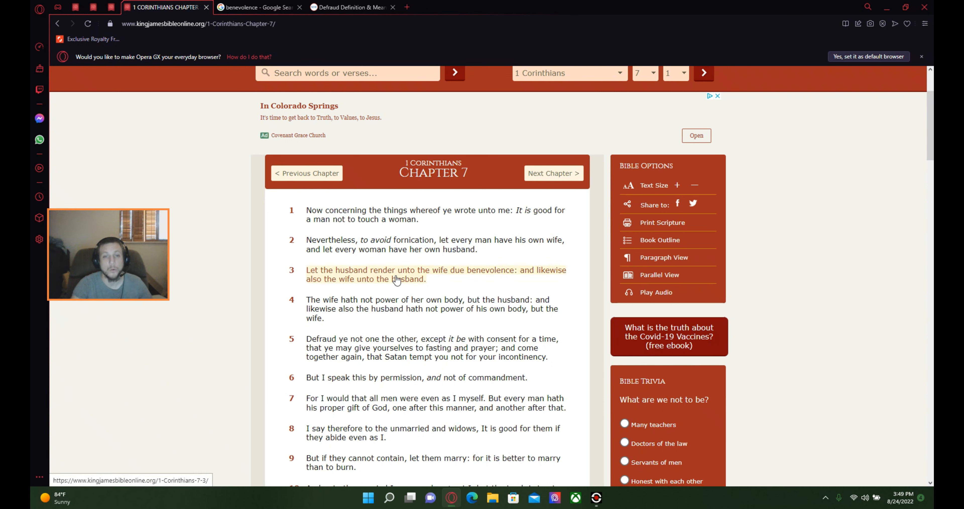
{"action": "mouse_move", "coordinate": [504, 276]}
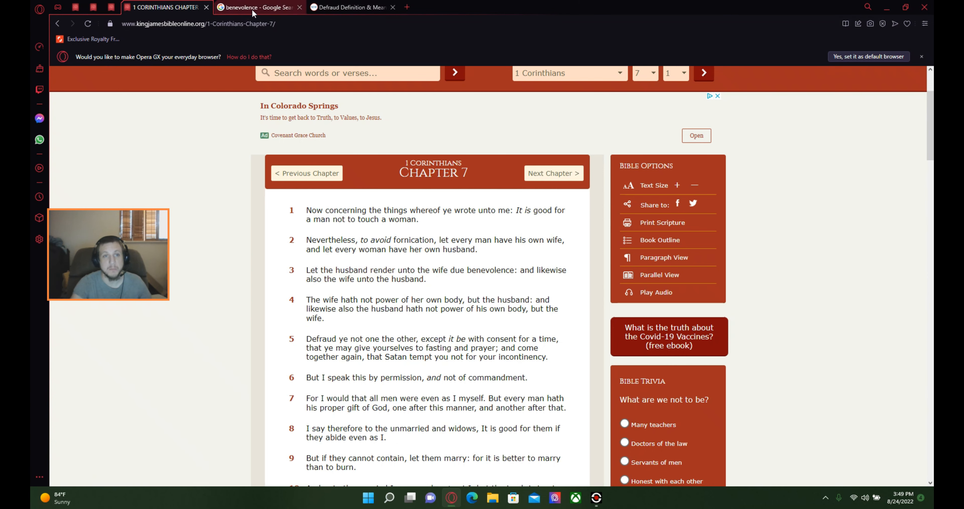
- Switch to the Google results giving the dictionary definition of benevolence
{"action": "left_click", "coordinate": [258, 7]}
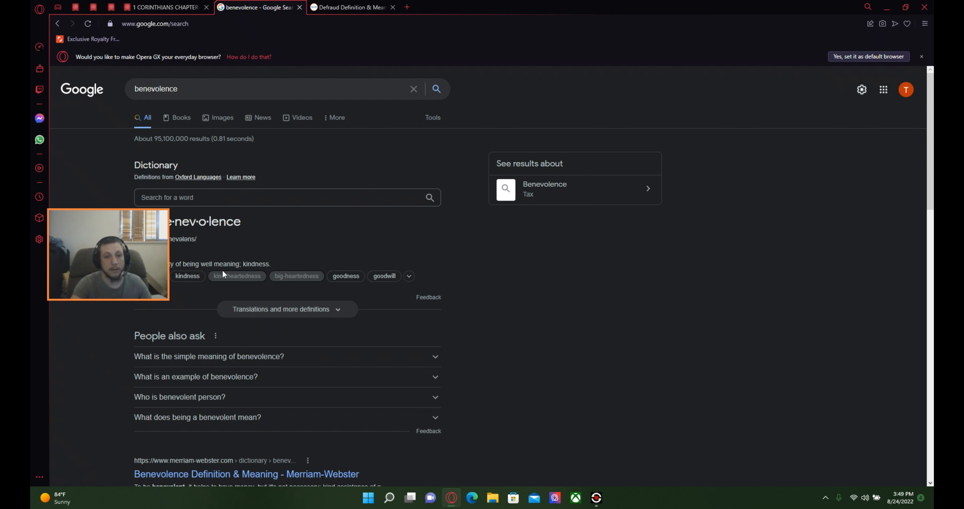
{"action": "mouse_move", "coordinate": [294, 210]}
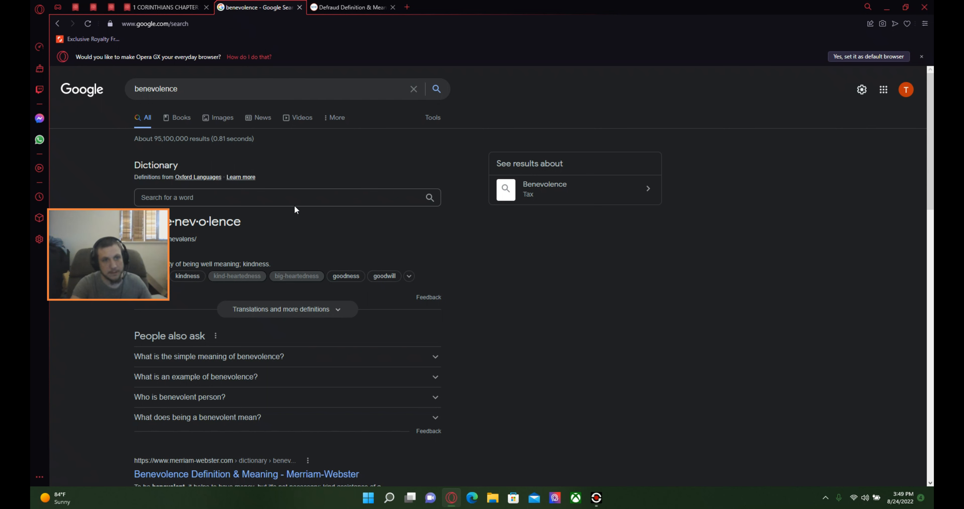
{"action": "mouse_move", "coordinate": [350, 7]}
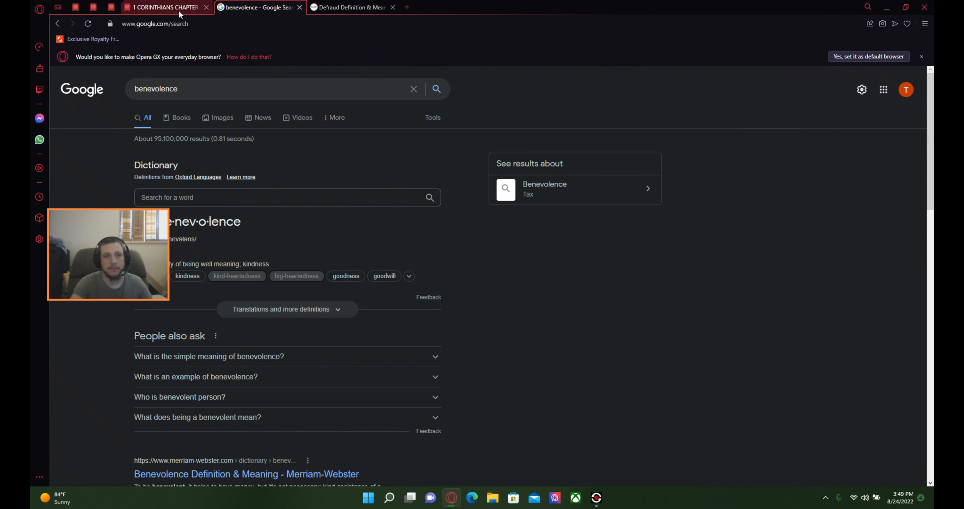
- Return to the 1 Corinthians chapter 7 page and continue reading verses 1–9
{"action": "left_click", "coordinate": [162, 7]}
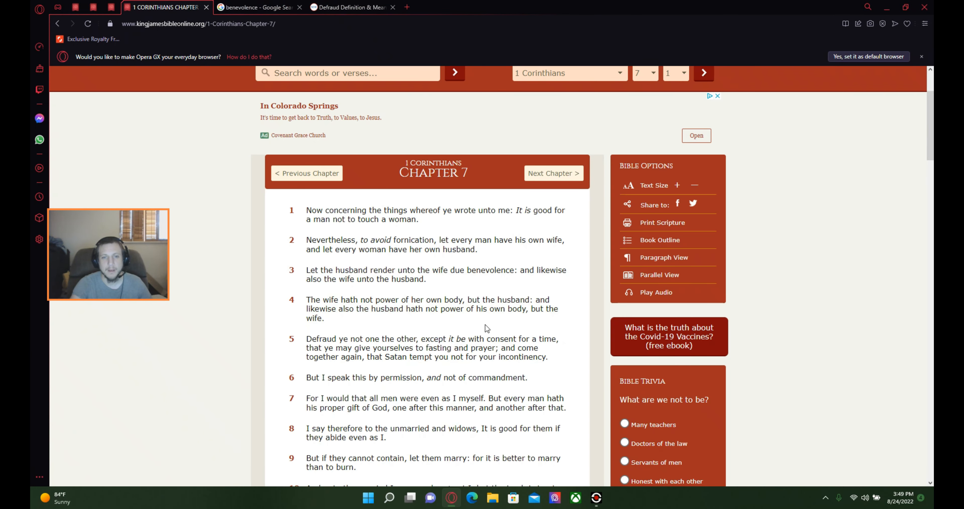
{"action": "mouse_move", "coordinate": [467, 309]}
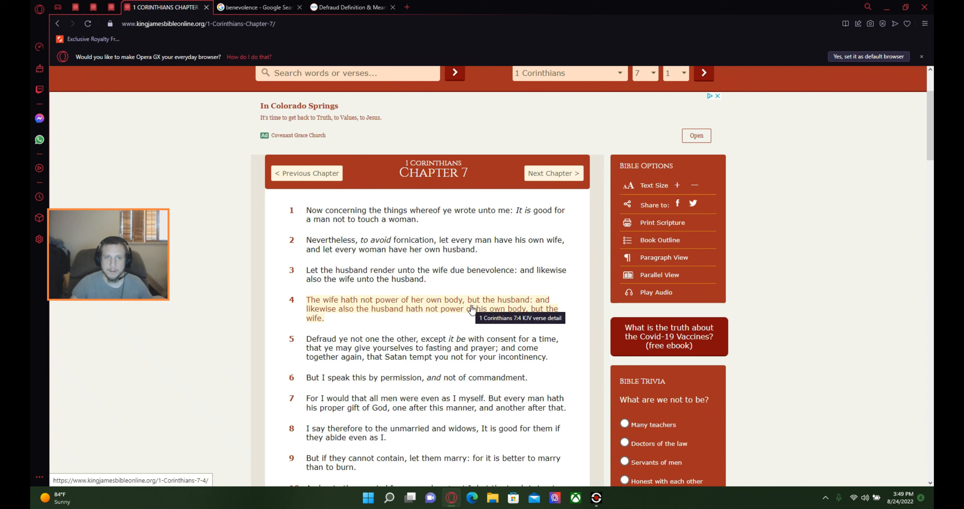
{"action": "mouse_move", "coordinate": [523, 306]}
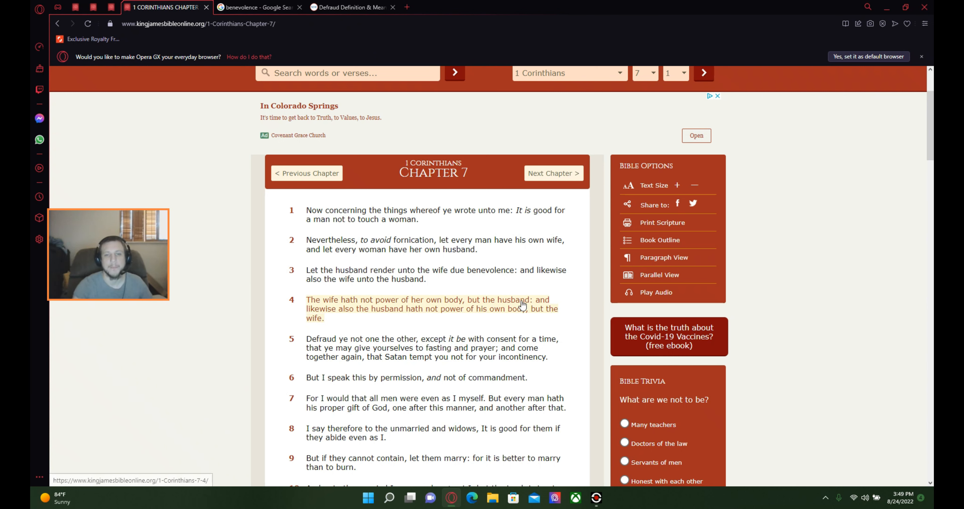
{"action": "left_click", "coordinate": [345, 295]}
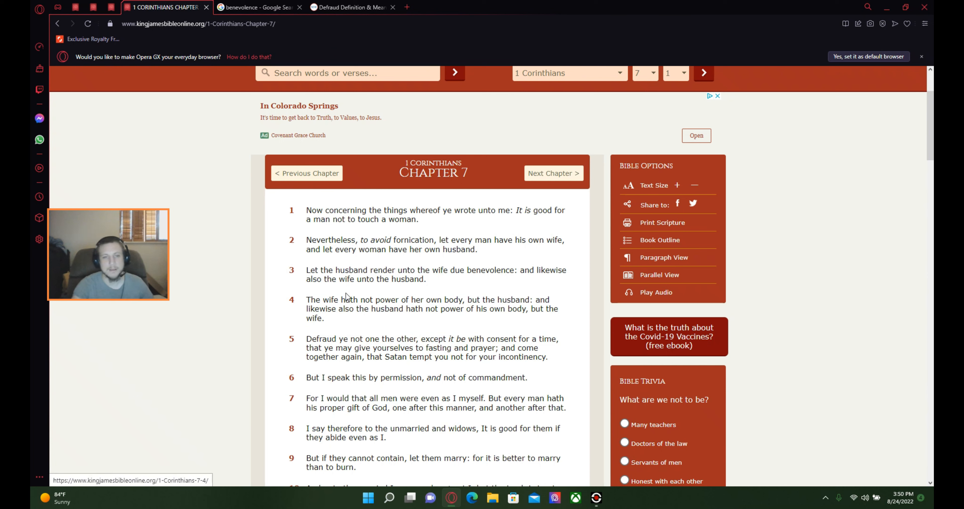
{"action": "mouse_move", "coordinate": [441, 296]}
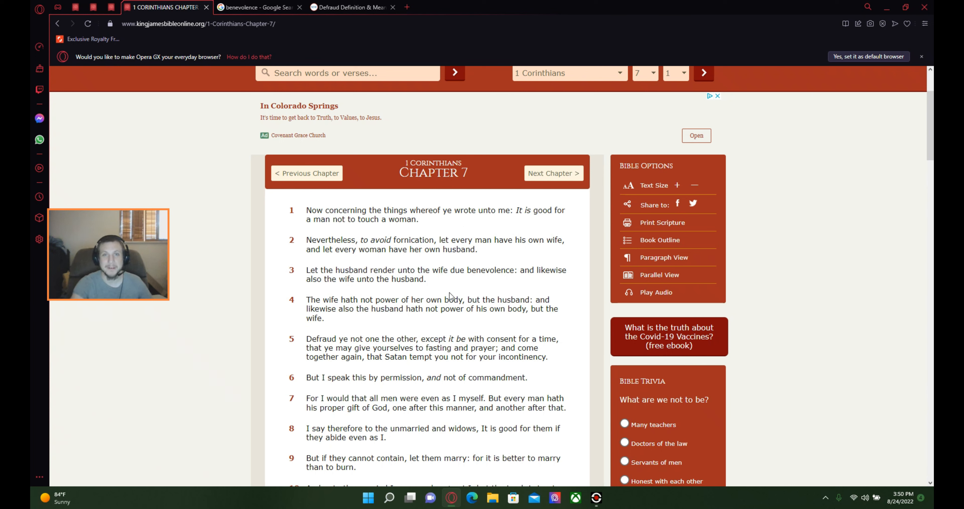
{"action": "mouse_move", "coordinate": [381, 334]}
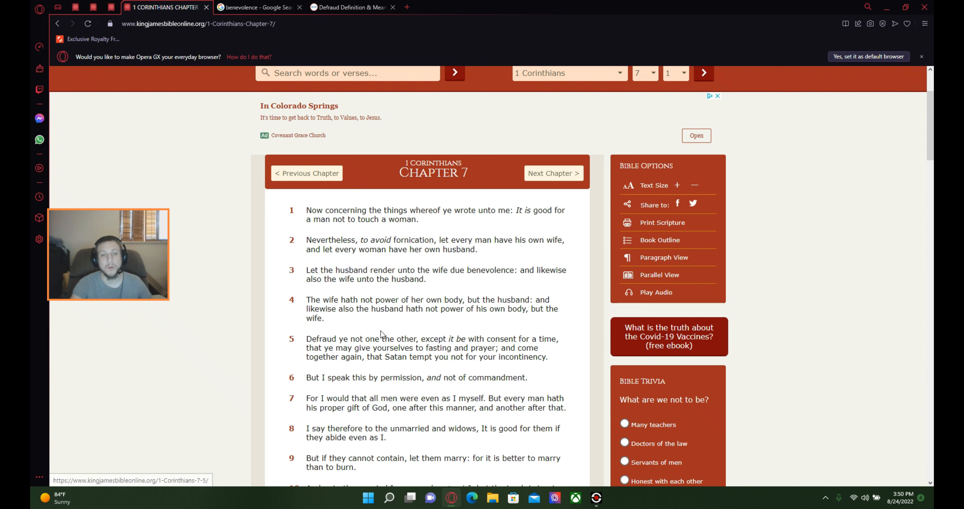
{"action": "mouse_move", "coordinate": [379, 328]}
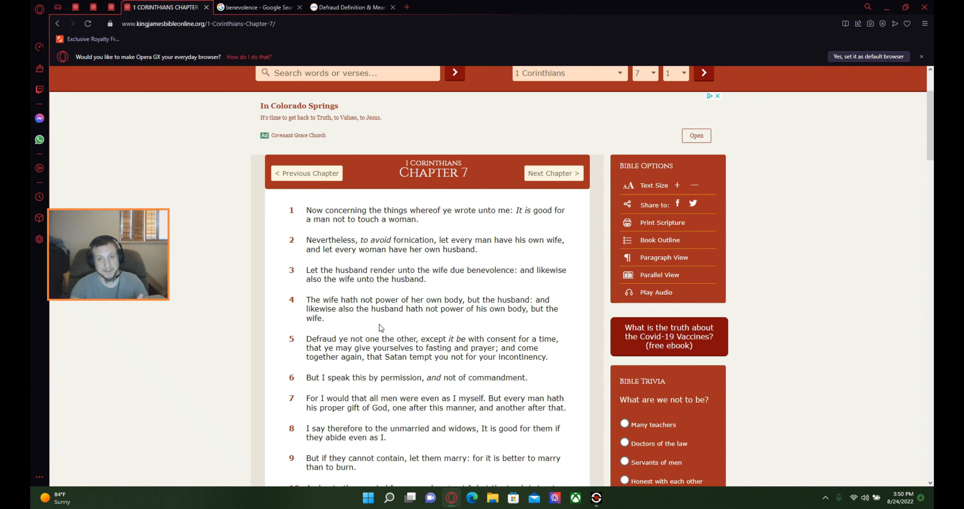
{"action": "mouse_move", "coordinate": [424, 334]}
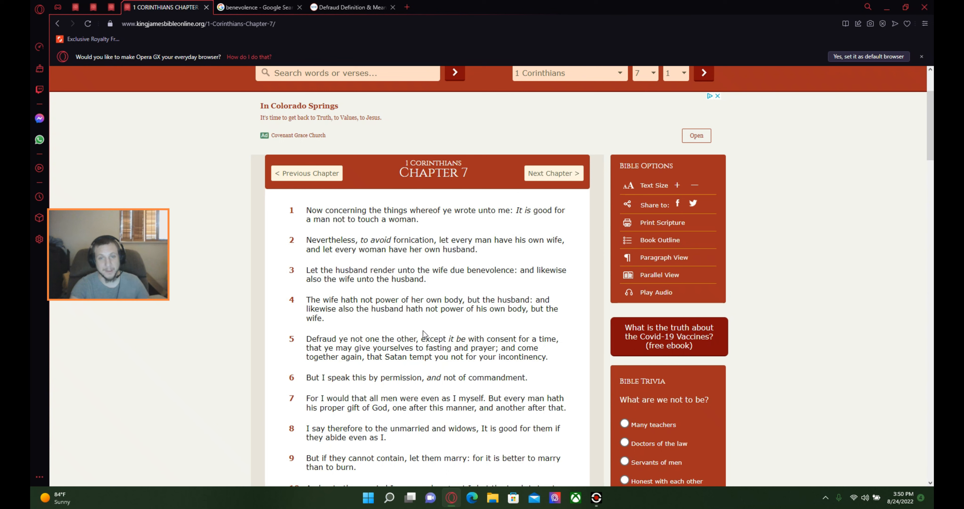
{"action": "mouse_move", "coordinate": [337, 320]}
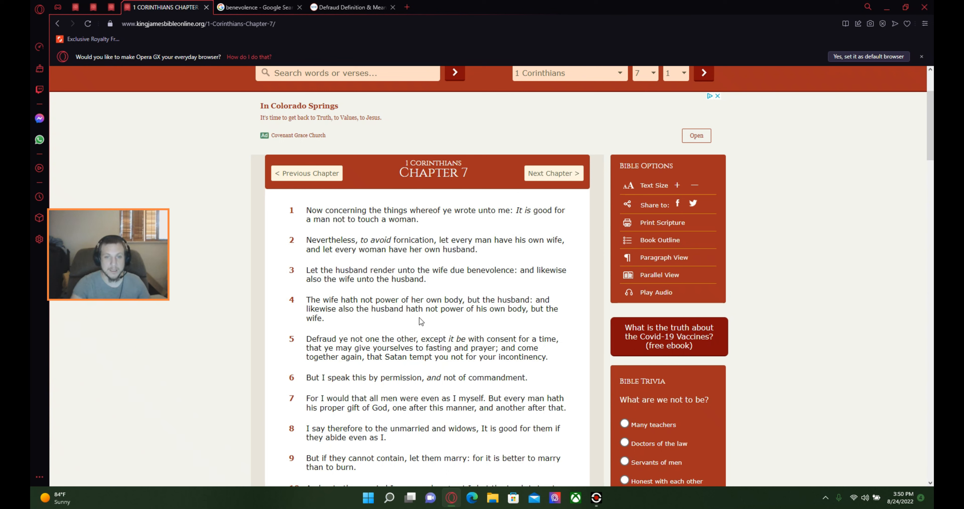
{"action": "mouse_move", "coordinate": [511, 322]}
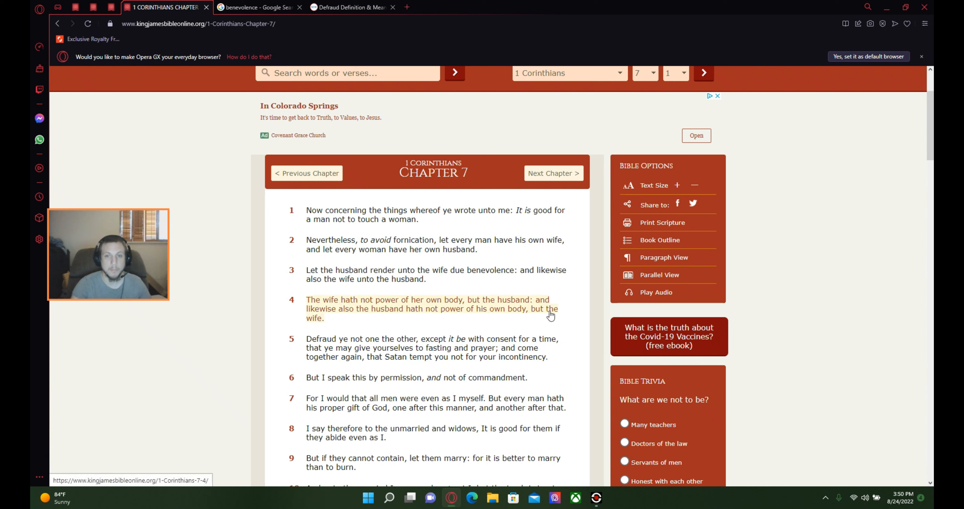
{"action": "mouse_move", "coordinate": [550, 314]}
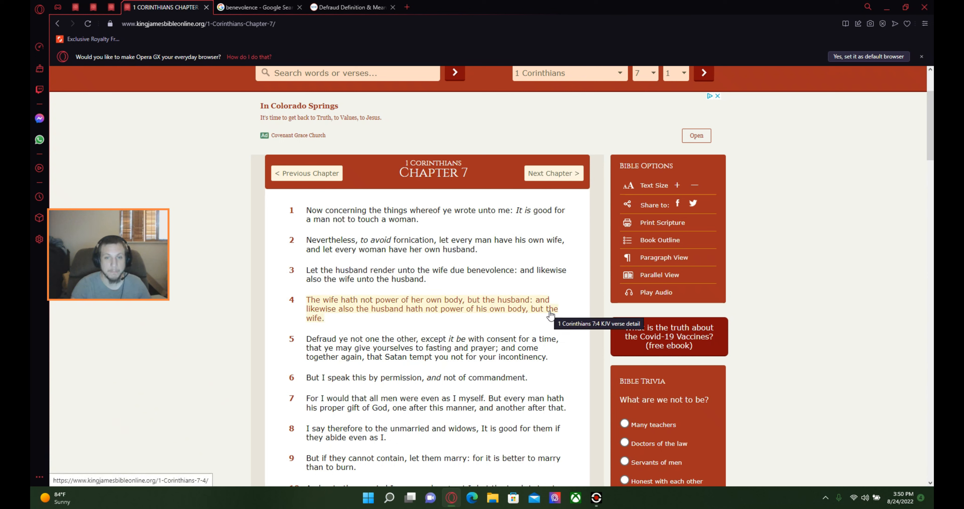
{"action": "mouse_move", "coordinate": [585, 314]}
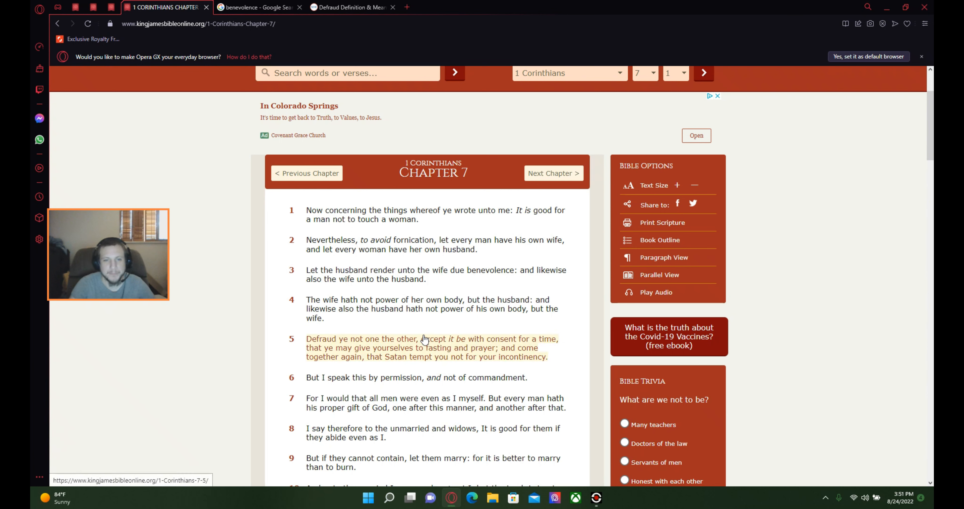
{"action": "mouse_move", "coordinate": [373, 362]}
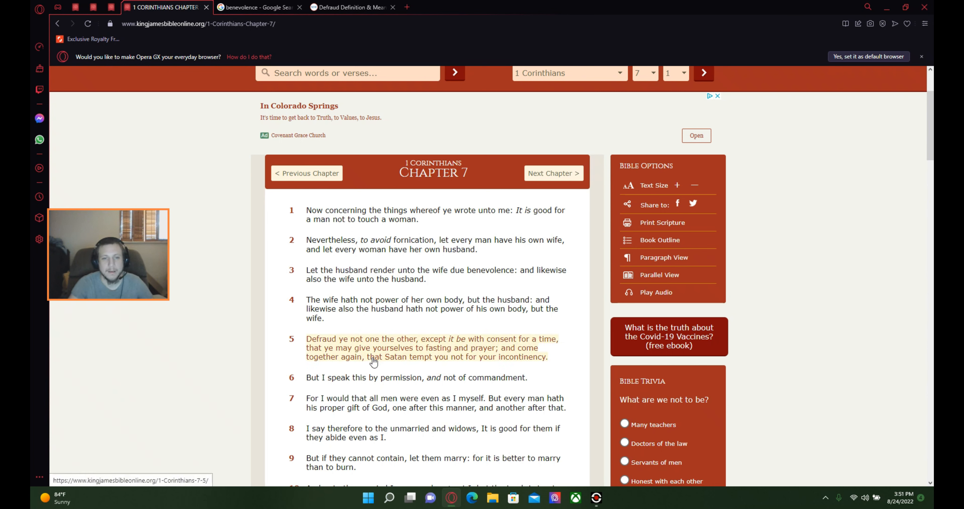
{"action": "mouse_move", "coordinate": [442, 353]}
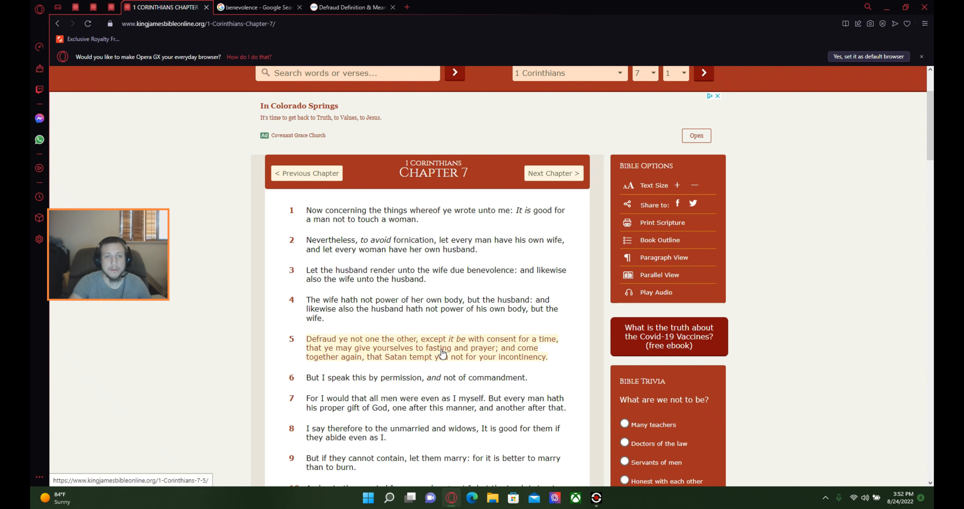
- Read Merriam-Webster's defraud entry, dismissing the newsletter popup, then return to the benevolence results
{"action": "left_click", "coordinate": [350, 7]}
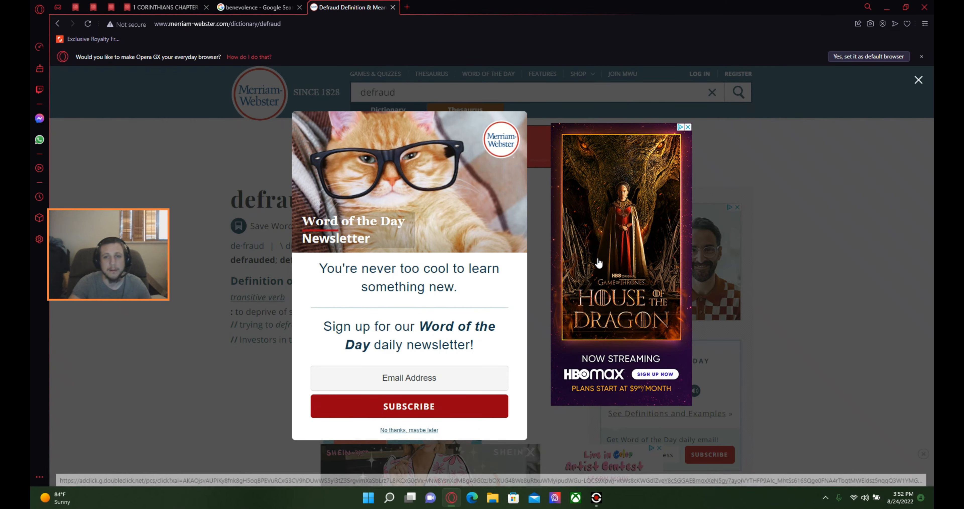
{"action": "mouse_move", "coordinate": [616, 441]}
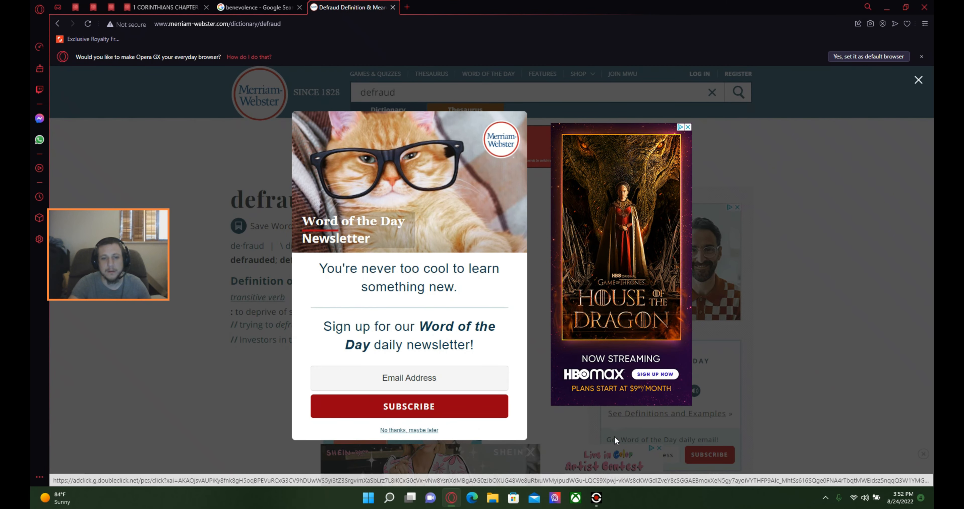
{"action": "left_click", "coordinate": [409, 430]}
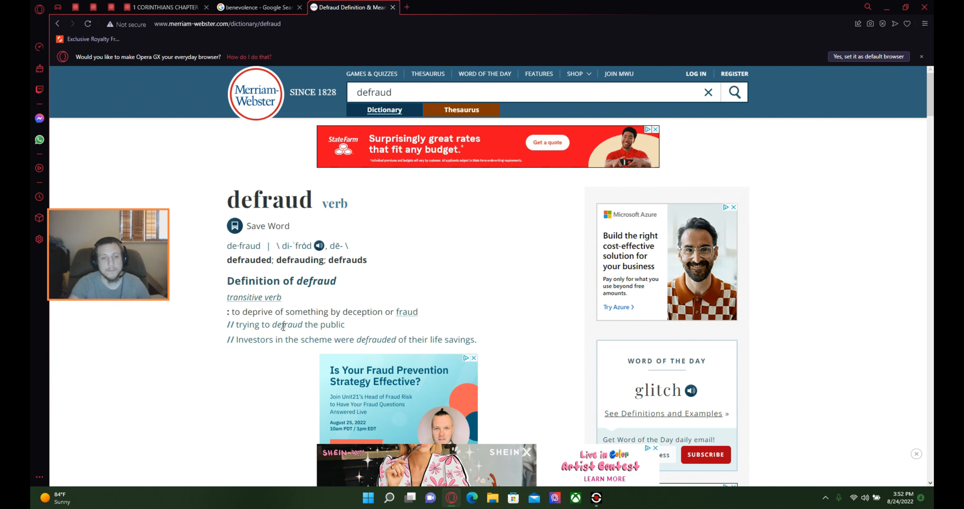
{"action": "mouse_move", "coordinate": [465, 332]}
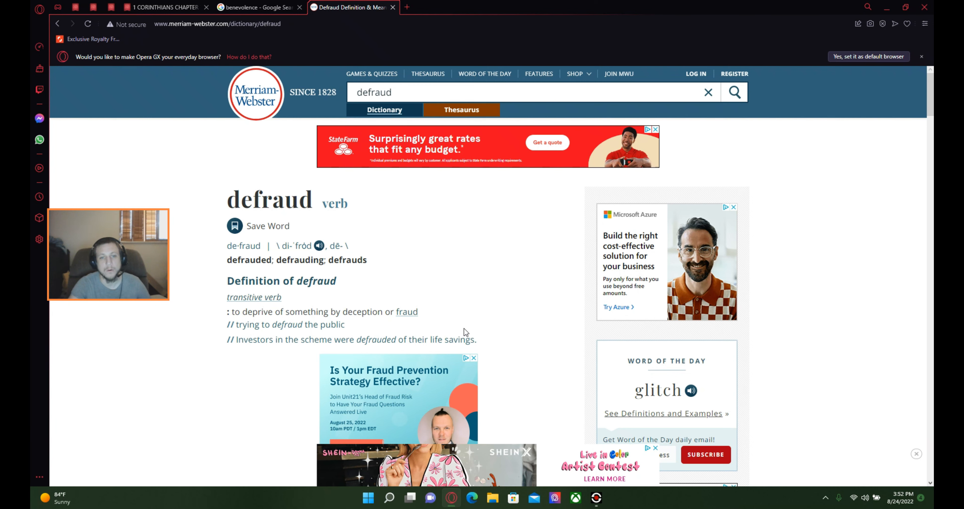
{"action": "mouse_move", "coordinate": [252, 317]}
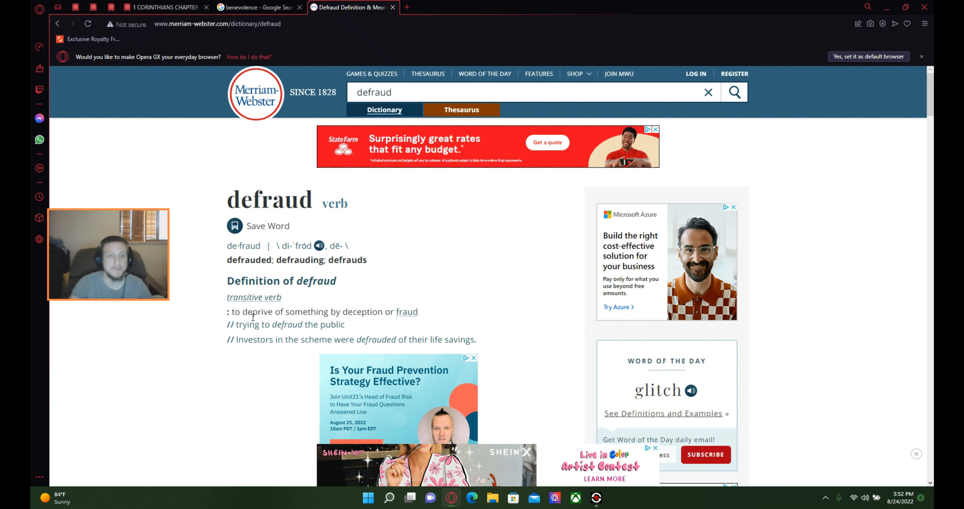
{"action": "left_click", "coordinate": [255, 8]}
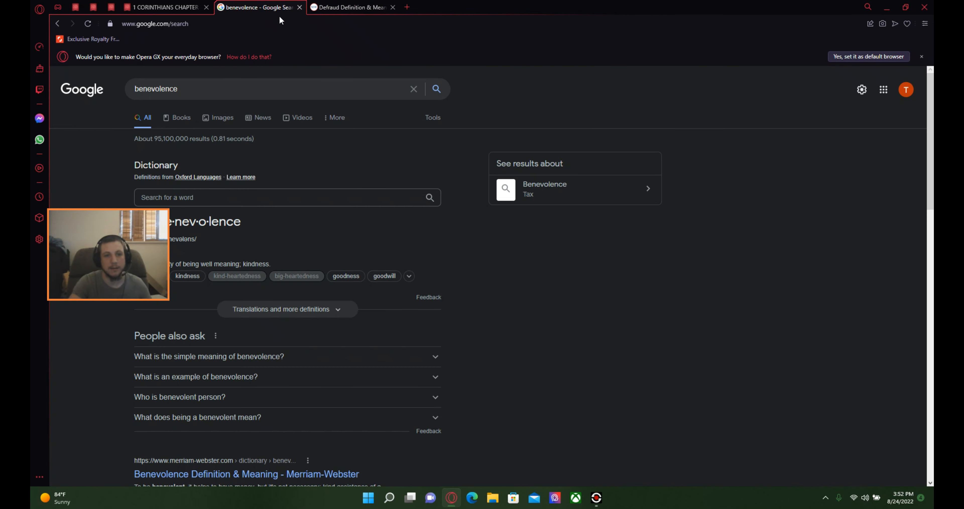
- Go back to 1 Corinthians chapter 7 with verse 5 on defrauding highlighted
{"action": "left_click", "coordinate": [160, 6]}
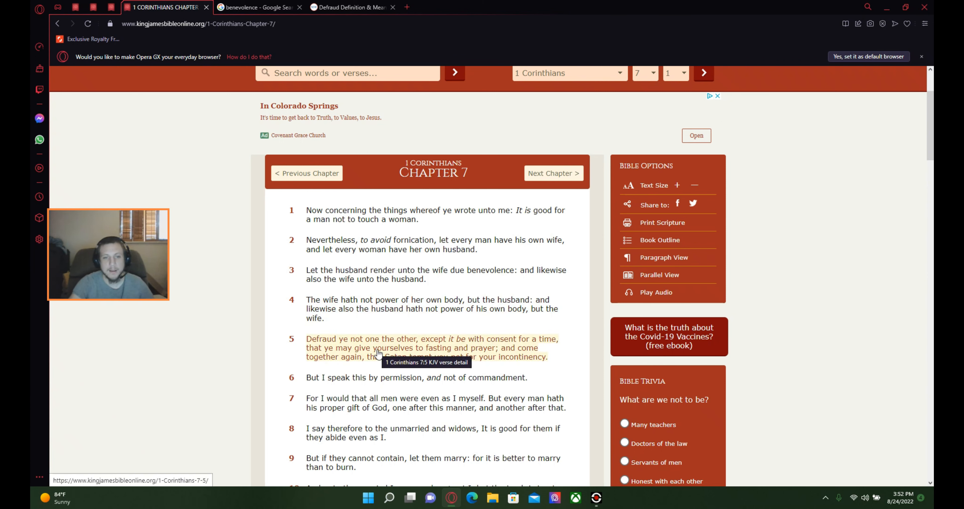
{"action": "mouse_move", "coordinate": [407, 352]}
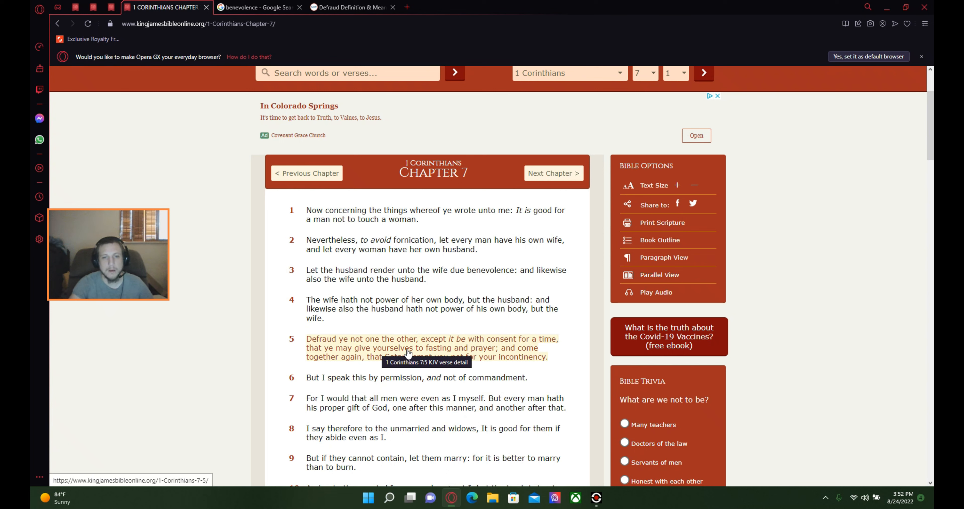
{"action": "mouse_move", "coordinate": [519, 356]}
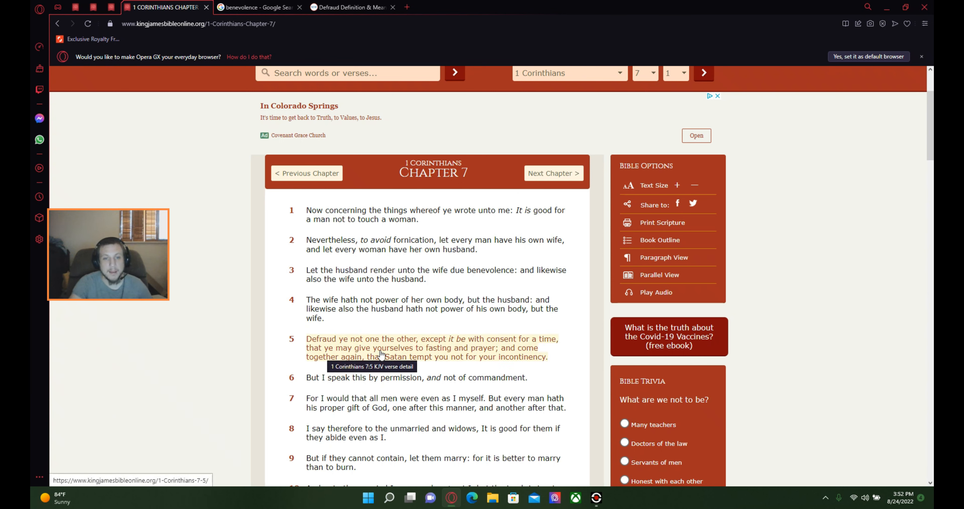
{"action": "mouse_move", "coordinate": [443, 357]}
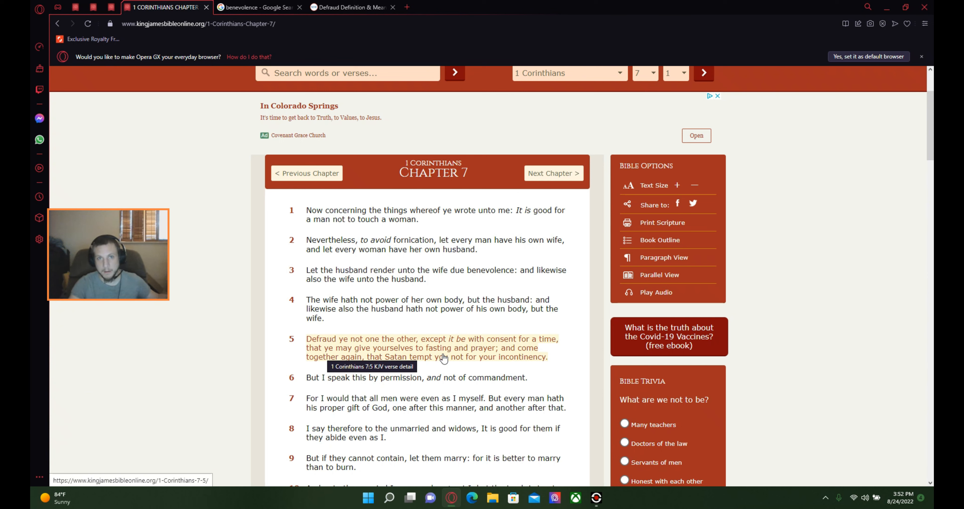
{"action": "mouse_move", "coordinate": [454, 360]}
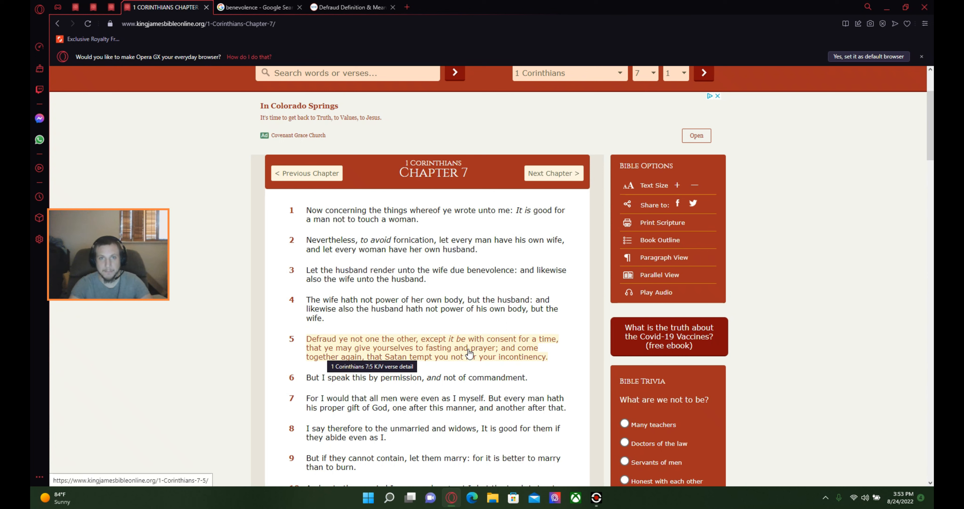
{"action": "mouse_move", "coordinate": [480, 346]}
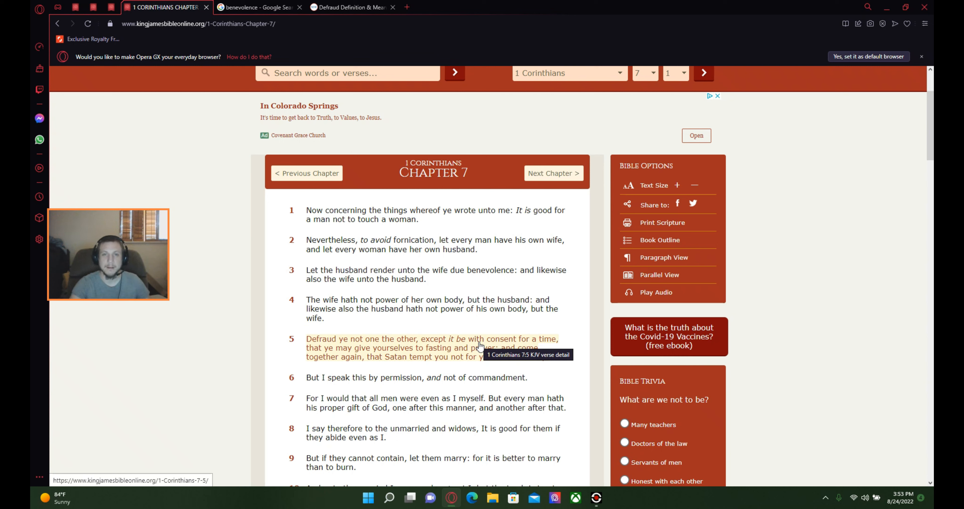
{"action": "mouse_move", "coordinate": [538, 360]}
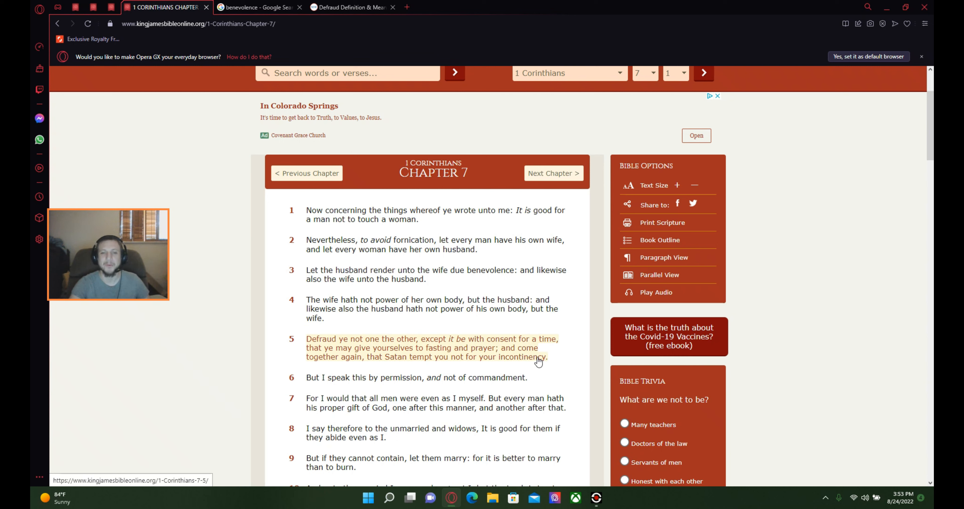
{"action": "mouse_move", "coordinate": [504, 364]}
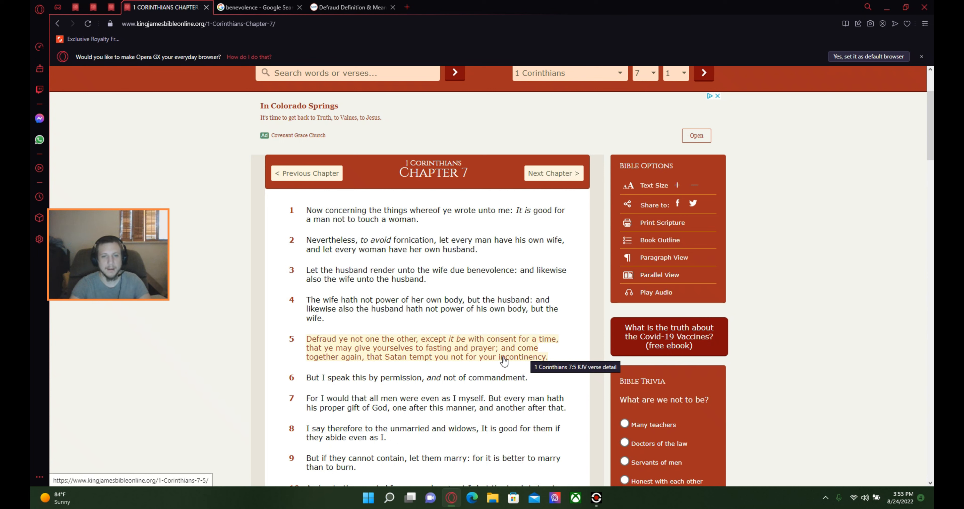
{"action": "mouse_move", "coordinate": [490, 372]}
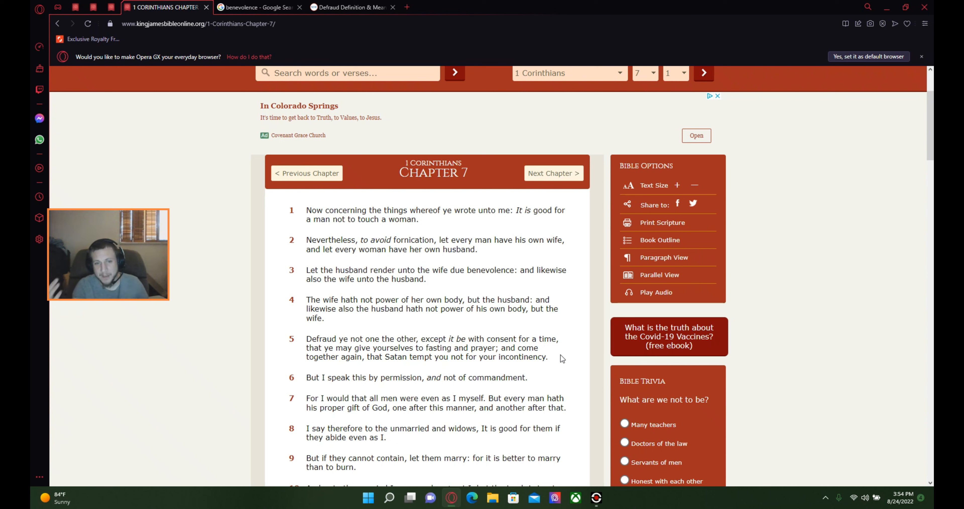
{"action": "mouse_move", "coordinate": [584, 369]}
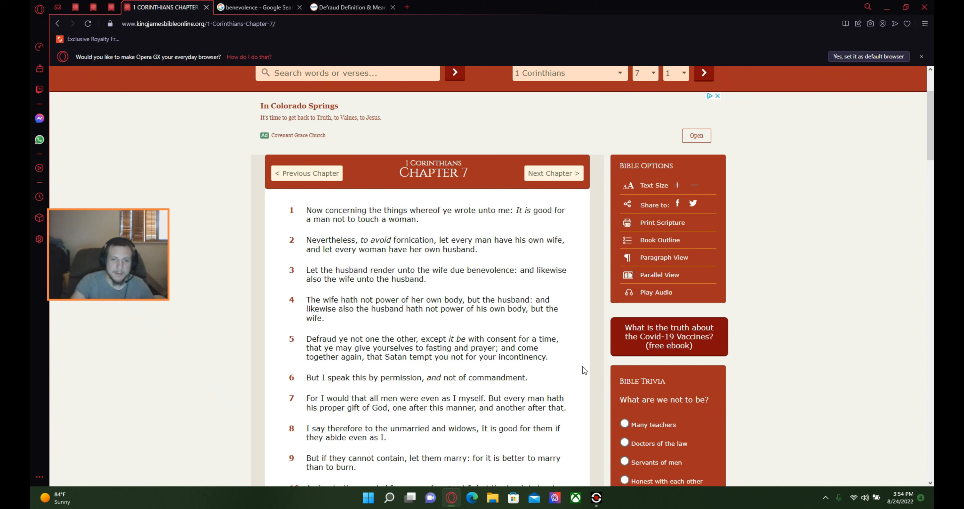
{"action": "mouse_move", "coordinate": [560, 391]}
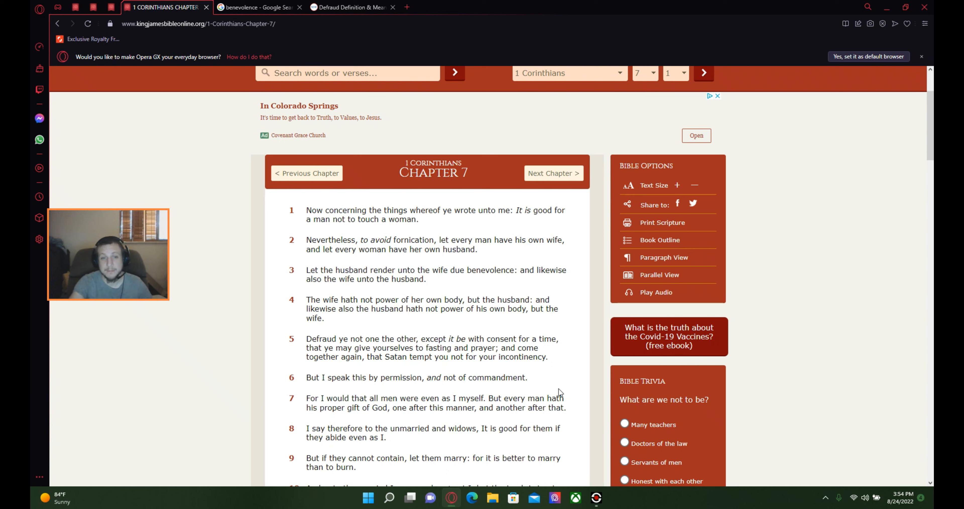
{"action": "mouse_move", "coordinate": [482, 386]}
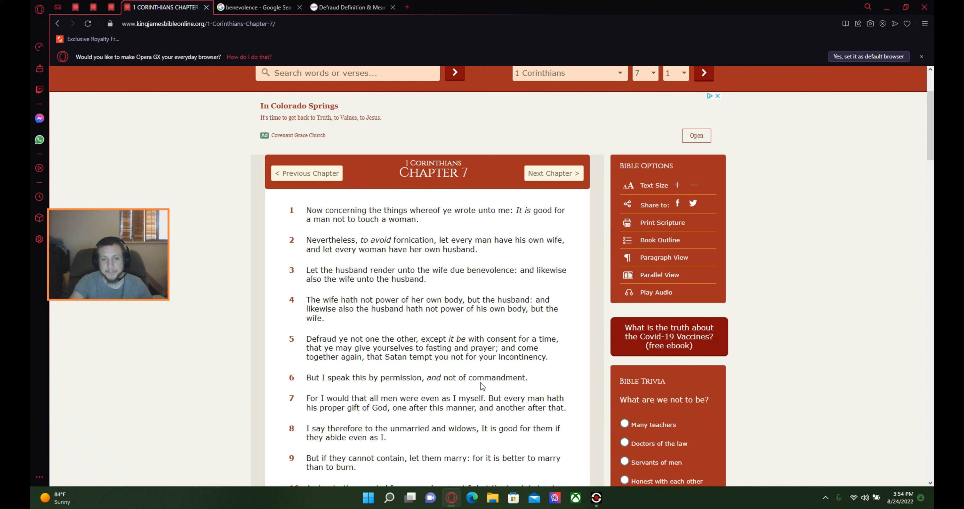
{"action": "mouse_move", "coordinate": [342, 415]}
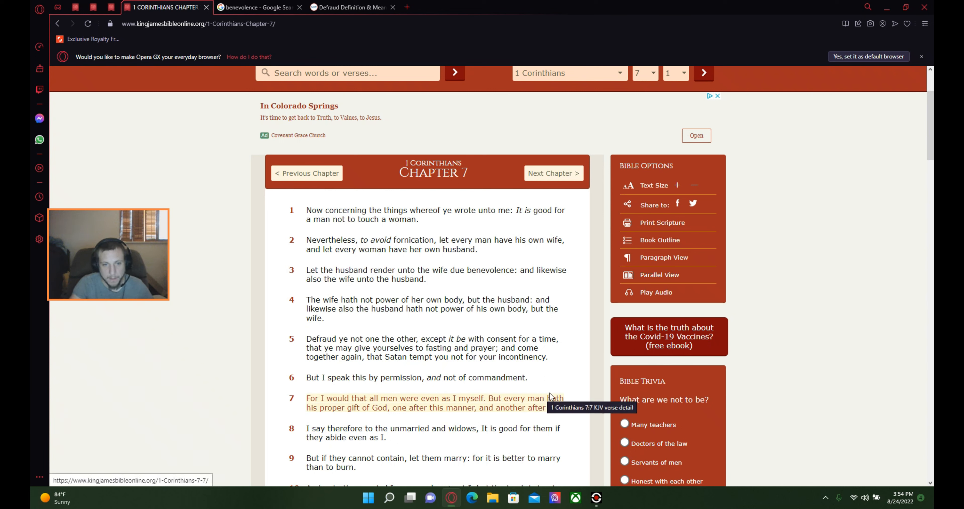
{"action": "mouse_move", "coordinate": [587, 380]}
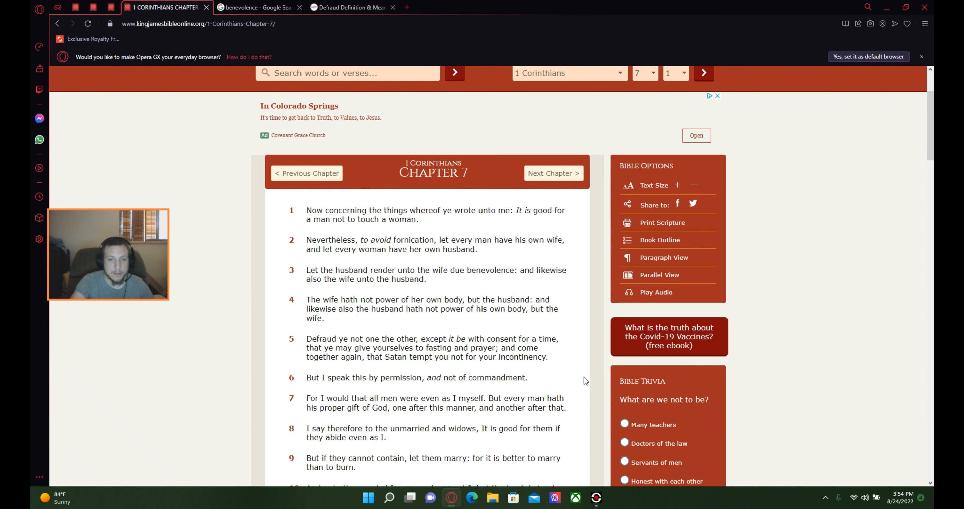
{"action": "scroll", "scroll_direction": "down", "scroll_amount": 3}
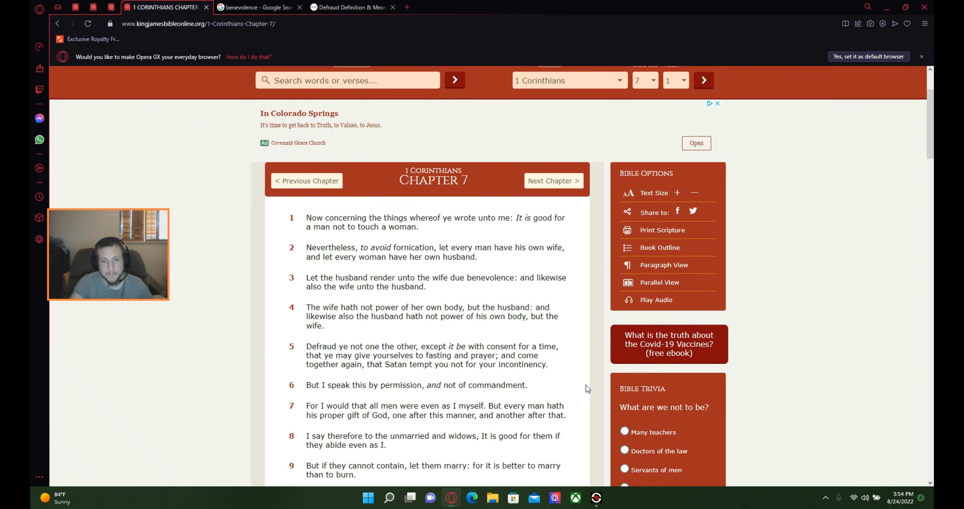
{"action": "scroll", "scroll_direction": "down", "scroll_amount": 3}
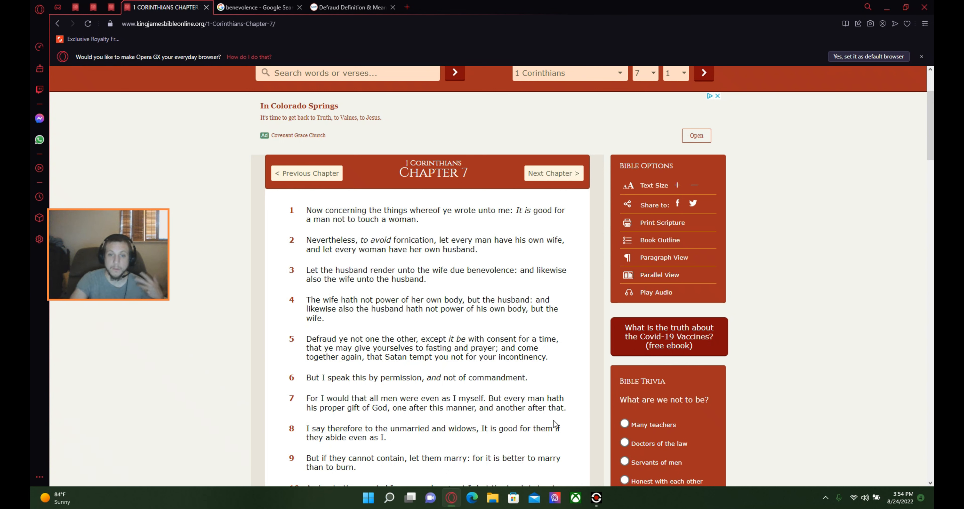
{"action": "mouse_move", "coordinate": [590, 407]}
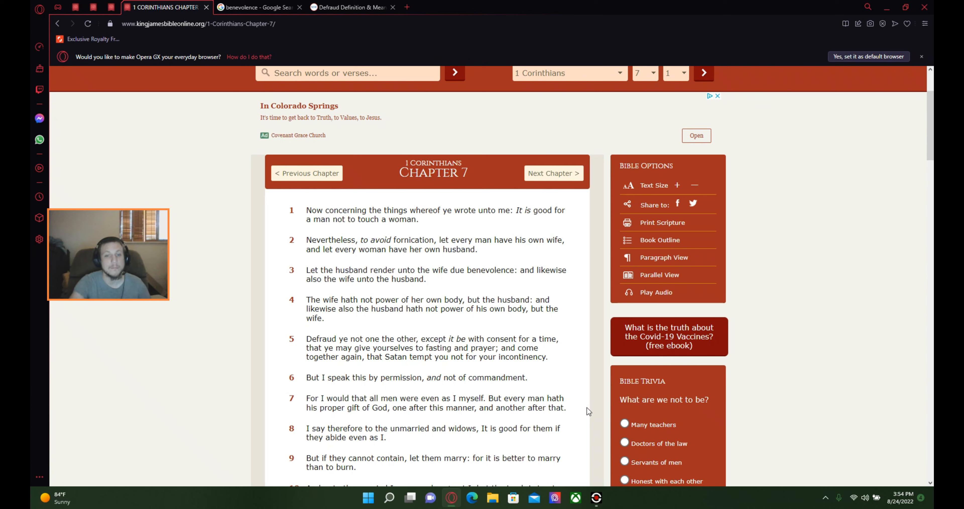
{"action": "mouse_move", "coordinate": [398, 407]}
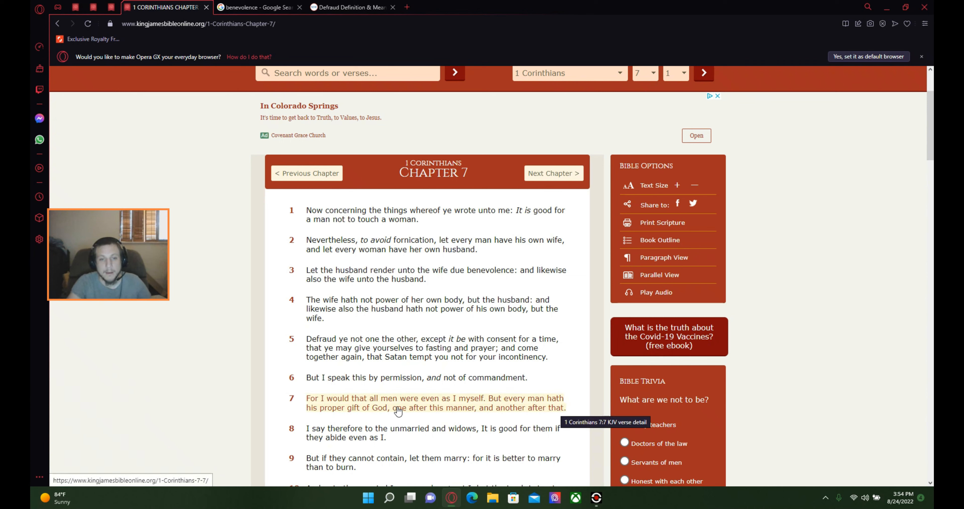
{"action": "mouse_move", "coordinate": [482, 407]}
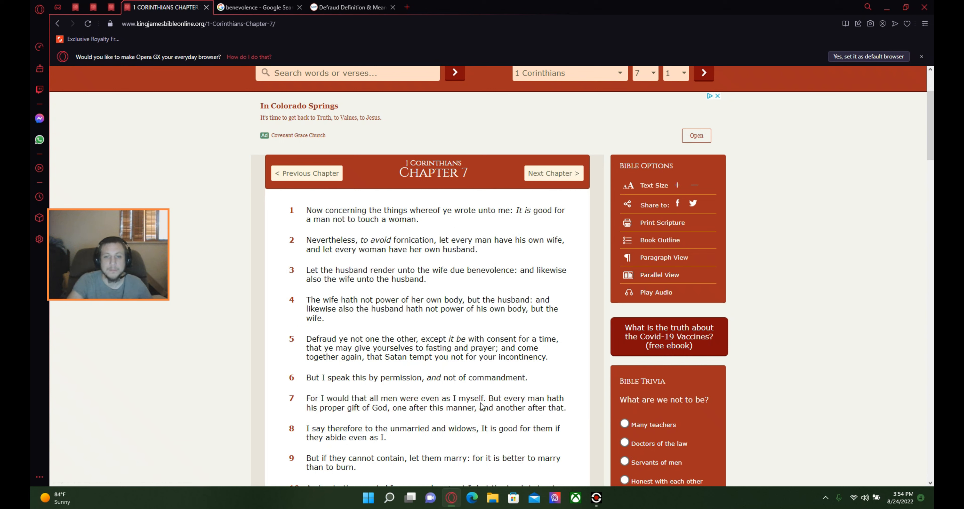
{"action": "mouse_move", "coordinate": [378, 418]}
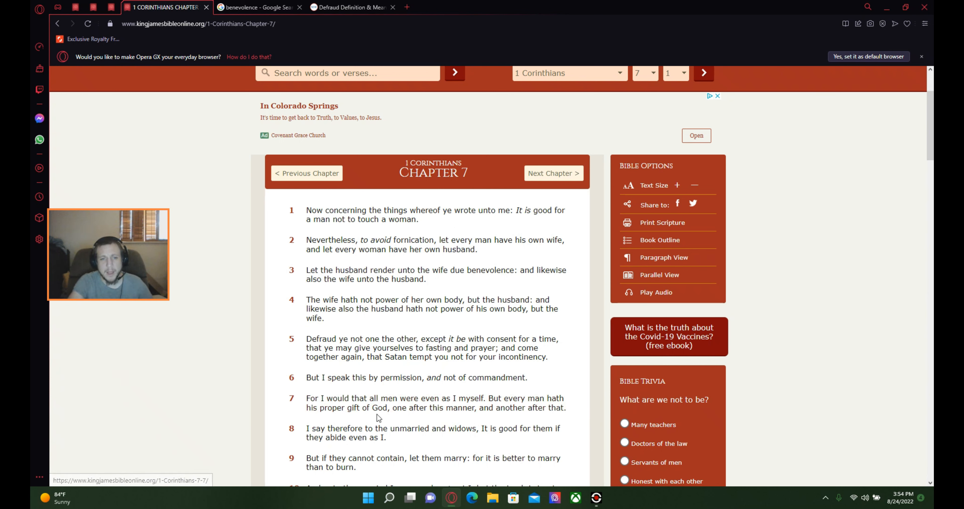
{"action": "mouse_move", "coordinate": [545, 425]}
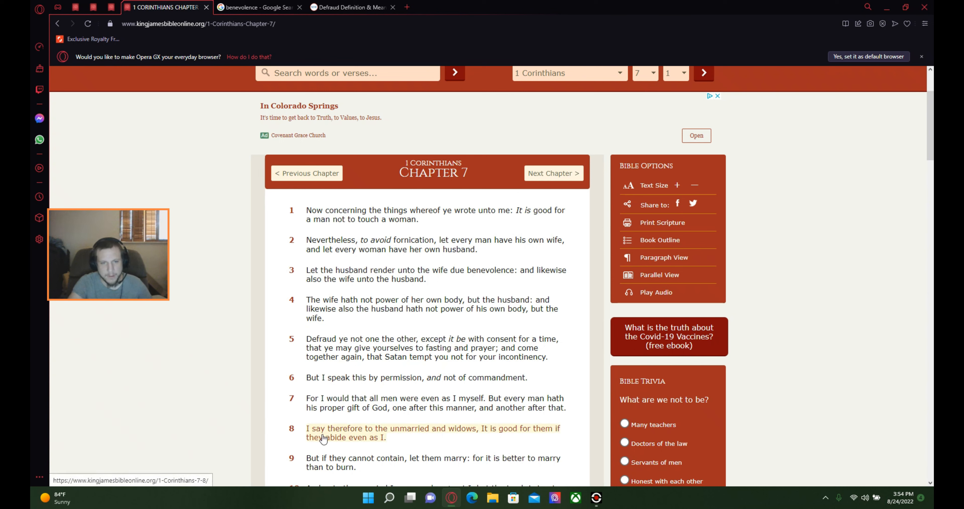
{"action": "mouse_move", "coordinate": [420, 448]}
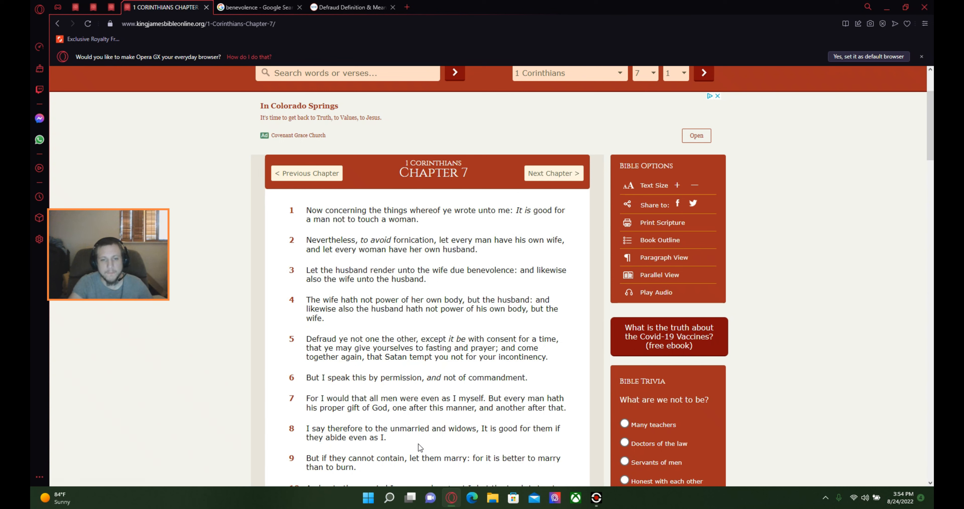
{"action": "mouse_move", "coordinate": [450, 449]}
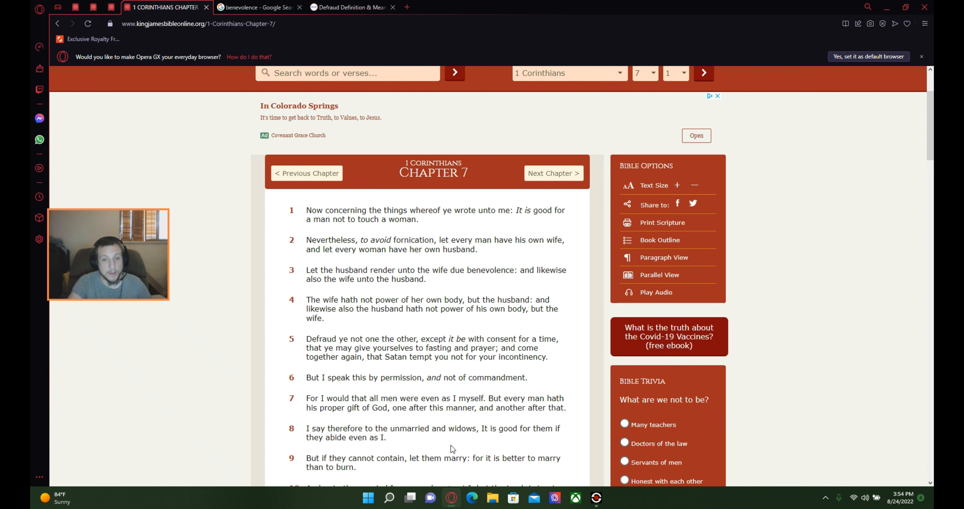
{"action": "mouse_move", "coordinate": [564, 450]}
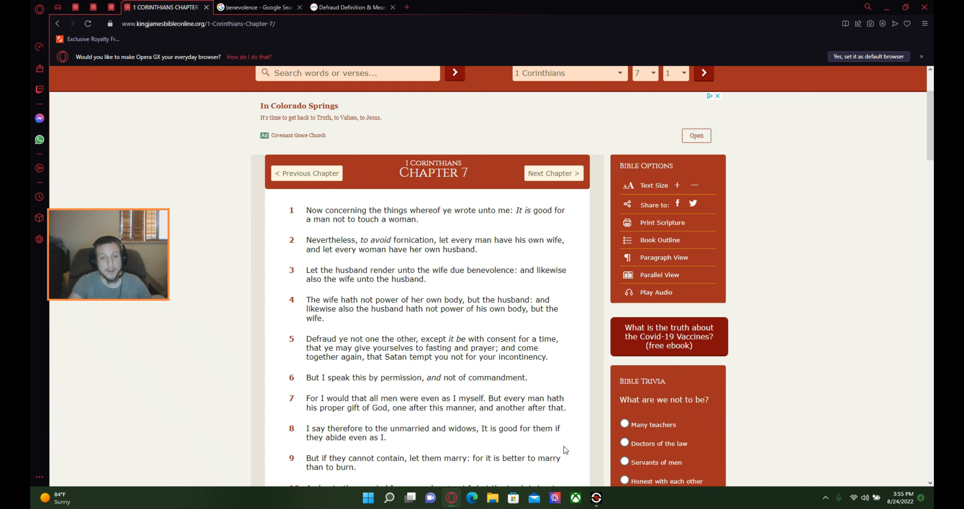
{"action": "mouse_move", "coordinate": [421, 448]}
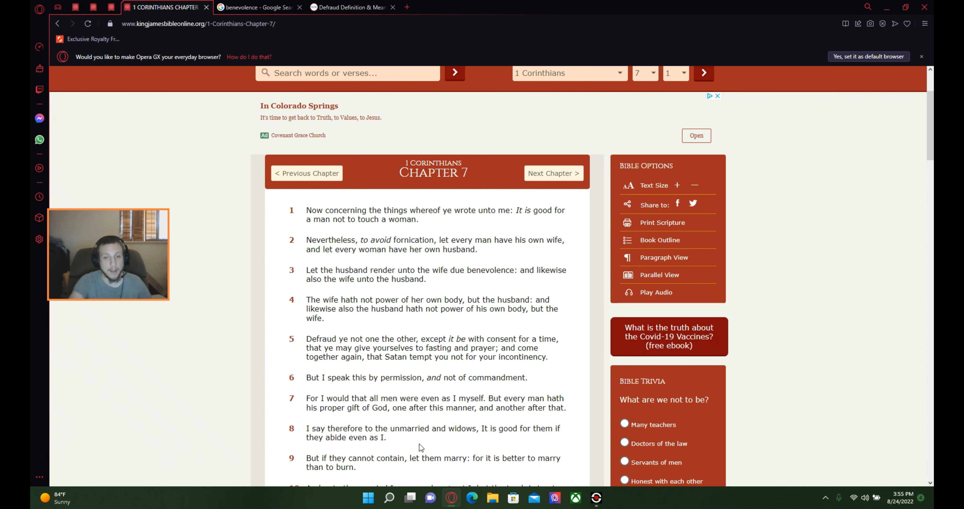
{"action": "mouse_move", "coordinate": [429, 446]}
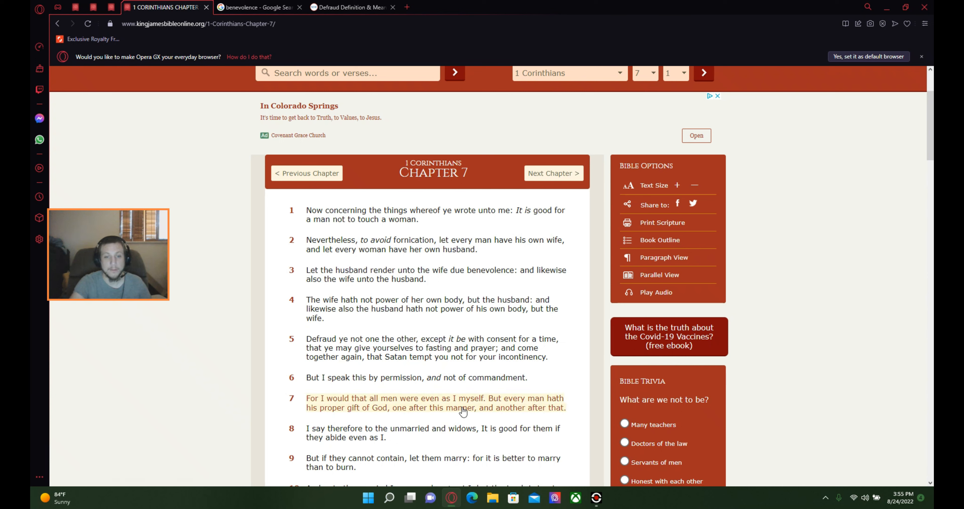
{"action": "mouse_move", "coordinate": [458, 413]}
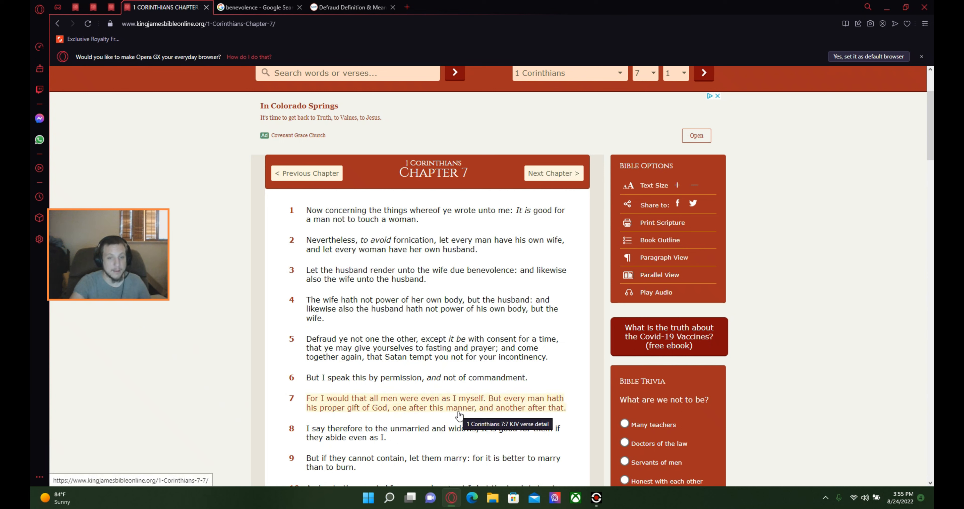
{"action": "mouse_move", "coordinate": [444, 445]}
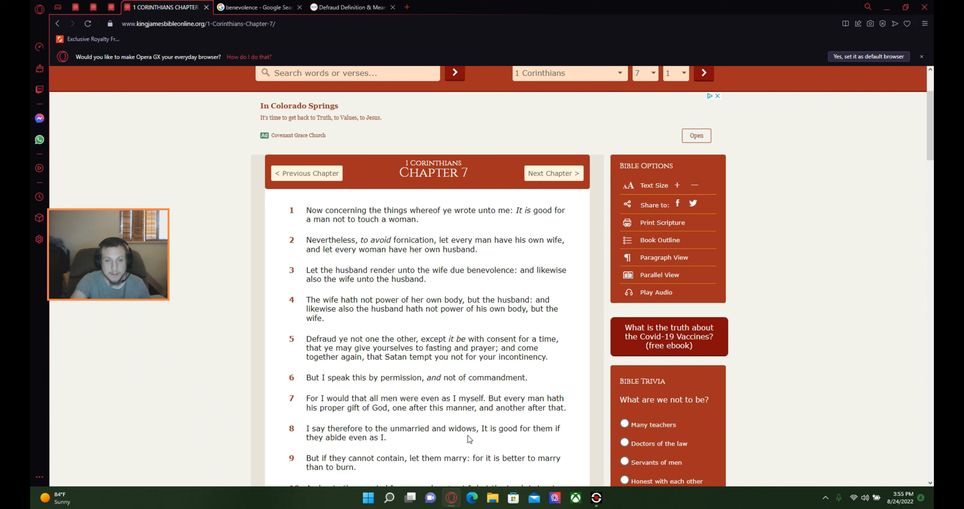
{"action": "mouse_move", "coordinate": [445, 470]}
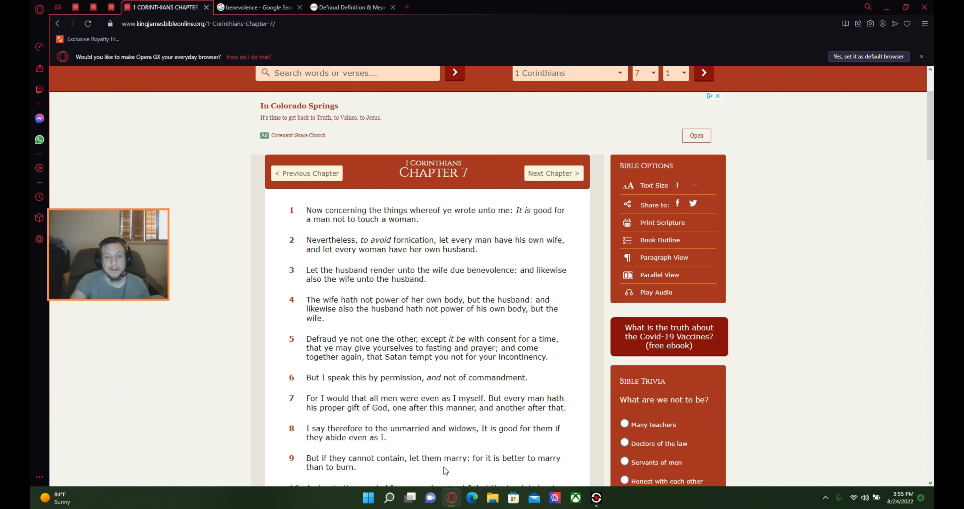
{"action": "mouse_move", "coordinate": [449, 470]}
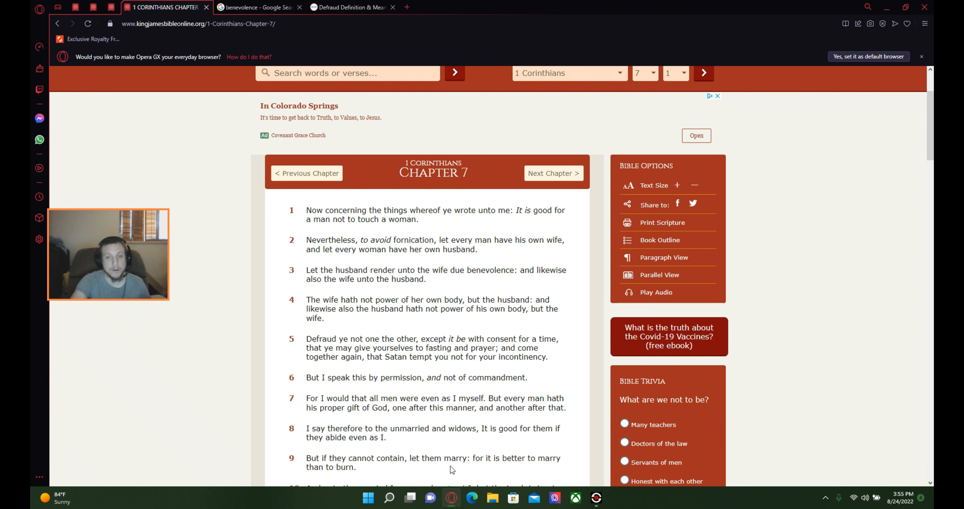
{"action": "mouse_move", "coordinate": [495, 471]}
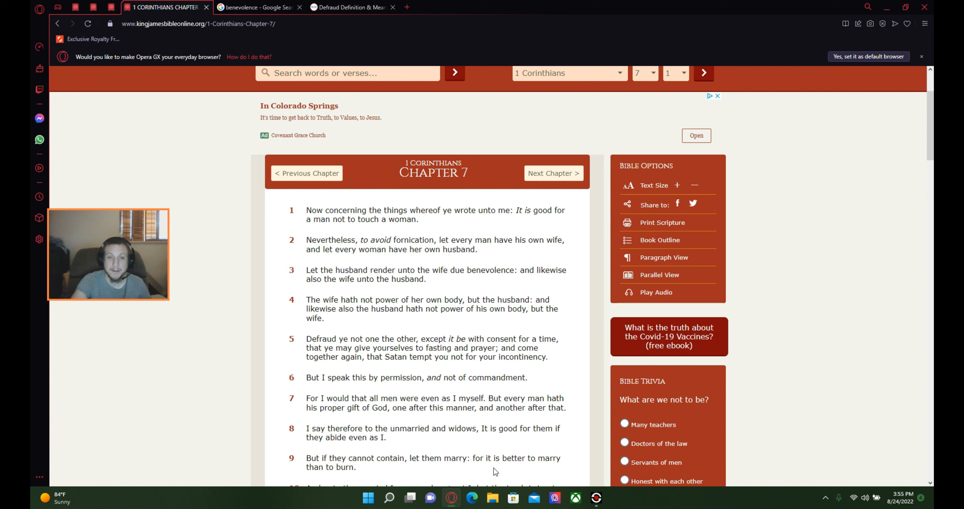
{"action": "mouse_move", "coordinate": [503, 477]}
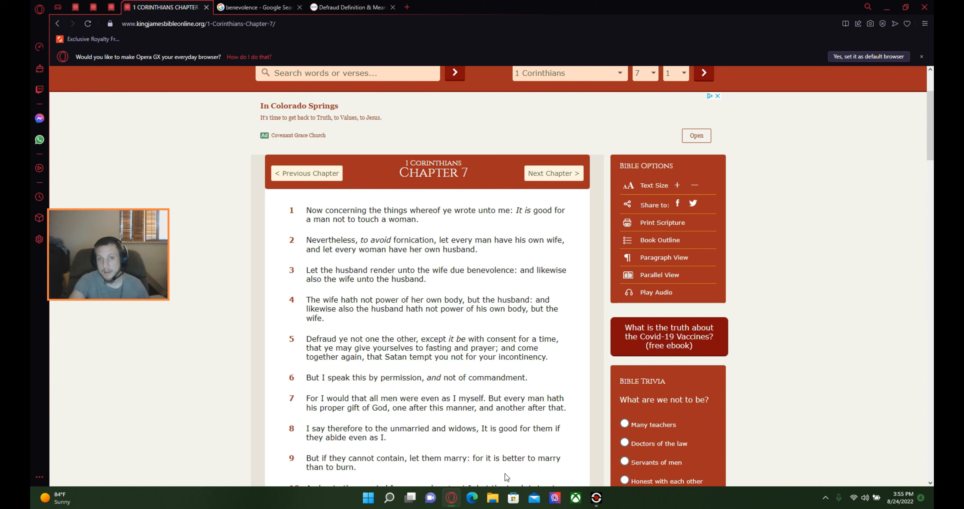
{"action": "mouse_move", "coordinate": [505, 483]}
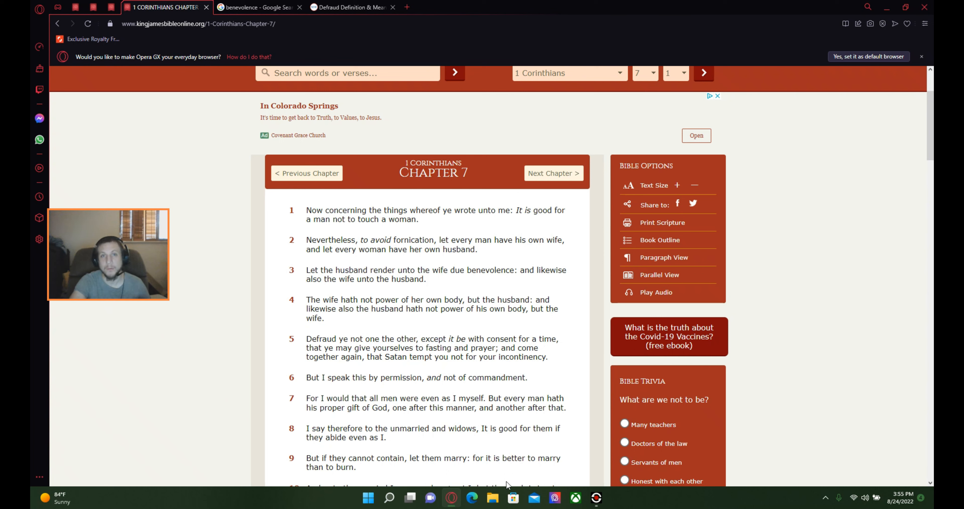
{"action": "mouse_move", "coordinate": [492, 497]}
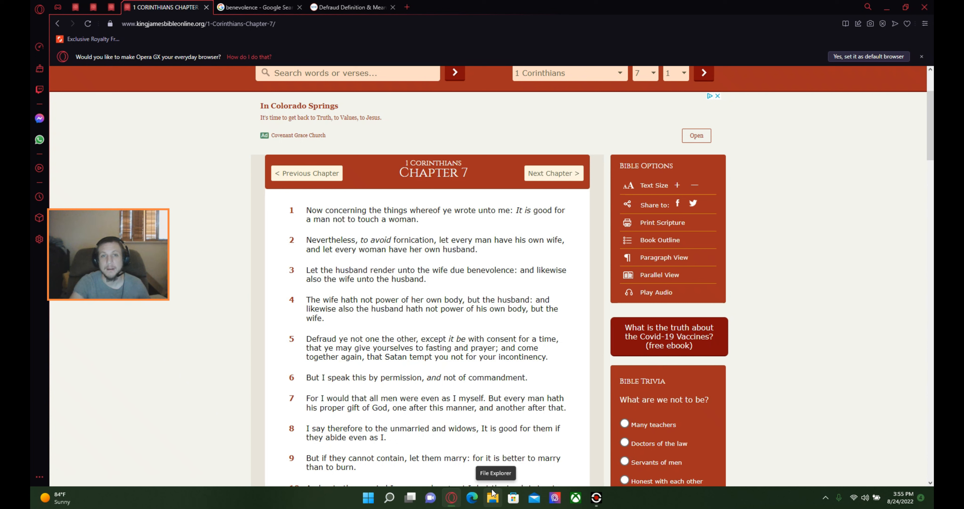
{"action": "mouse_move", "coordinate": [515, 462]}
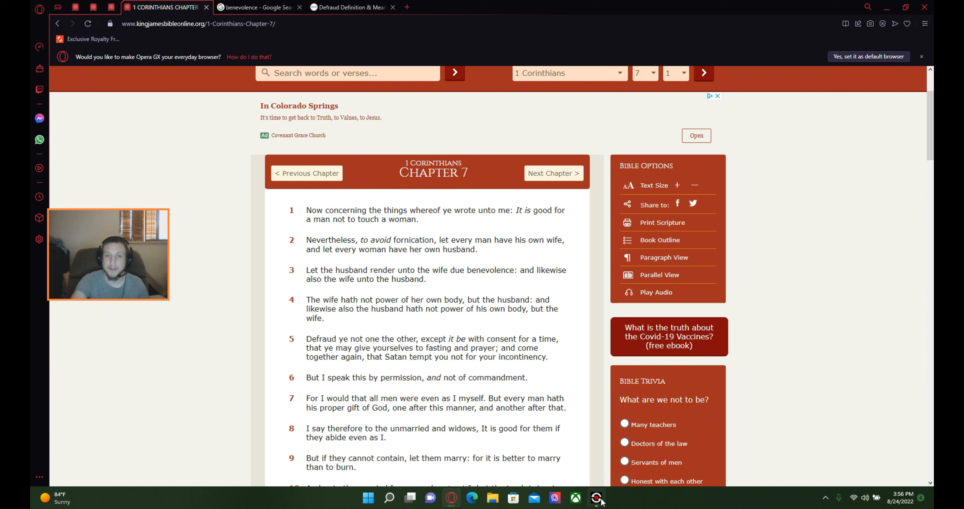
{"action": "left_click", "coordinate": [595, 497]}
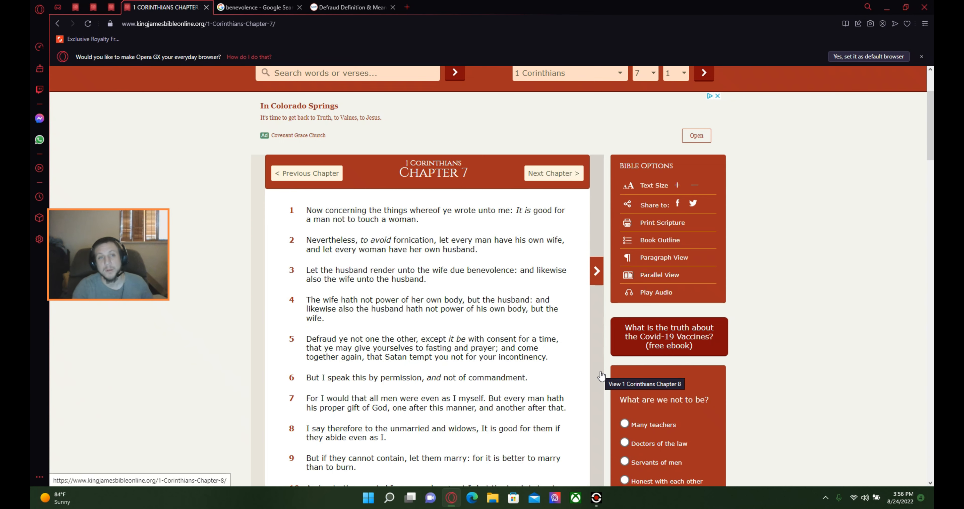
{"action": "mouse_move", "coordinate": [497, 324]}
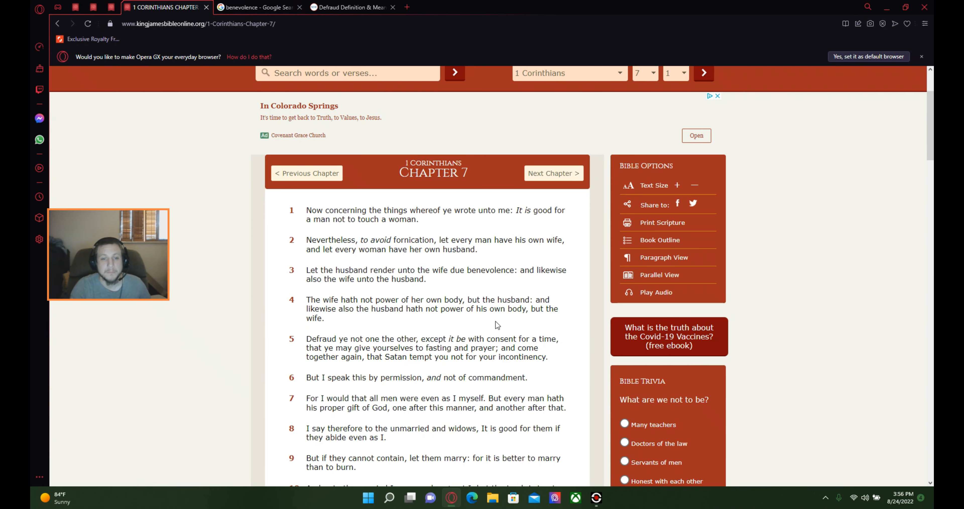
{"action": "scroll", "scroll_direction": "down", "scroll_amount": 3}
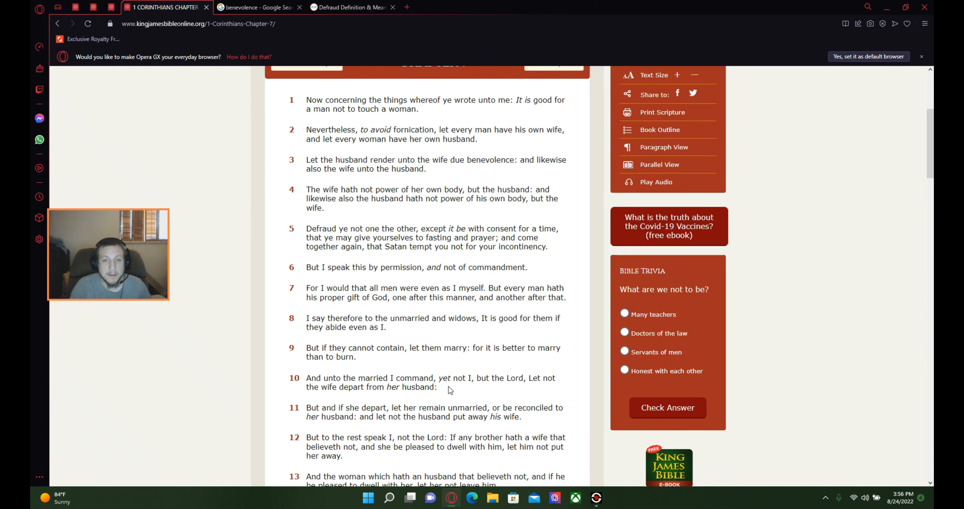
{"action": "mouse_move", "coordinate": [533, 391]}
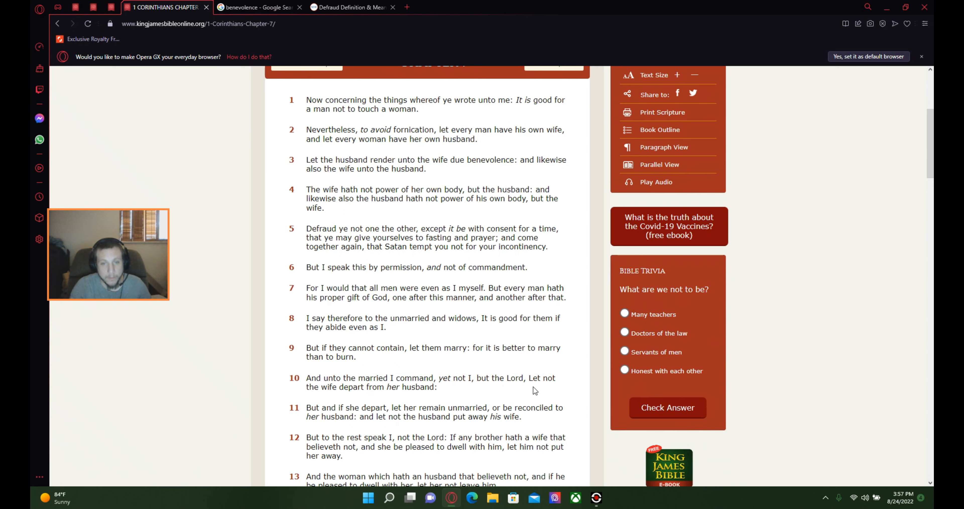
{"action": "mouse_move", "coordinate": [421, 382]}
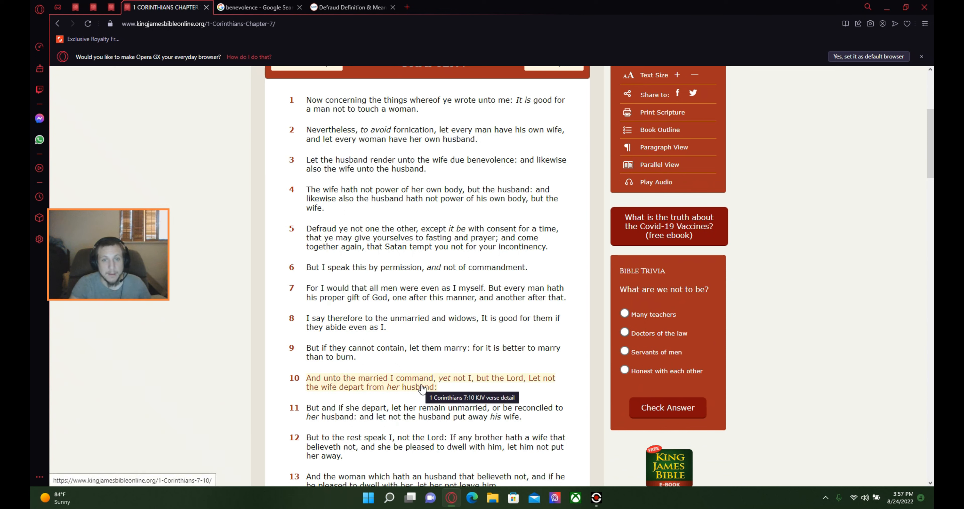
{"action": "mouse_move", "coordinate": [490, 267]}
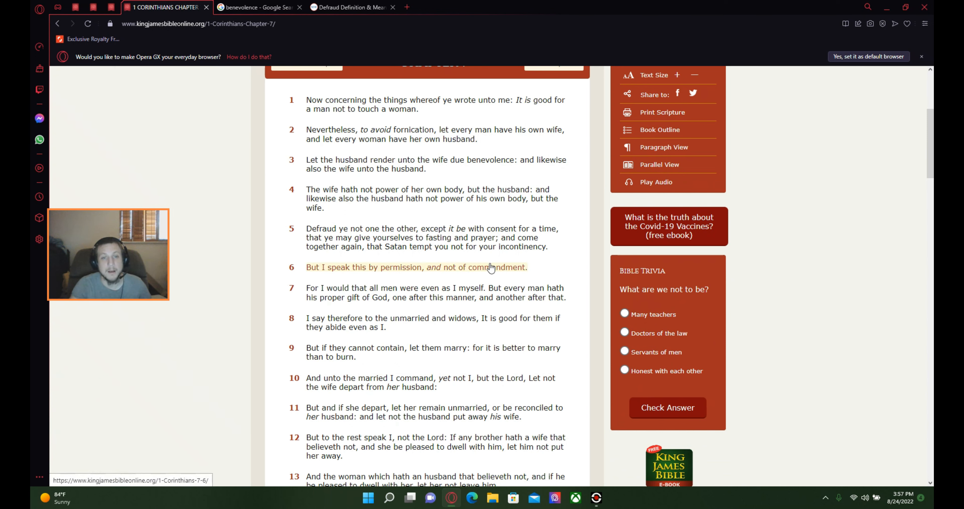
{"action": "mouse_move", "coordinate": [381, 271]}
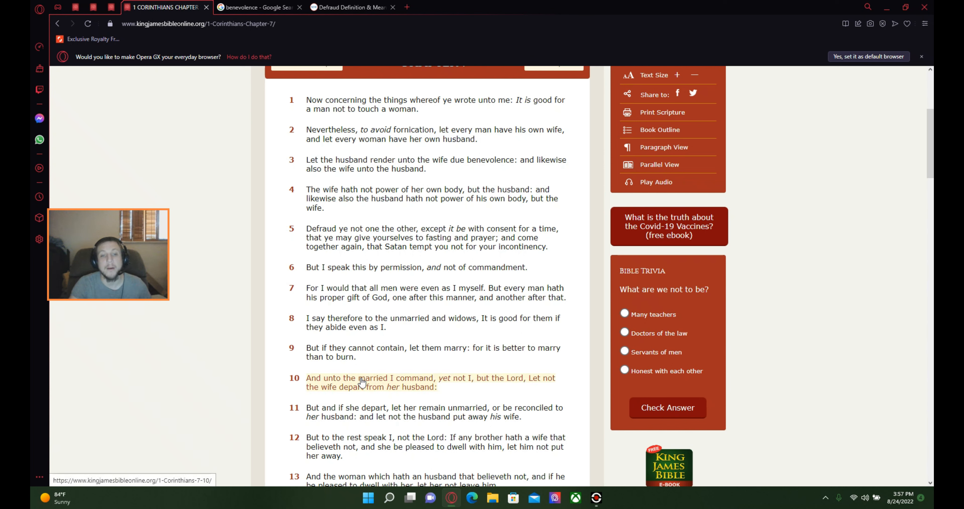
{"action": "mouse_move", "coordinate": [415, 390]}
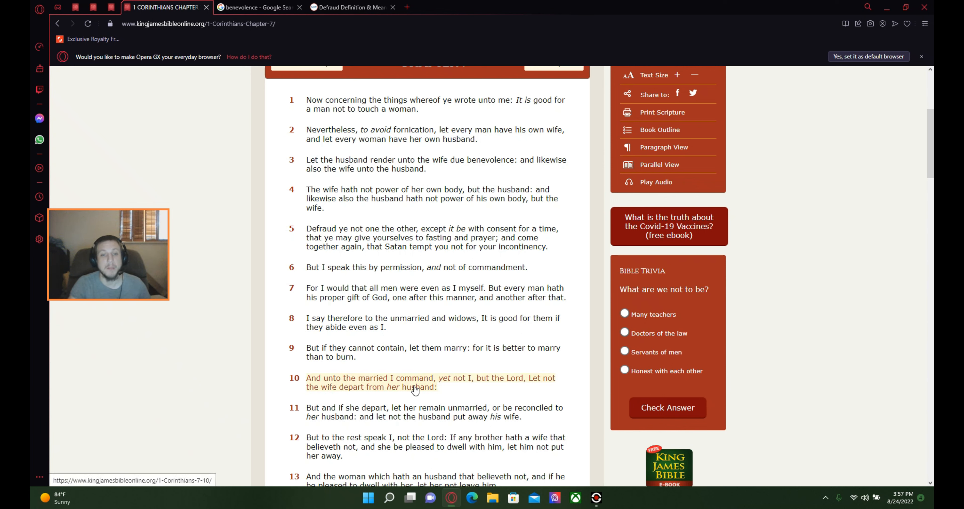
{"action": "mouse_move", "coordinate": [463, 391]}
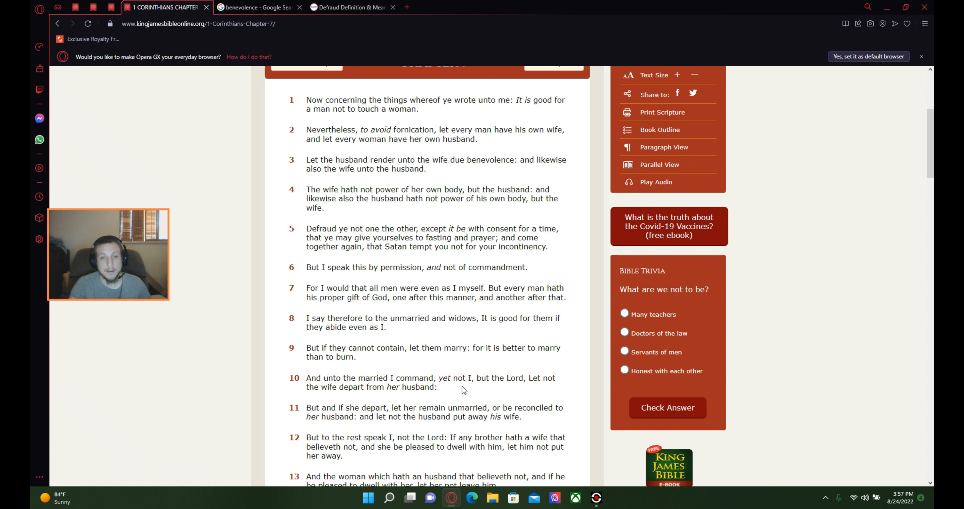
{"action": "mouse_move", "coordinate": [544, 390]}
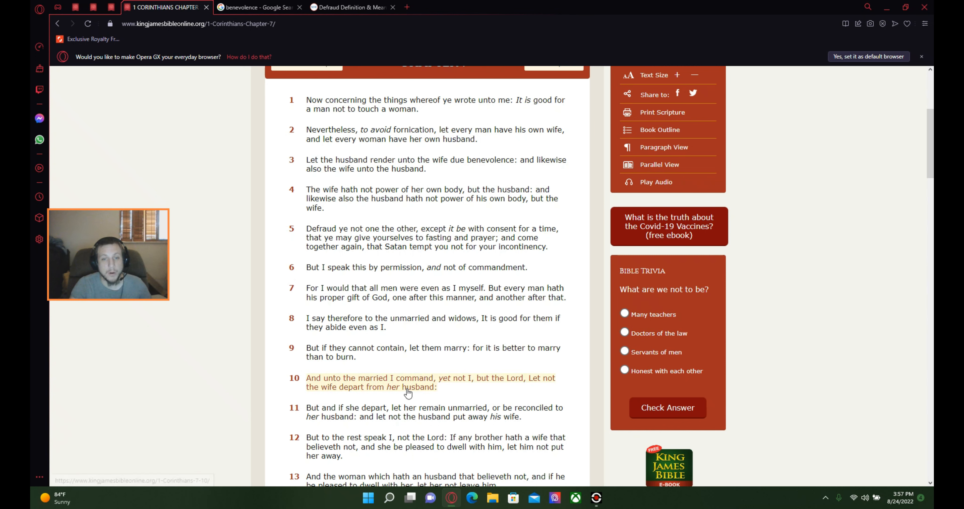
{"action": "mouse_move", "coordinate": [426, 393]}
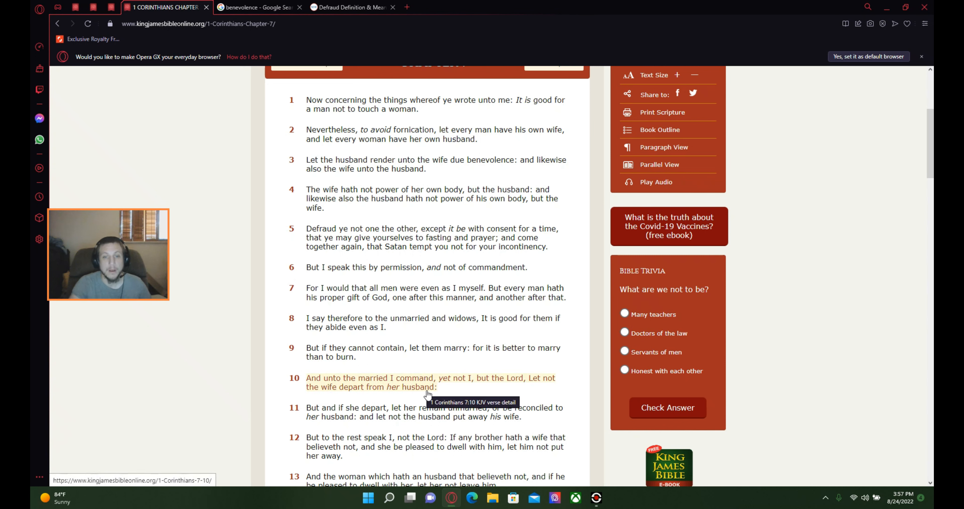
{"action": "mouse_move", "coordinate": [426, 399]}
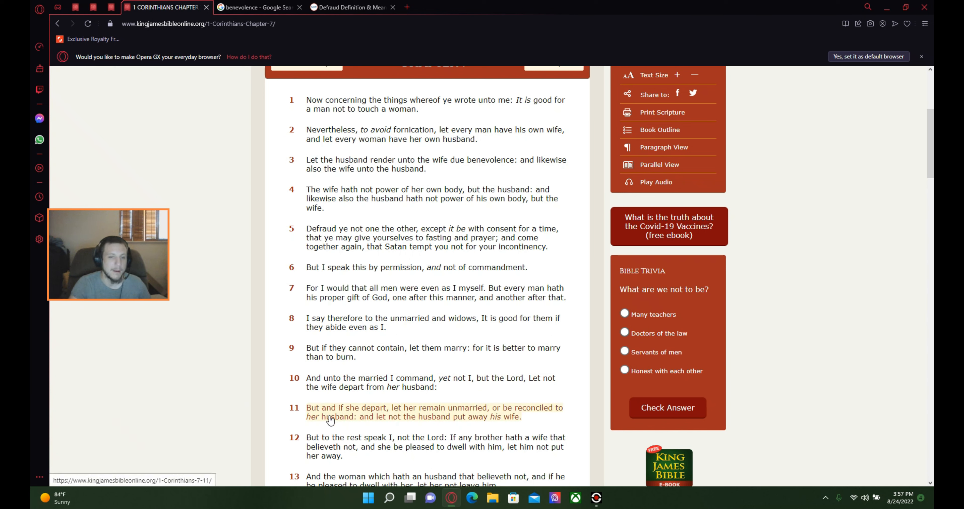
{"action": "mouse_move", "coordinate": [393, 416]}
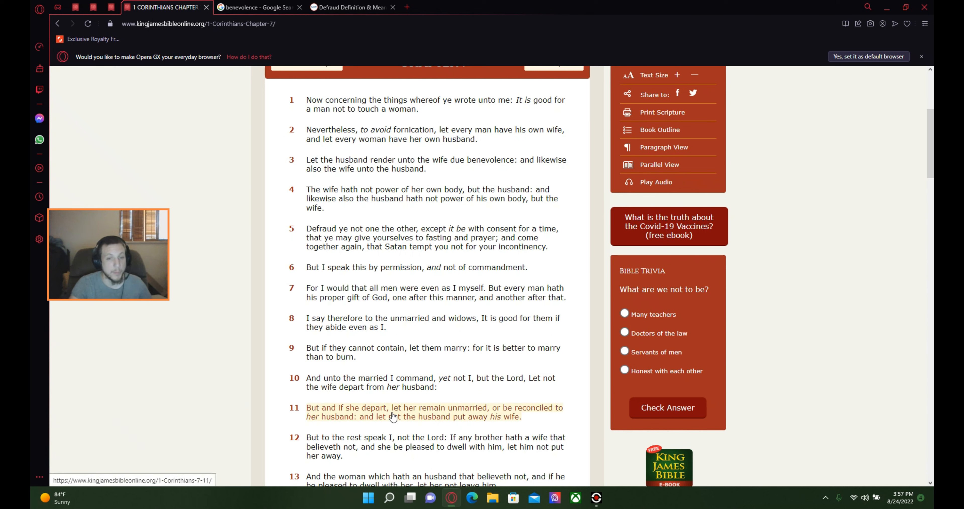
{"action": "mouse_move", "coordinate": [486, 416]}
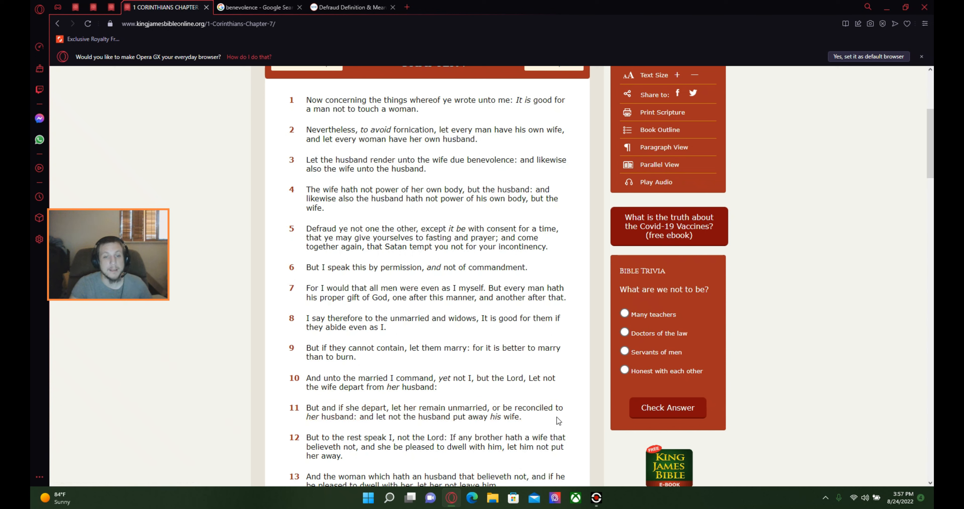
{"action": "mouse_move", "coordinate": [394, 446]}
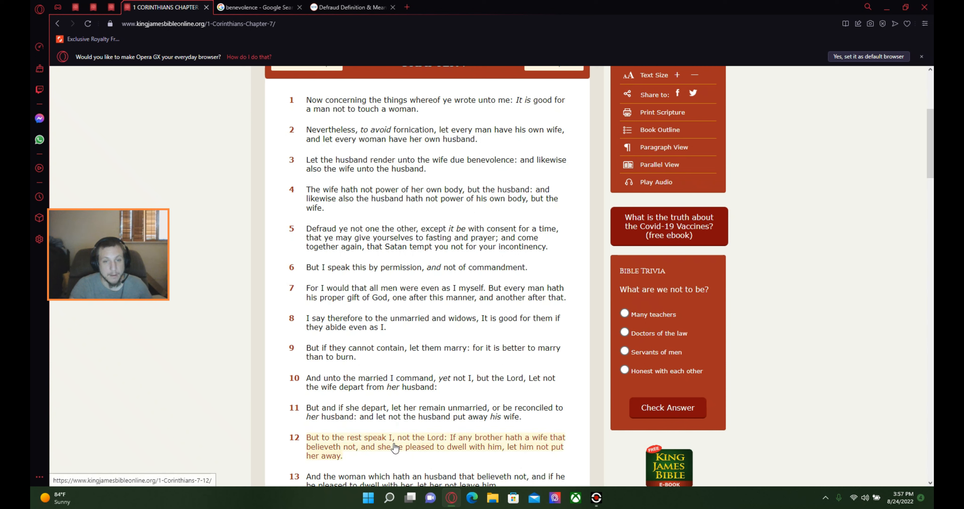
{"action": "mouse_move", "coordinate": [513, 430]}
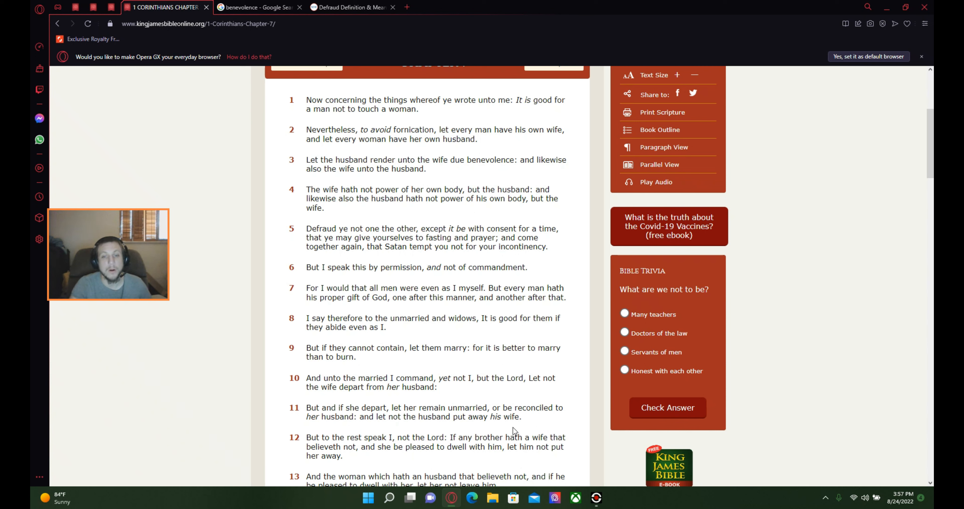
{"action": "mouse_move", "coordinate": [550, 430]}
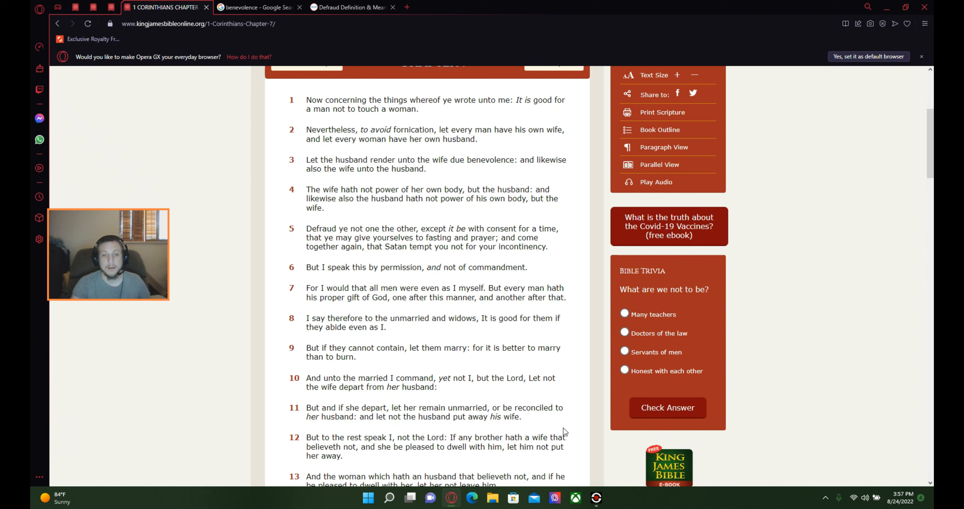
{"action": "mouse_move", "coordinate": [551, 370]}
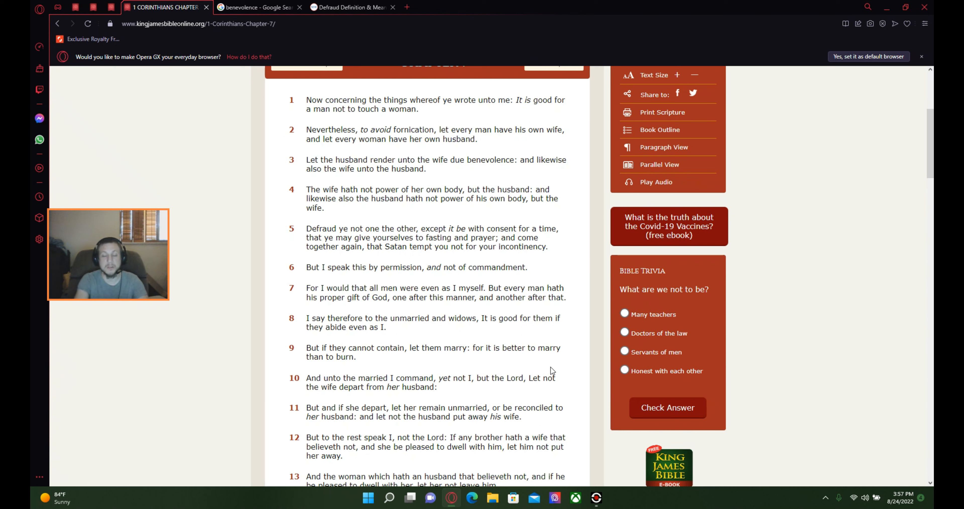
{"action": "mouse_move", "coordinate": [223, 213]}
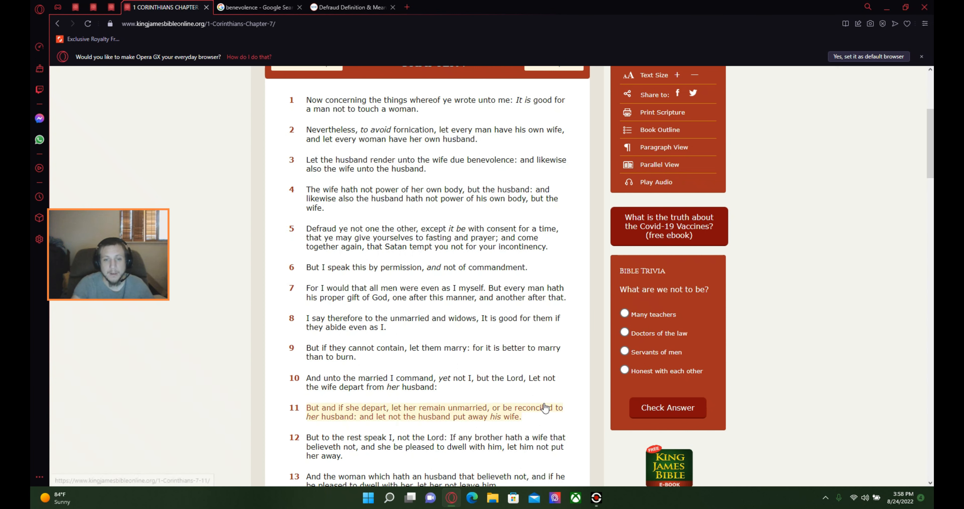
{"action": "mouse_move", "coordinate": [418, 428]}
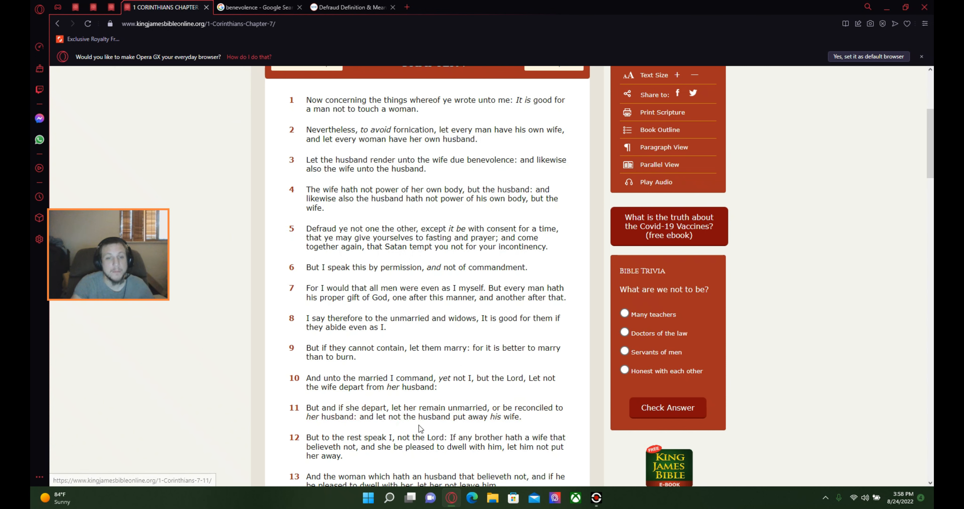
{"action": "mouse_move", "coordinate": [669, 464]}
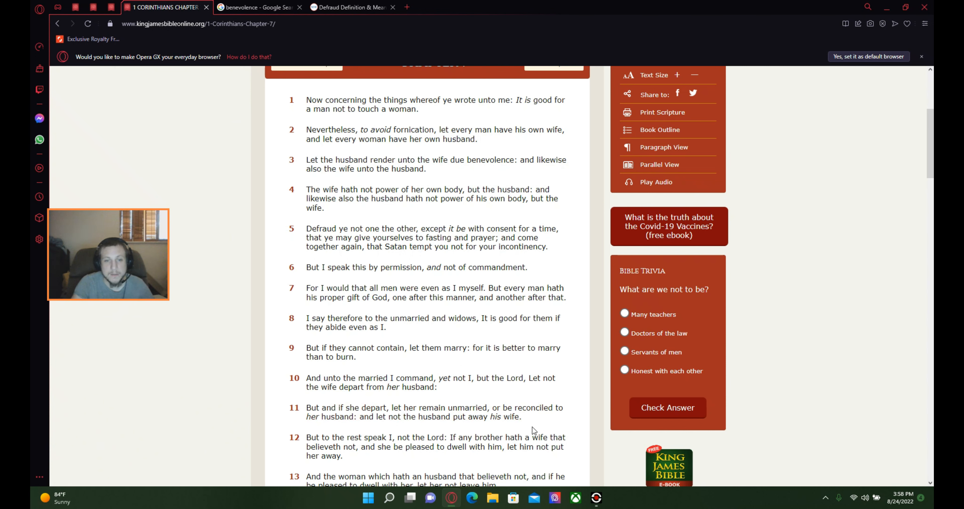
- Scroll down so verses 4 through 16 of chapter 7 come into view
{"action": "scroll", "scroll_direction": "down", "scroll_amount": 3}
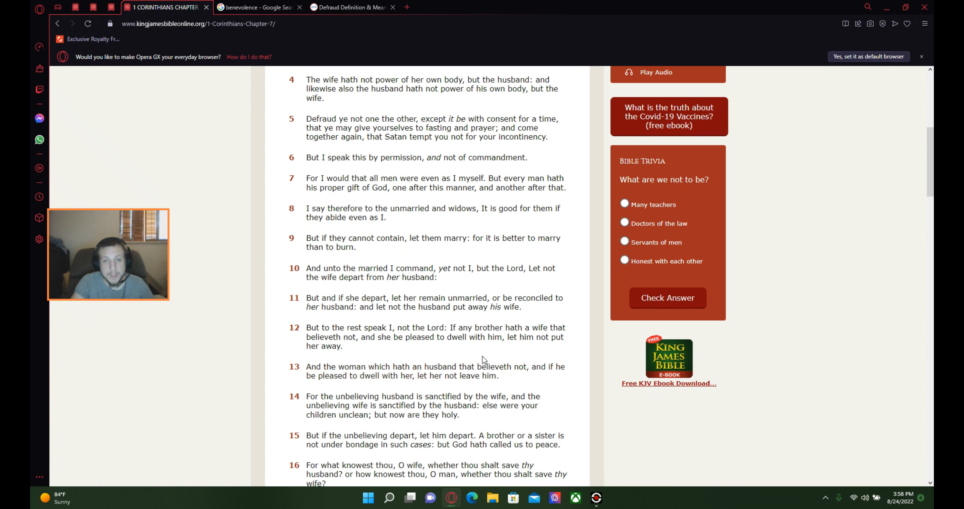
{"action": "mouse_move", "coordinate": [485, 350]}
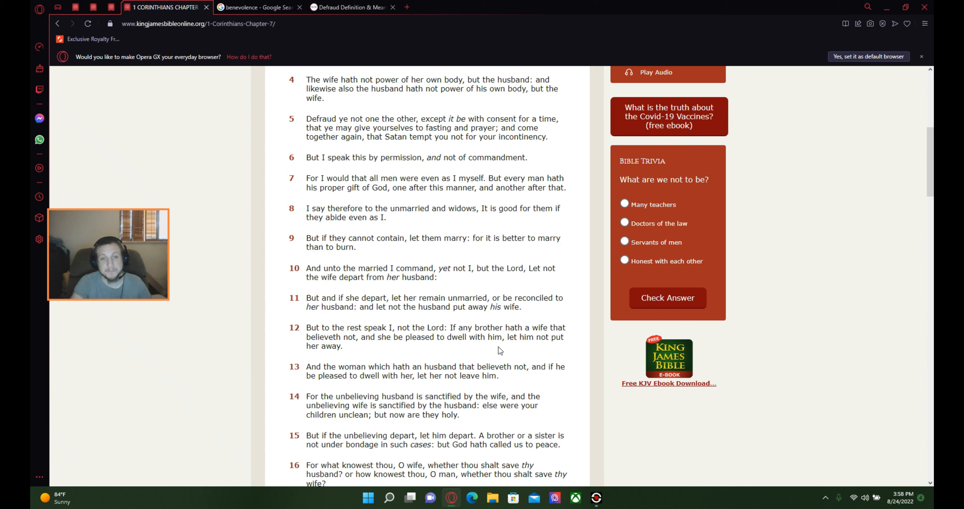
{"action": "mouse_move", "coordinate": [487, 356]}
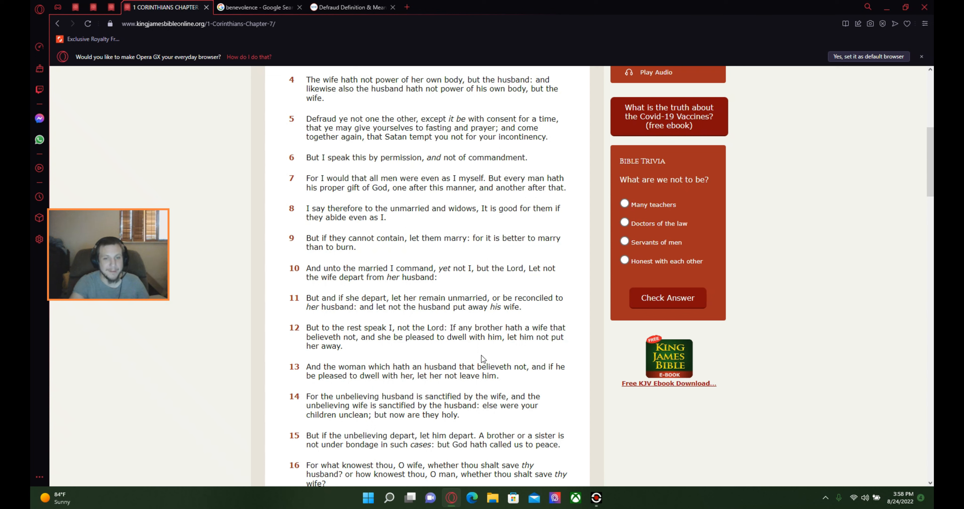
{"action": "mouse_move", "coordinate": [537, 384]}
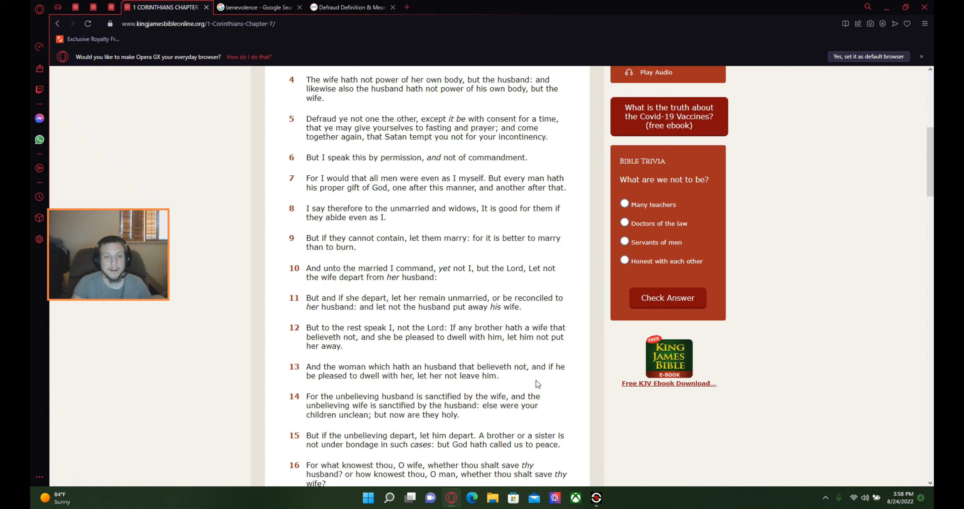
{"action": "mouse_move", "coordinate": [566, 395]}
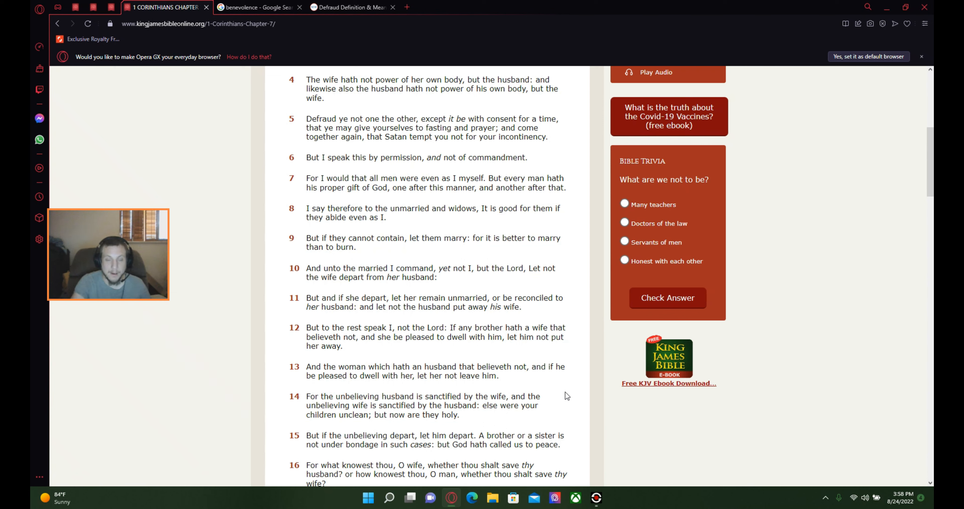
{"action": "mouse_move", "coordinate": [560, 386]}
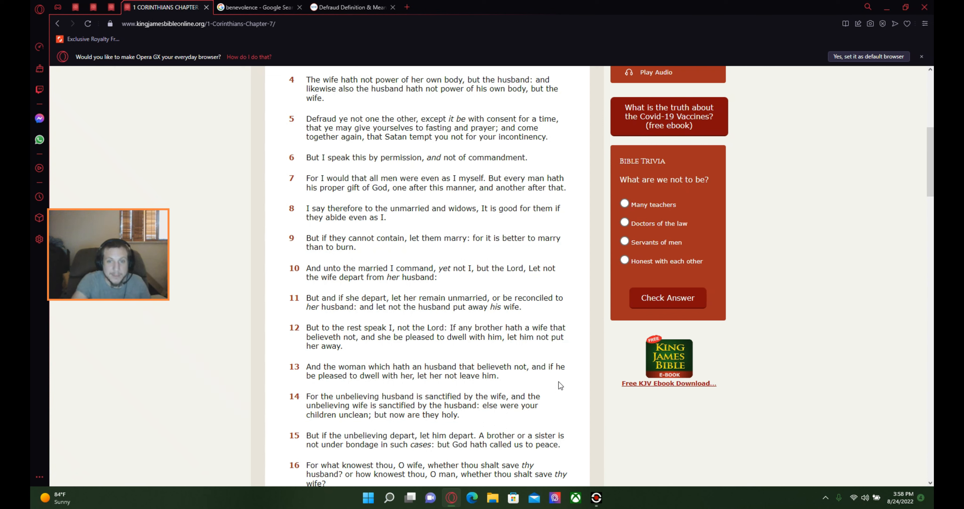
{"action": "mouse_move", "coordinate": [522, 388]}
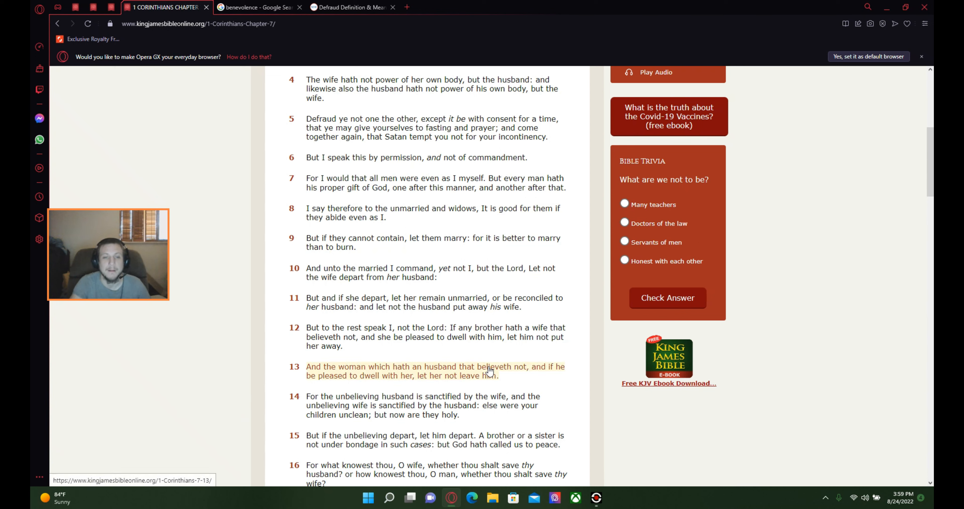
{"action": "mouse_move", "coordinate": [359, 358]}
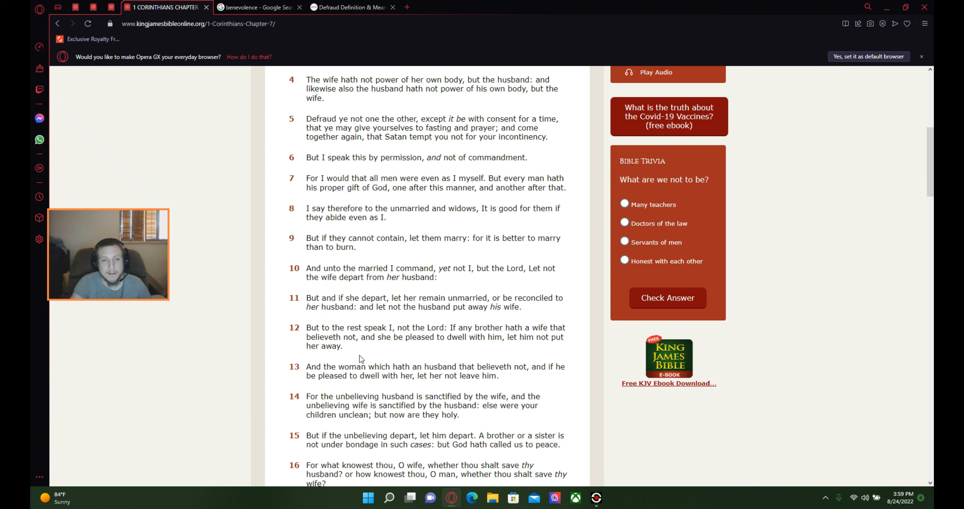
{"action": "mouse_move", "coordinate": [524, 357]}
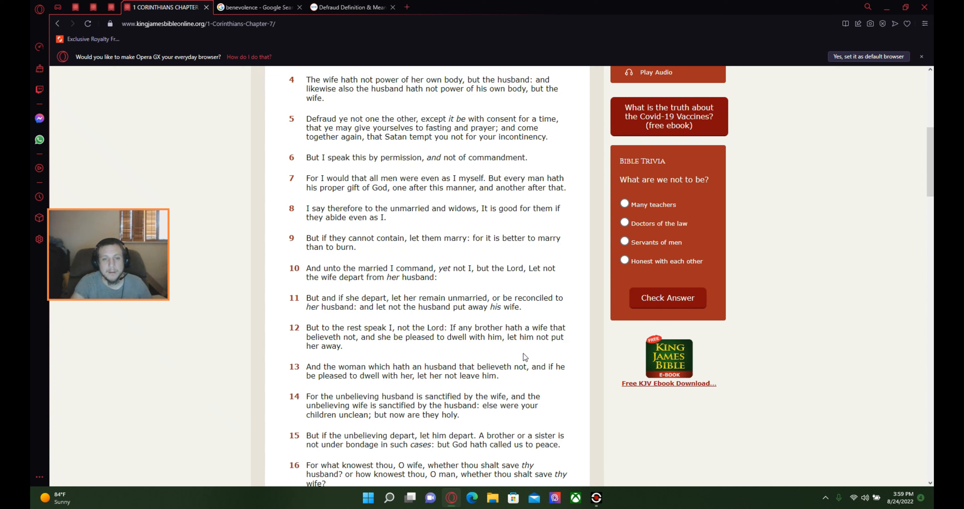
{"action": "mouse_move", "coordinate": [460, 356]}
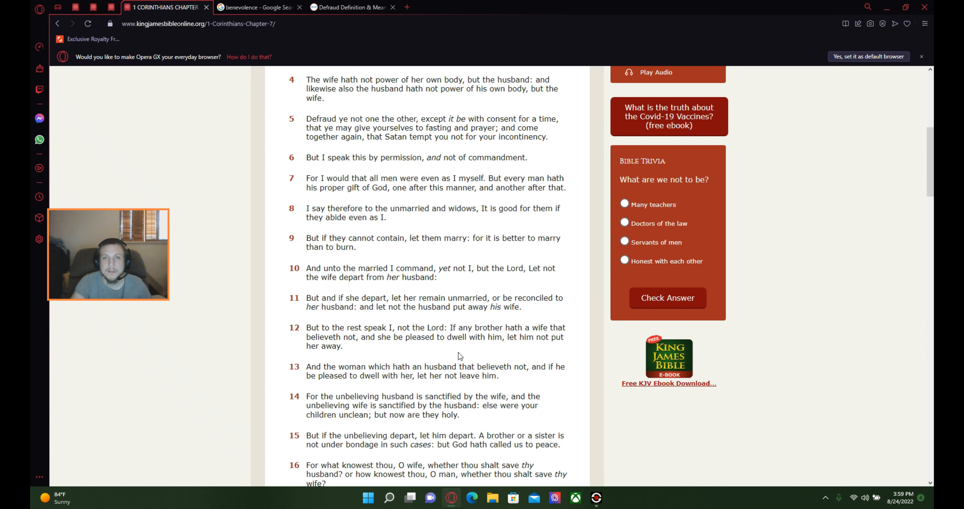
{"action": "mouse_move", "coordinate": [391, 392]}
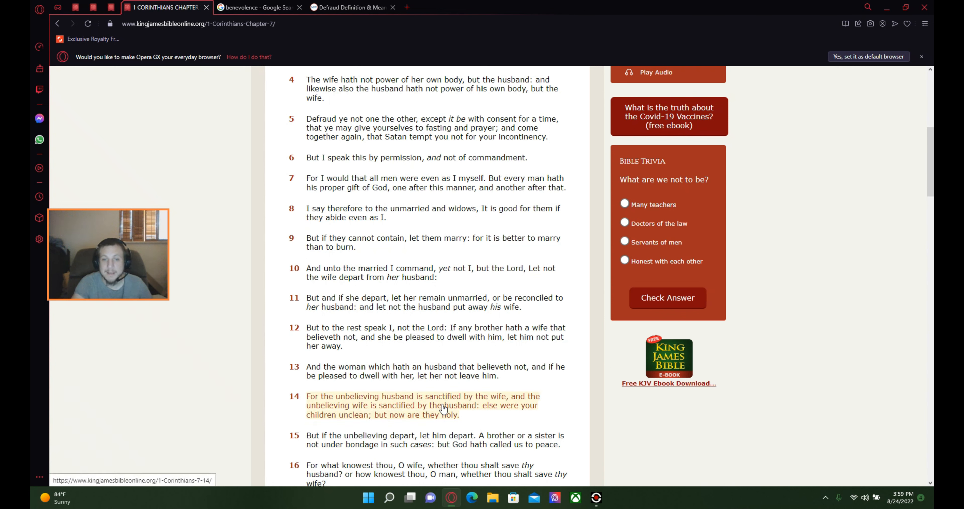
{"action": "mouse_move", "coordinate": [515, 412]}
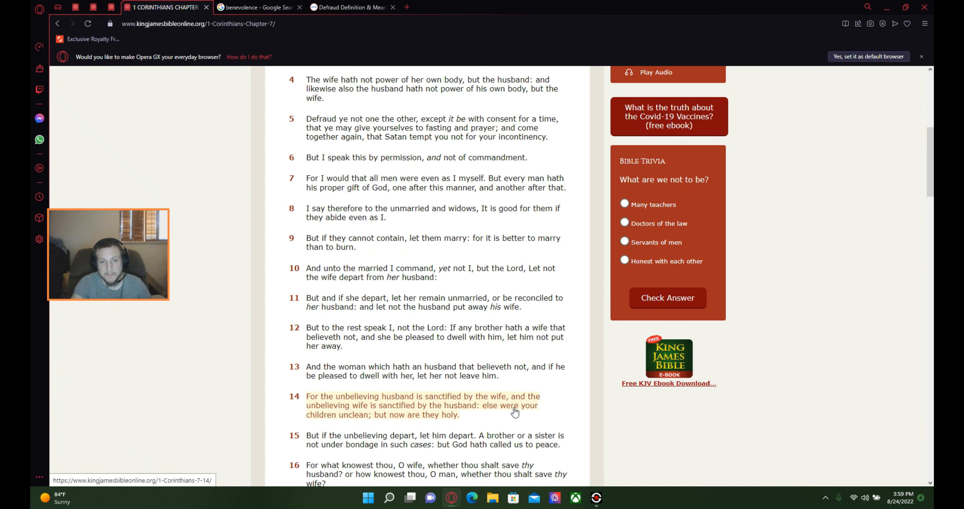
{"action": "mouse_move", "coordinate": [378, 419]}
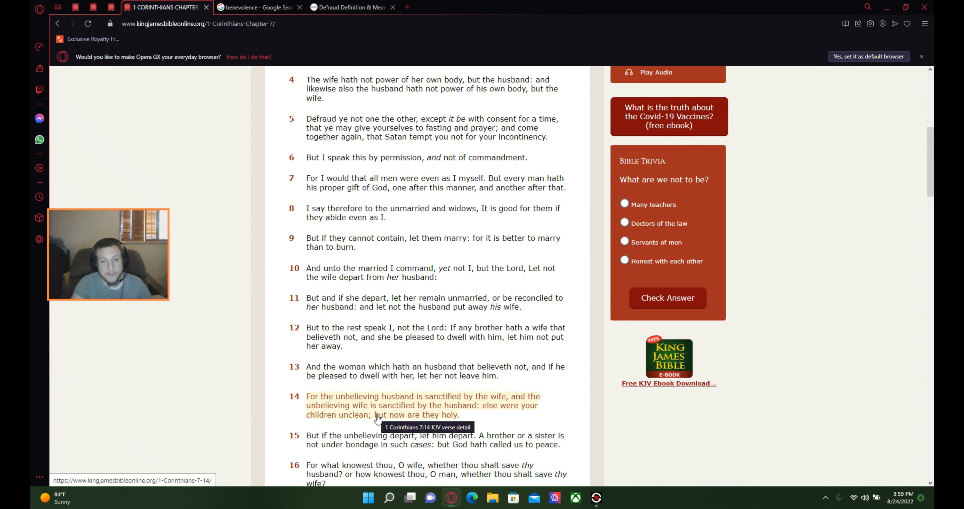
{"action": "mouse_move", "coordinate": [463, 412]}
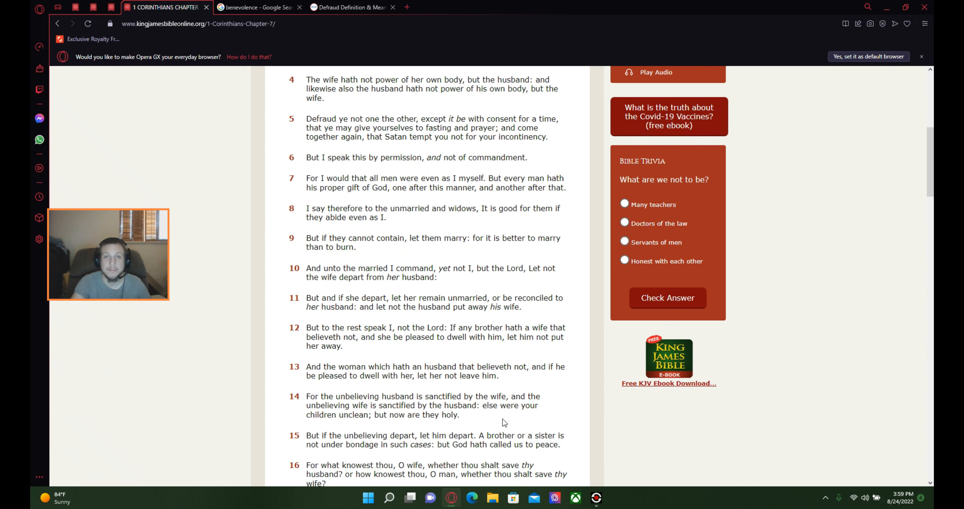
{"action": "mouse_move", "coordinate": [497, 423]}
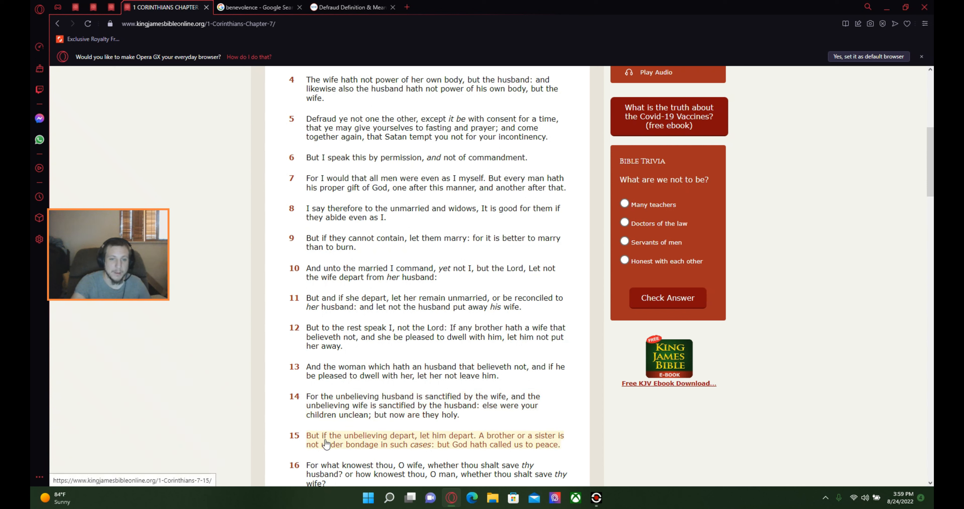
{"action": "mouse_move", "coordinate": [462, 451]}
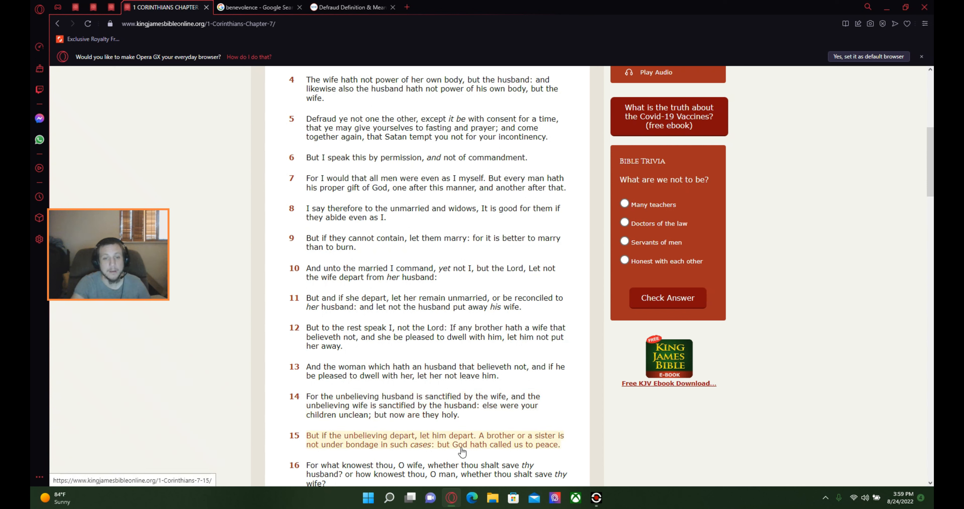
{"action": "mouse_move", "coordinate": [477, 460]}
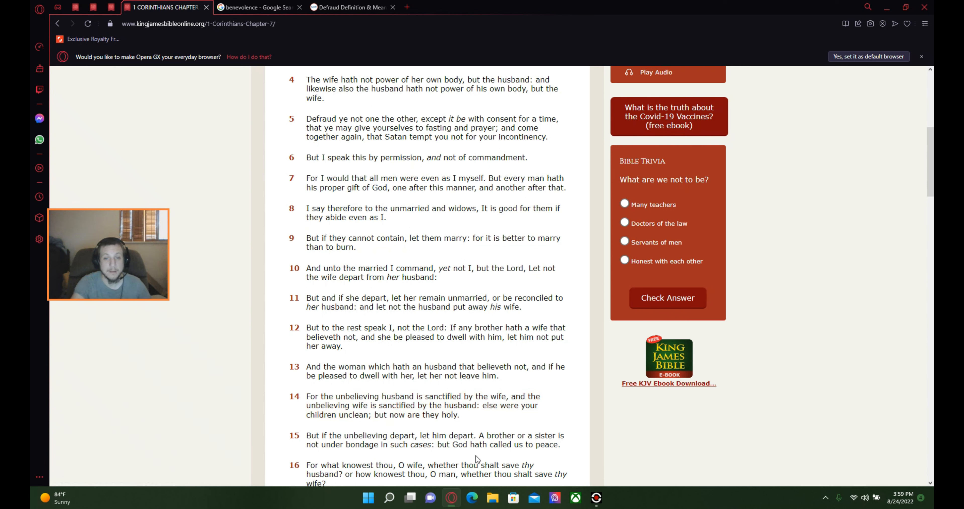
{"action": "mouse_move", "coordinate": [581, 460]}
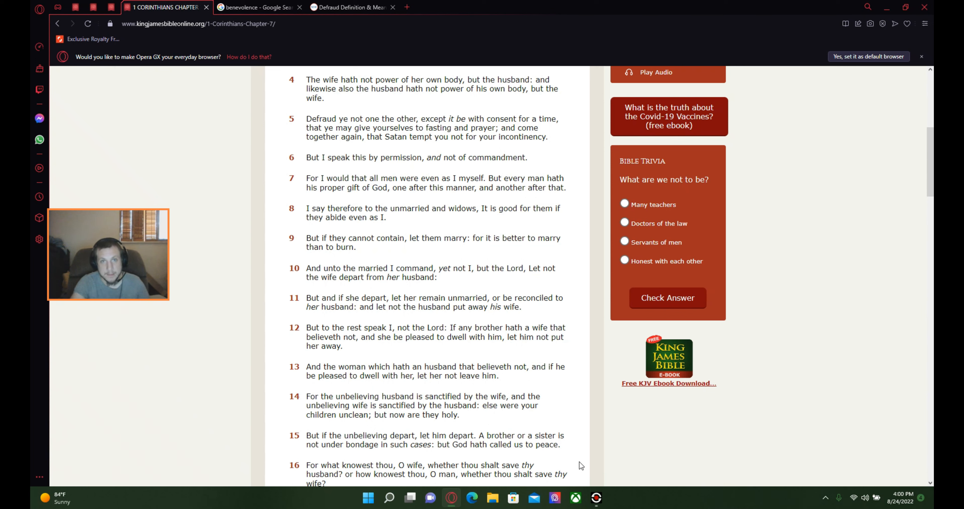
{"action": "mouse_move", "coordinate": [600, 457]}
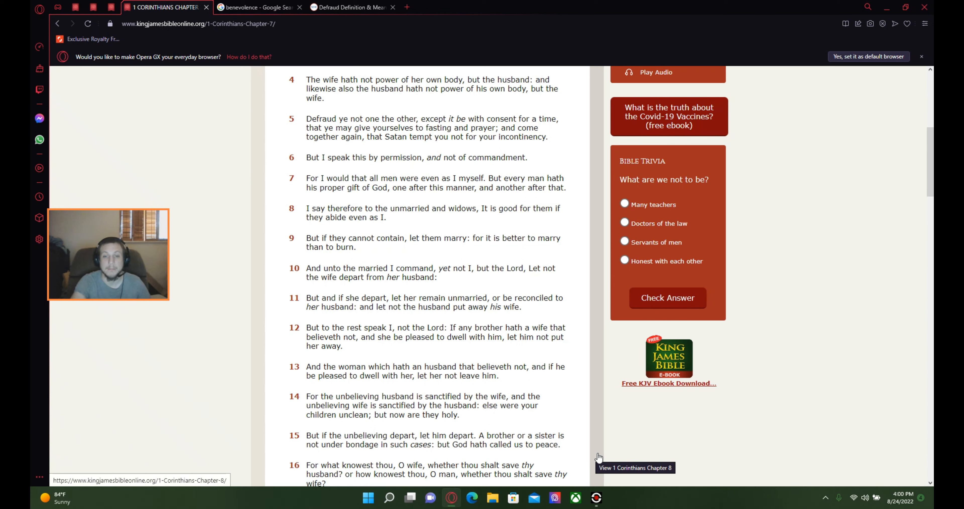
{"action": "mouse_move", "coordinate": [594, 456]}
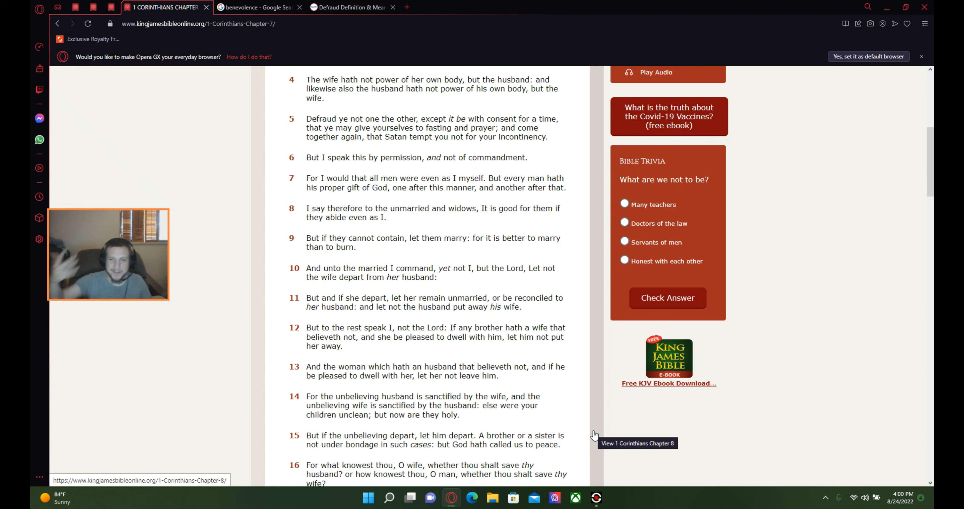
{"action": "mouse_move", "coordinate": [597, 467]}
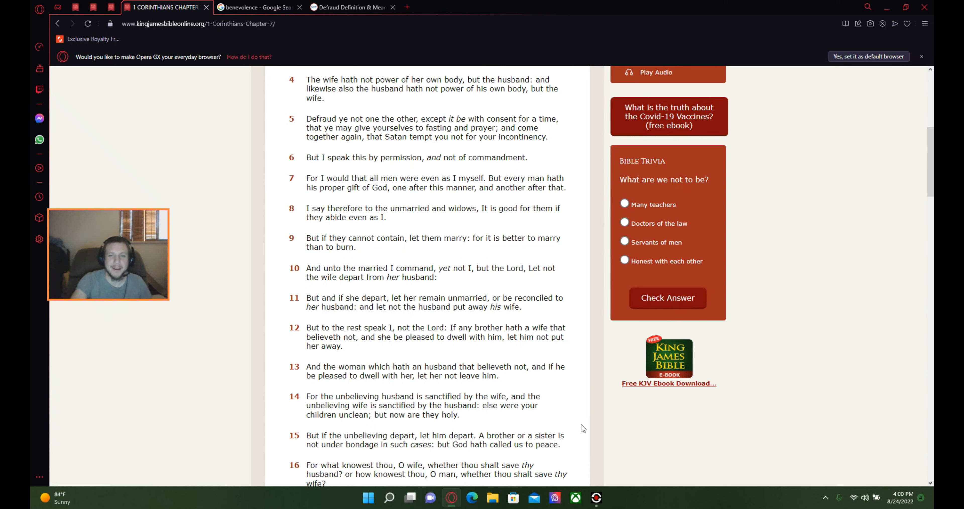
{"action": "mouse_move", "coordinate": [586, 405]}
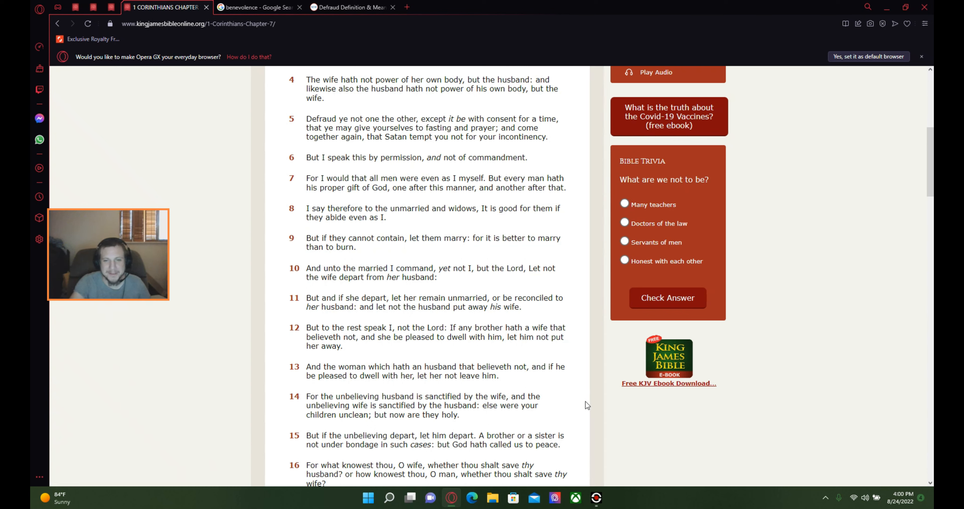
{"action": "mouse_move", "coordinate": [596, 407]}
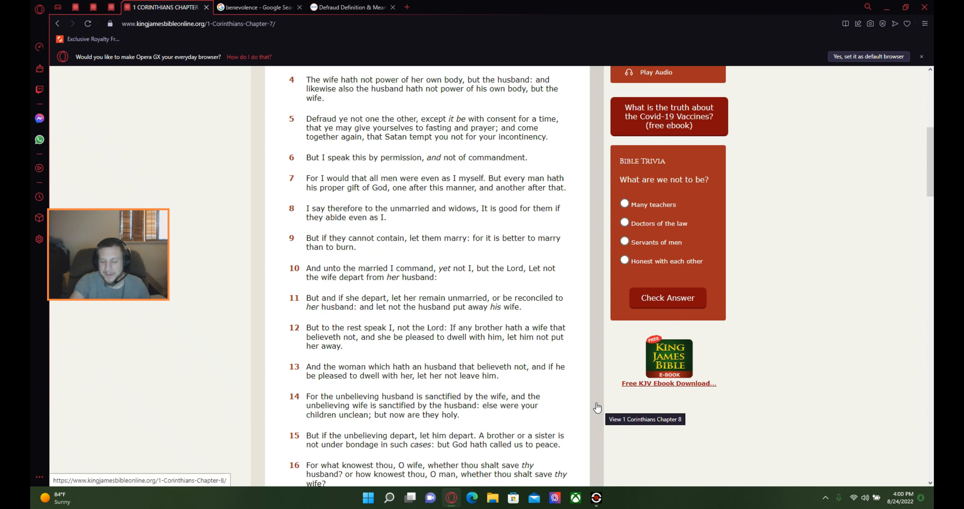
{"action": "mouse_move", "coordinate": [602, 459]}
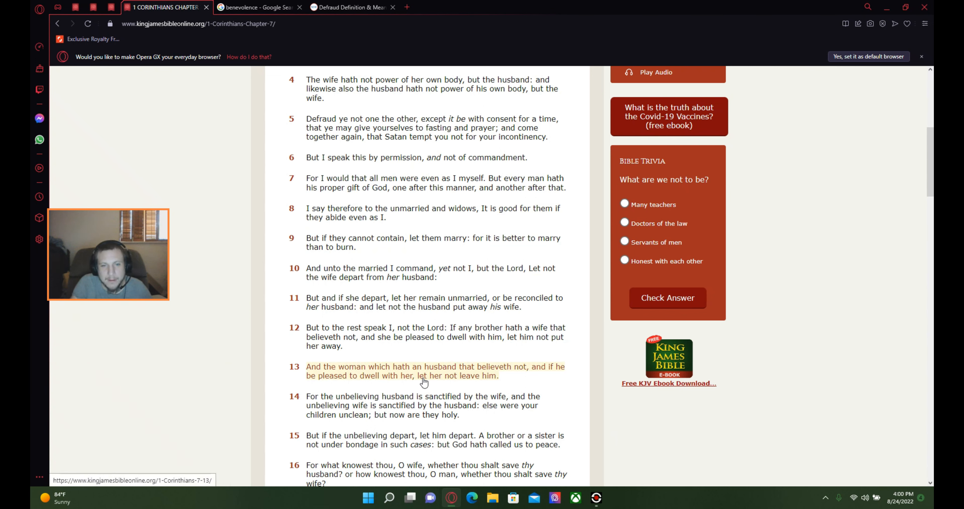
{"action": "mouse_move", "coordinate": [444, 428]}
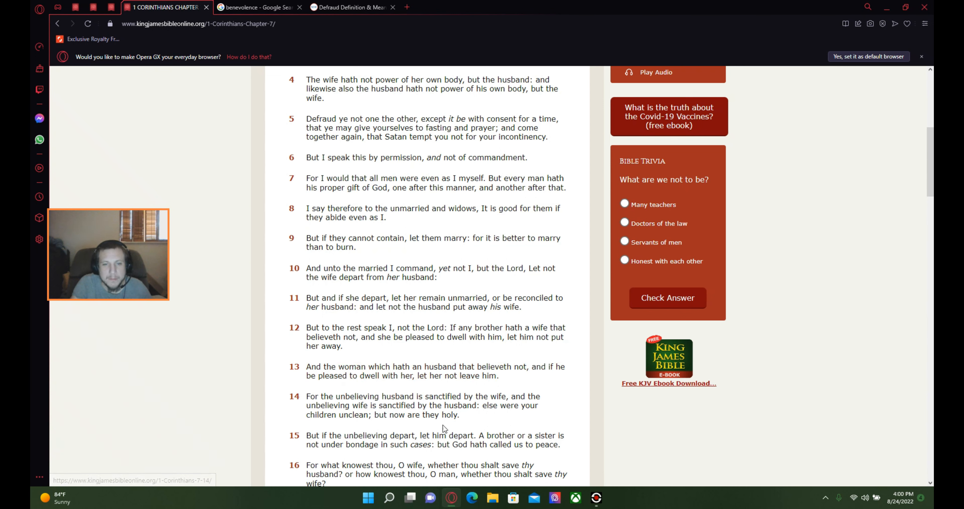
{"action": "mouse_move", "coordinate": [315, 453]}
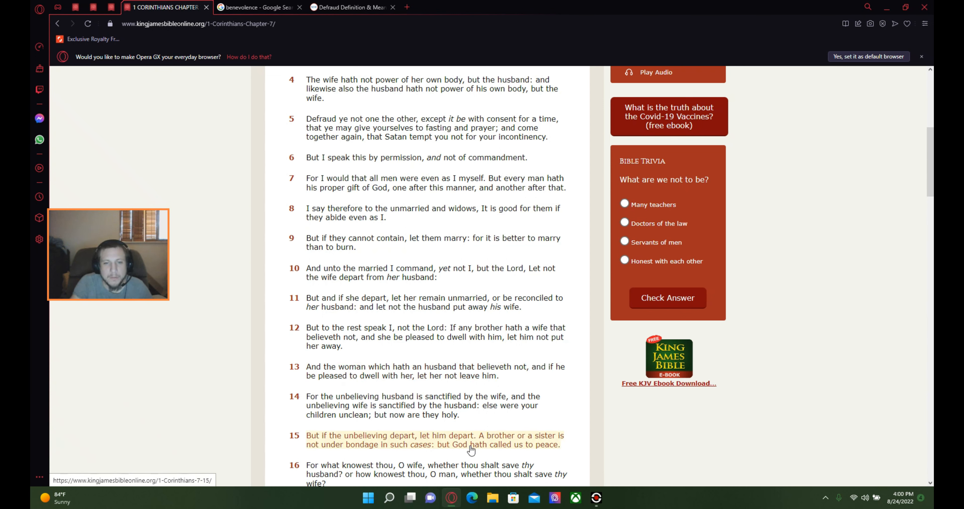
- Scroll further to read verses 11 through 23 of chapter 7
{"action": "scroll", "scroll_direction": "down", "scroll_amount": 3}
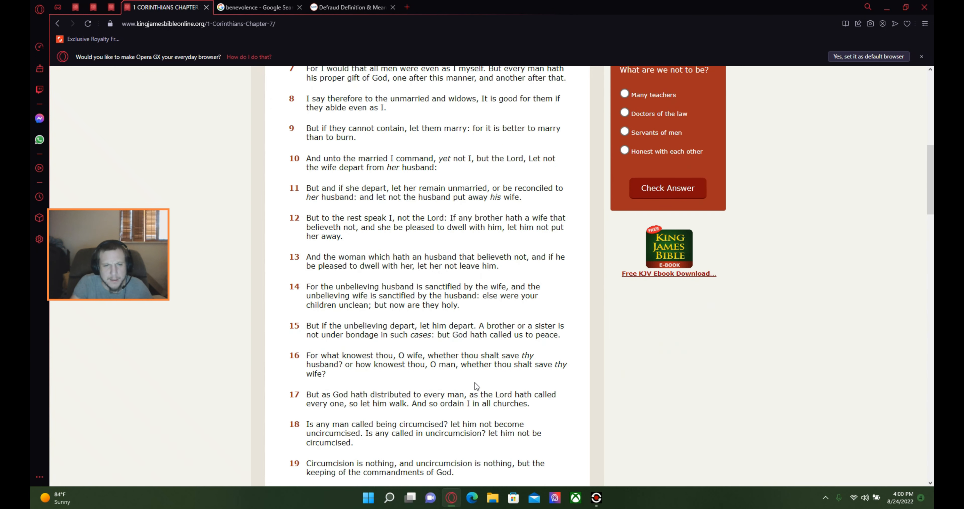
{"action": "mouse_move", "coordinate": [575, 420]}
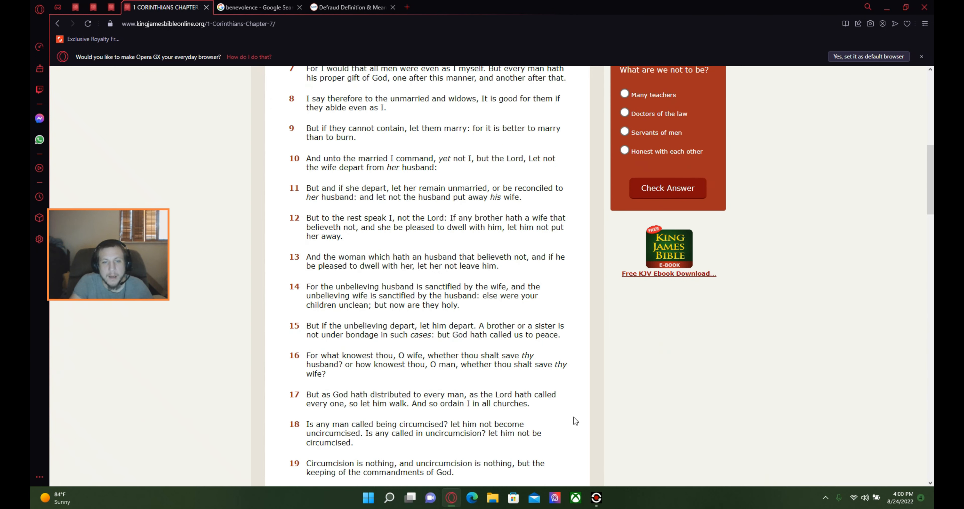
{"action": "mouse_move", "coordinate": [569, 397]}
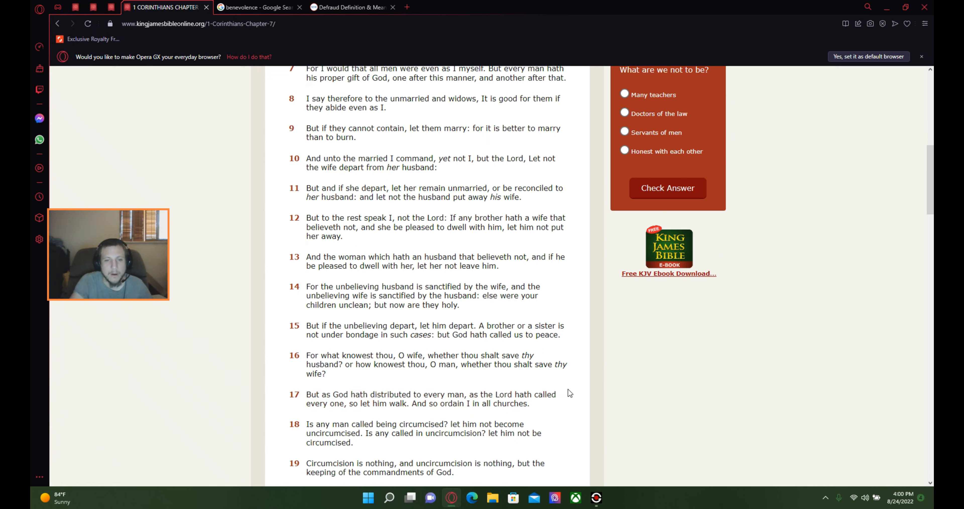
{"action": "mouse_move", "coordinate": [566, 396]}
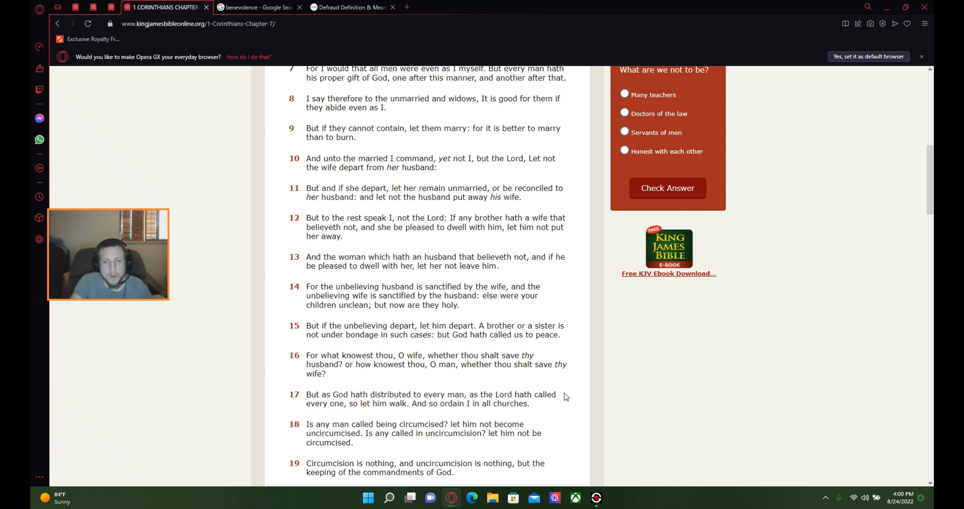
{"action": "mouse_move", "coordinate": [675, 381]}
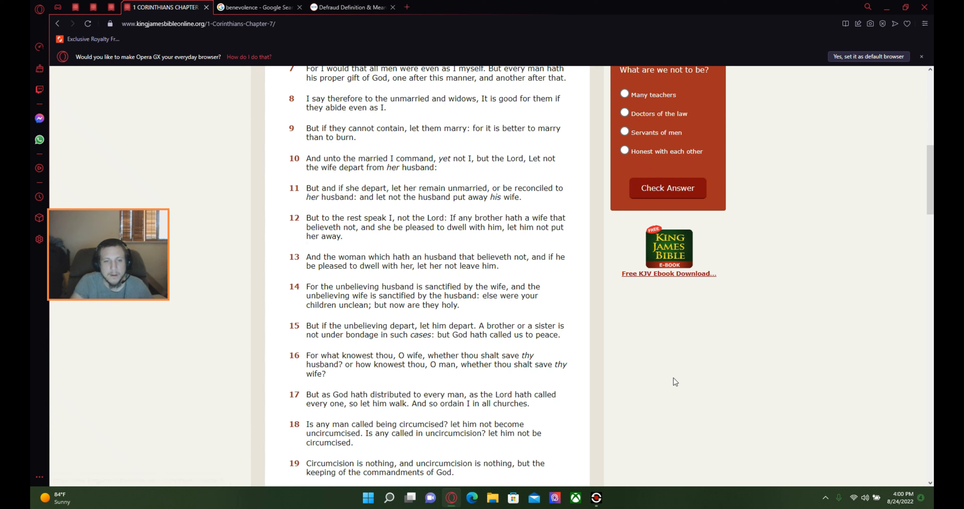
{"action": "mouse_move", "coordinate": [678, 385]}
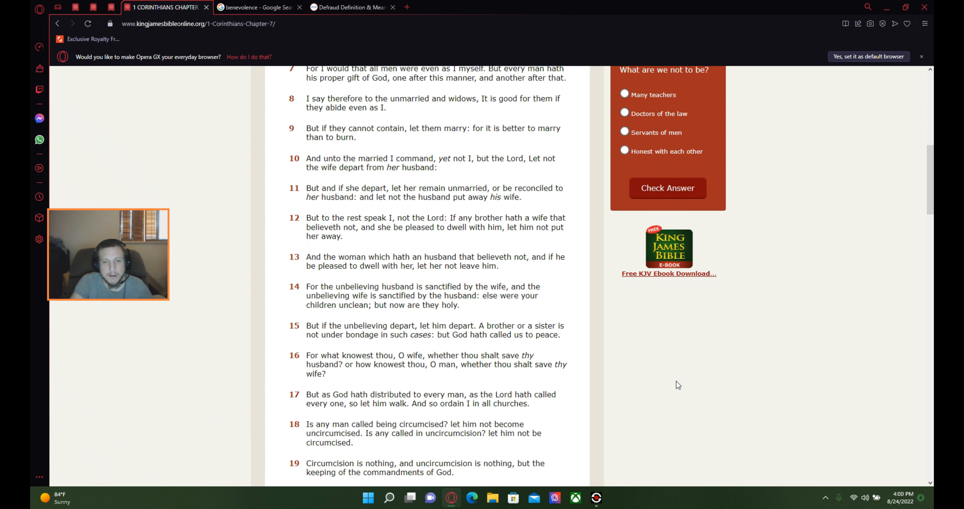
{"action": "mouse_move", "coordinate": [715, 404]}
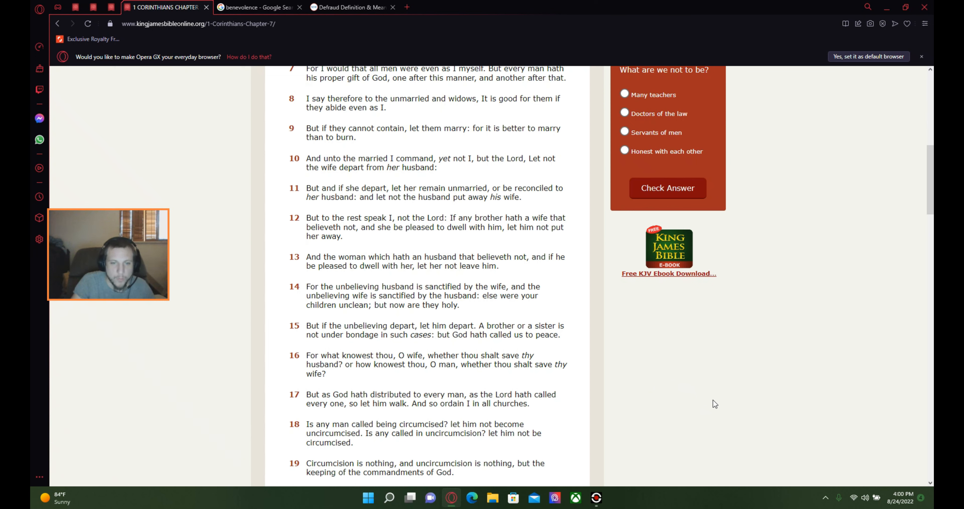
{"action": "mouse_move", "coordinate": [715, 412]}
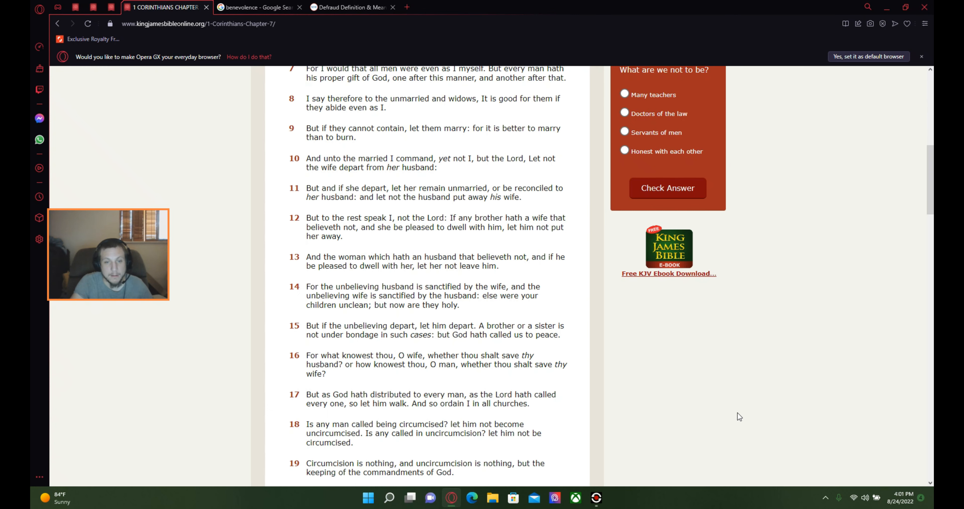
{"action": "scroll", "scroll_direction": "down", "scroll_amount": 3}
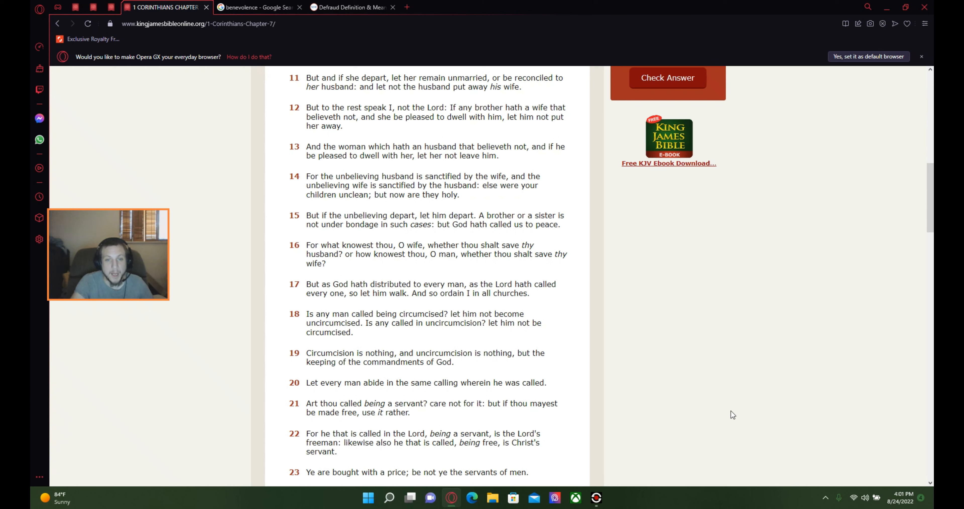
{"action": "mouse_move", "coordinate": [730, 409]}
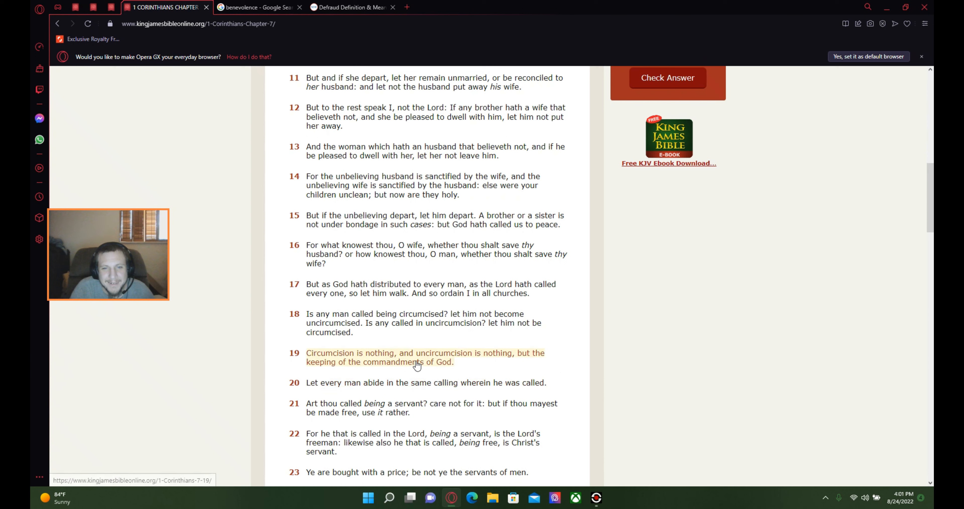
- Scroll back to the top of chapter 7 with verse 5 highlighted
{"action": "scroll", "scroll_direction": "up", "scroll_amount": 3}
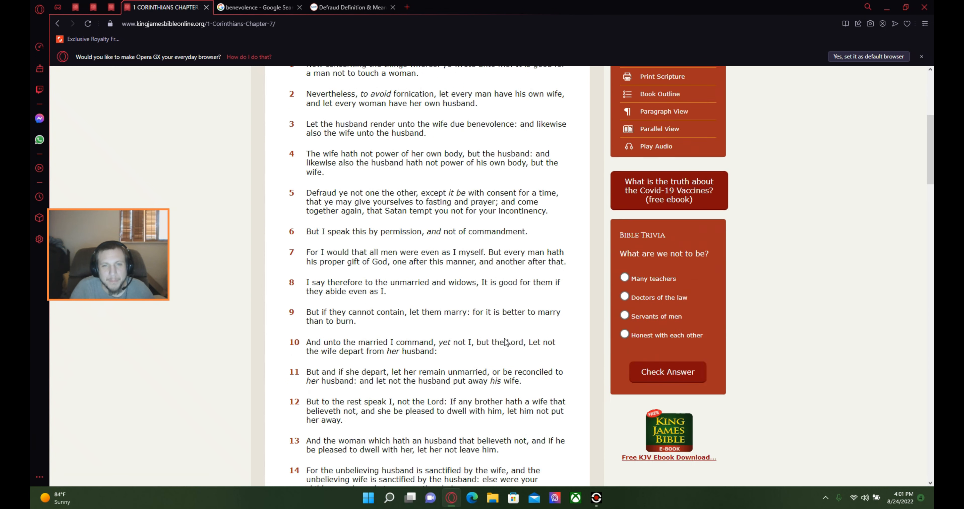
{"action": "scroll", "scroll_direction": "up", "scroll_amount": 3}
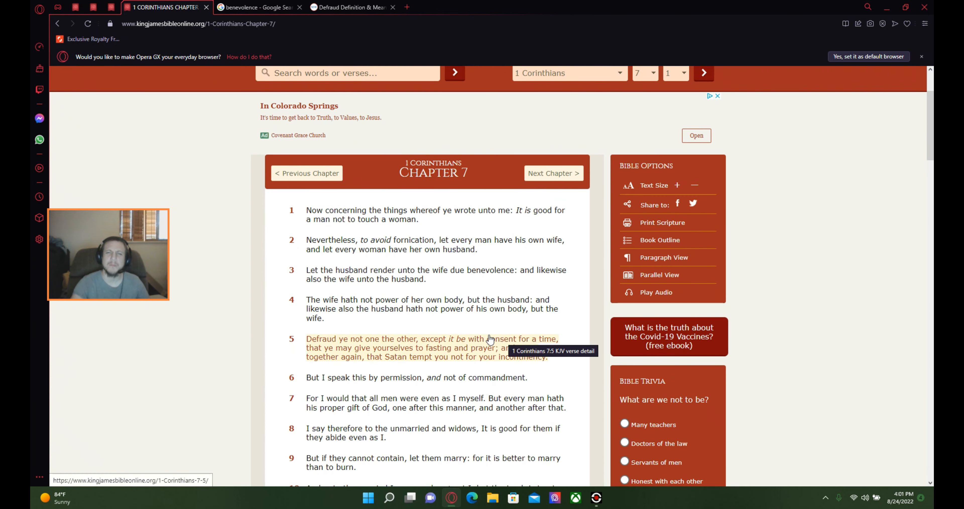
{"action": "mouse_move", "coordinate": [590, 324]}
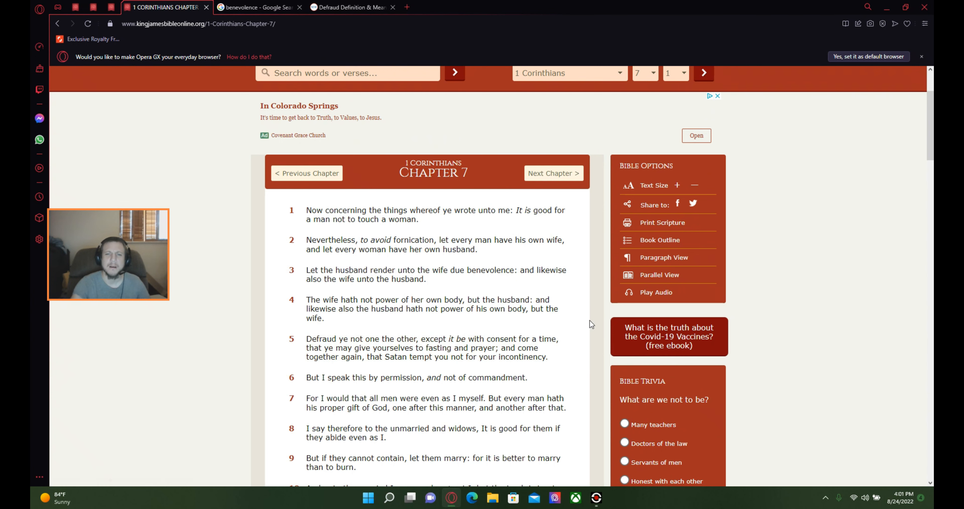
{"action": "mouse_move", "coordinate": [880, 293]}
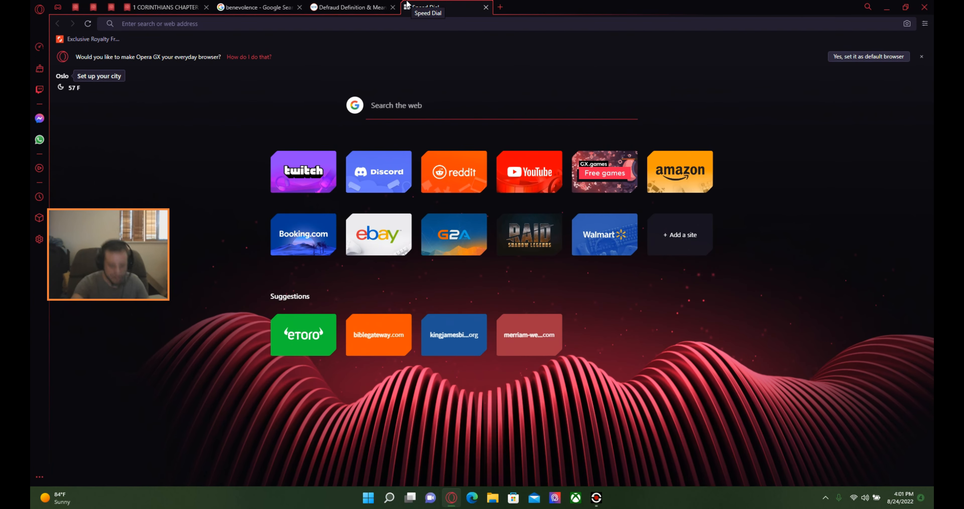
- Search Google for 'who wrote corinthians', showing St. Paul the Apostle as the answer
{"action": "type", "text": "who wrote co"}
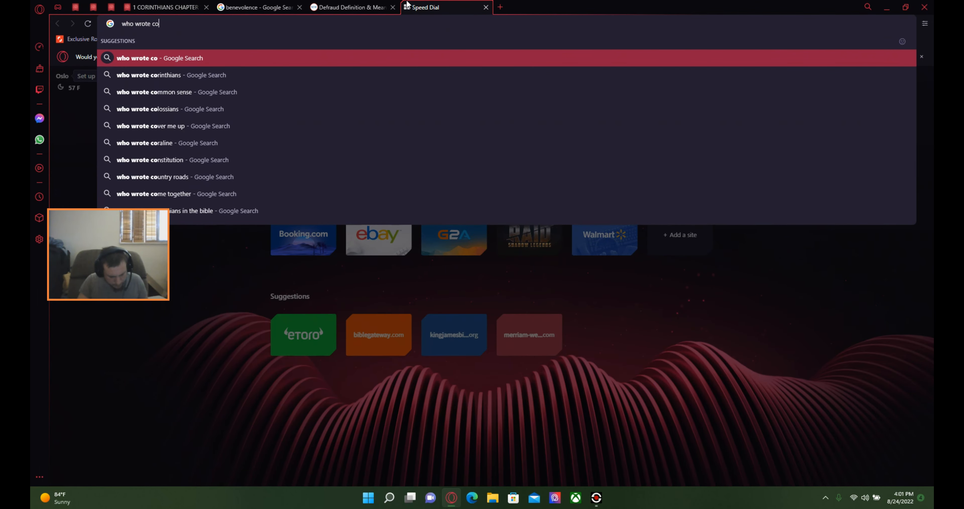
{"action": "left_click", "coordinate": [147, 74]}
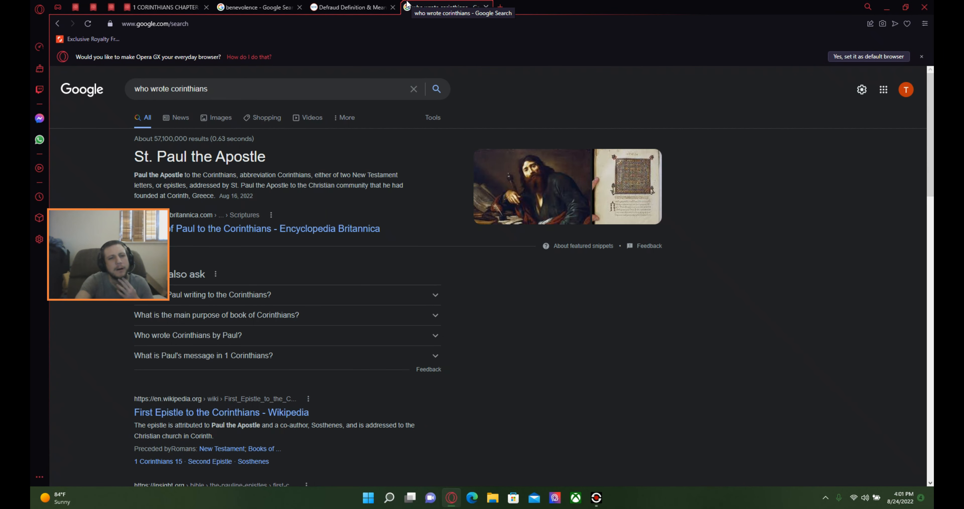
{"action": "mouse_move", "coordinate": [572, 270]}
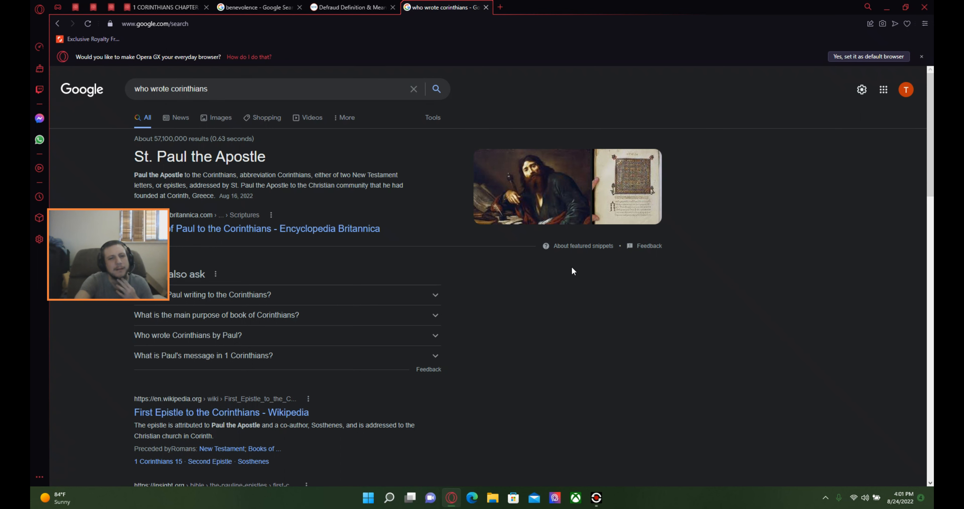
{"action": "mouse_move", "coordinate": [569, 354]}
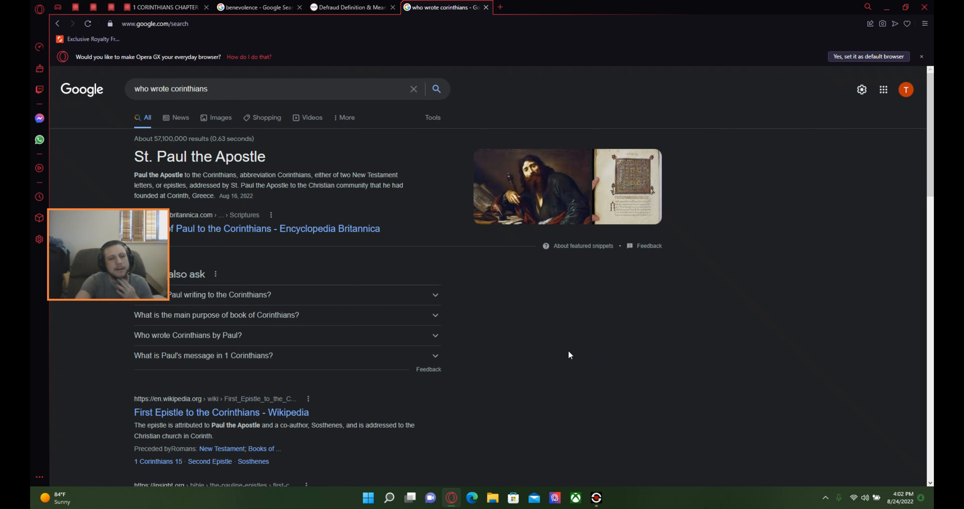
{"action": "mouse_move", "coordinate": [350, 8]}
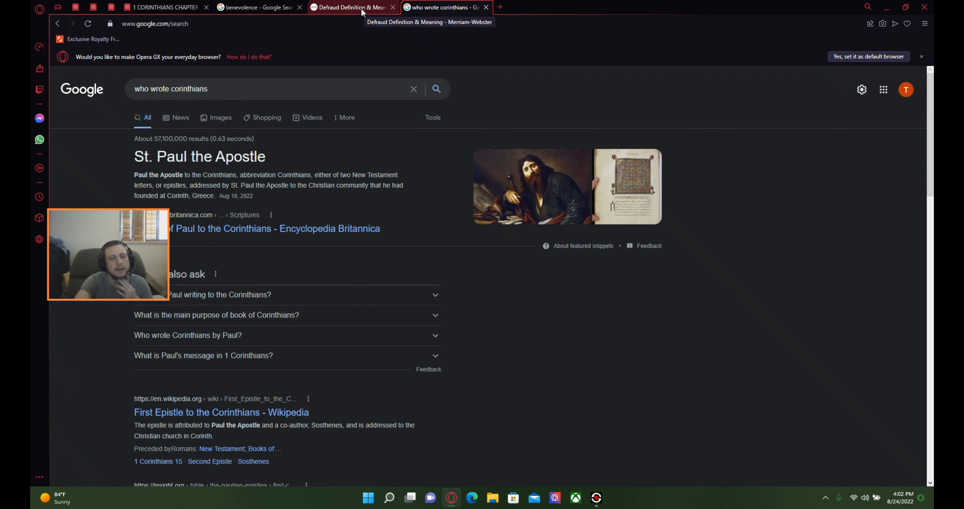
- View the defraud definition, close the corinthians search tab, and return to 1 Corinthians chapter 7
{"action": "left_click", "coordinate": [350, 6]}
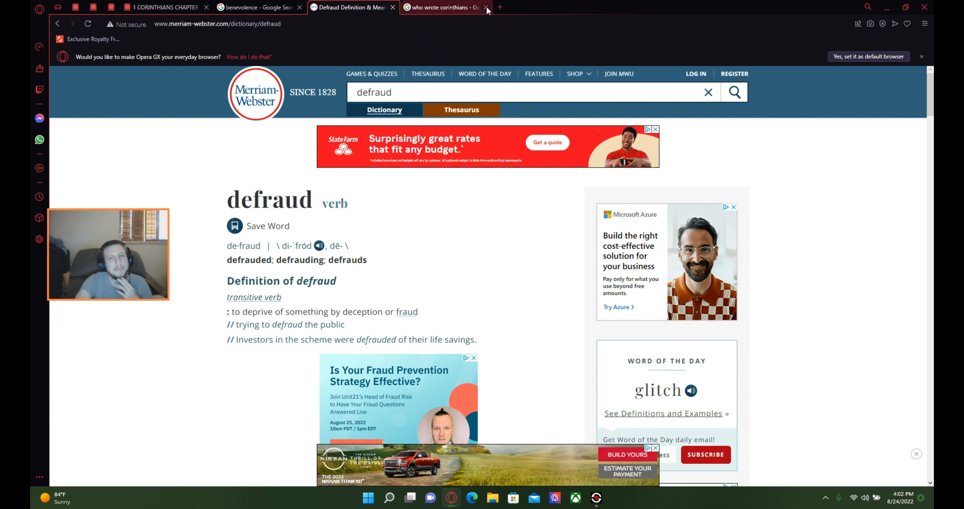
{"action": "left_click", "coordinate": [487, 7]}
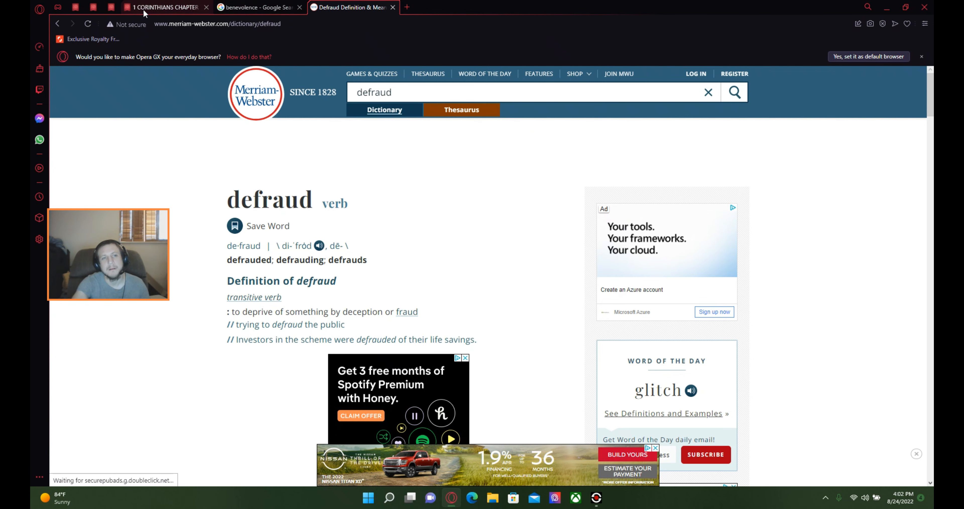
{"action": "left_click", "coordinate": [163, 7]}
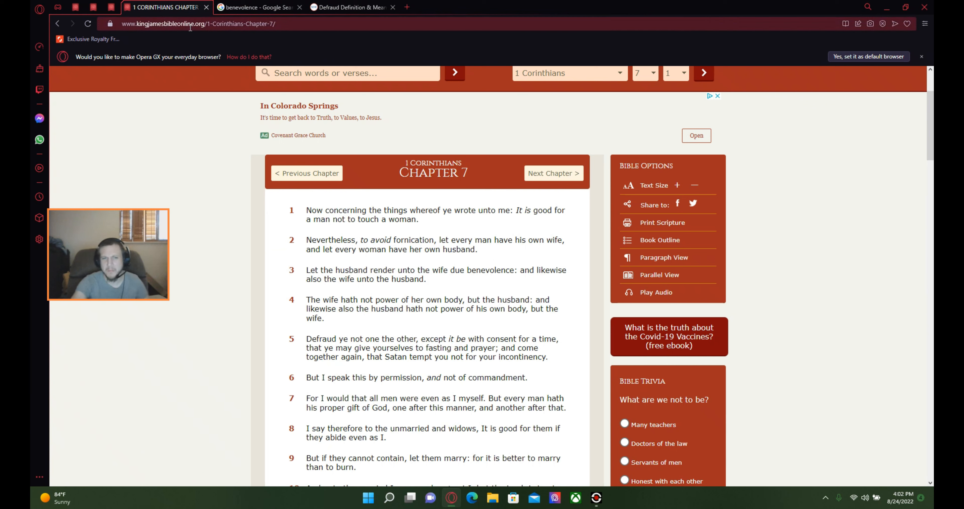
{"action": "mouse_move", "coordinate": [198, 37]}
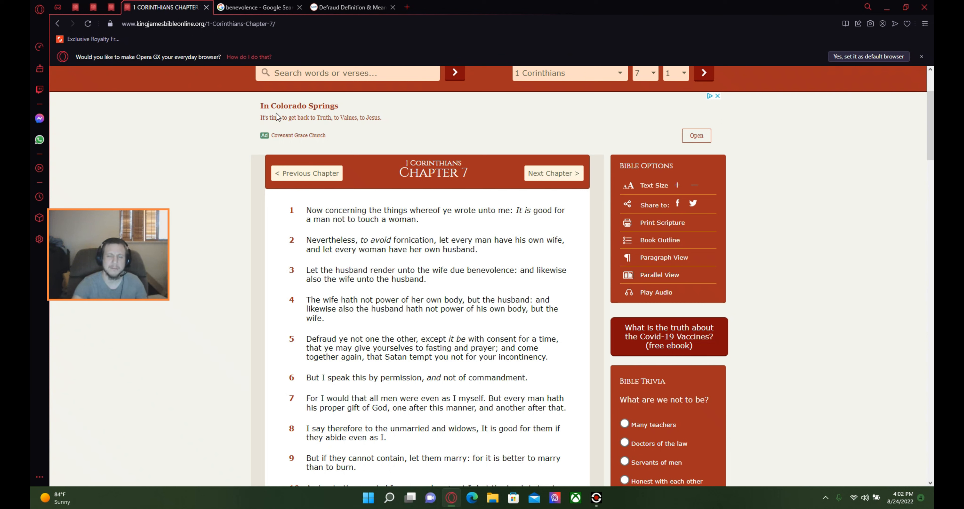
{"action": "mouse_move", "coordinate": [238, 116]}
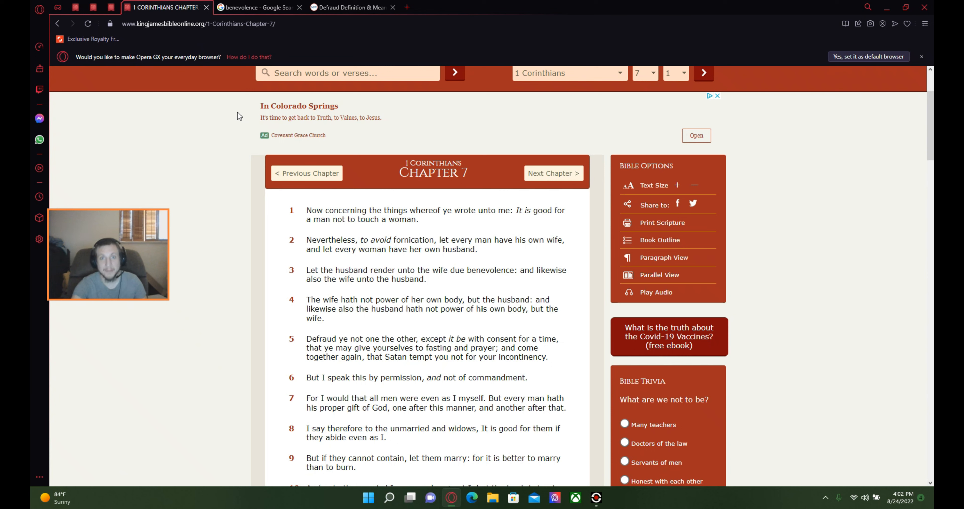
{"action": "mouse_move", "coordinate": [237, 129]}
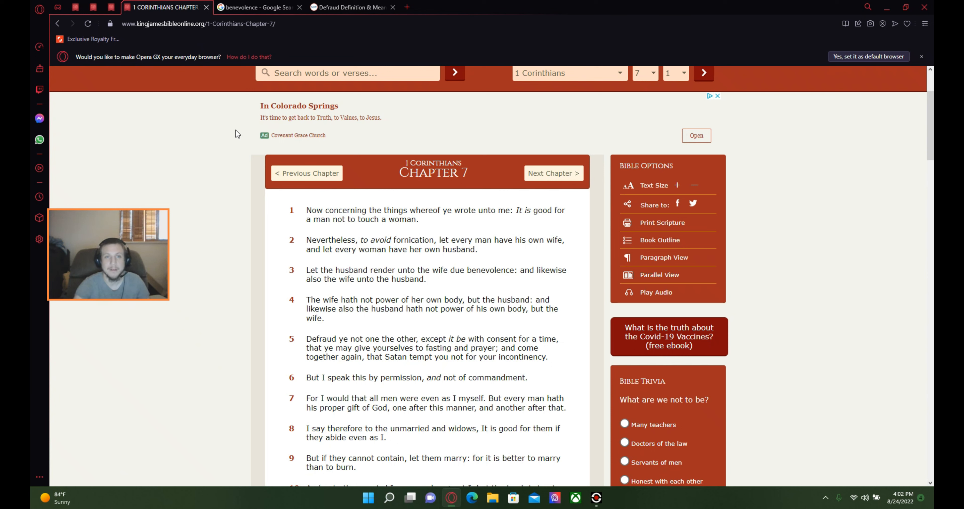
{"action": "mouse_move", "coordinate": [205, 122]}
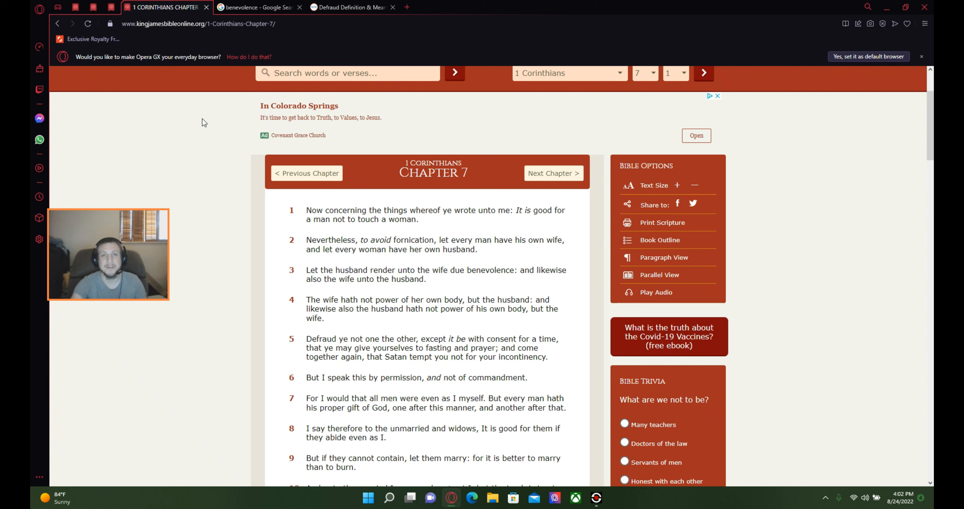
{"action": "mouse_move", "coordinate": [207, 121]}
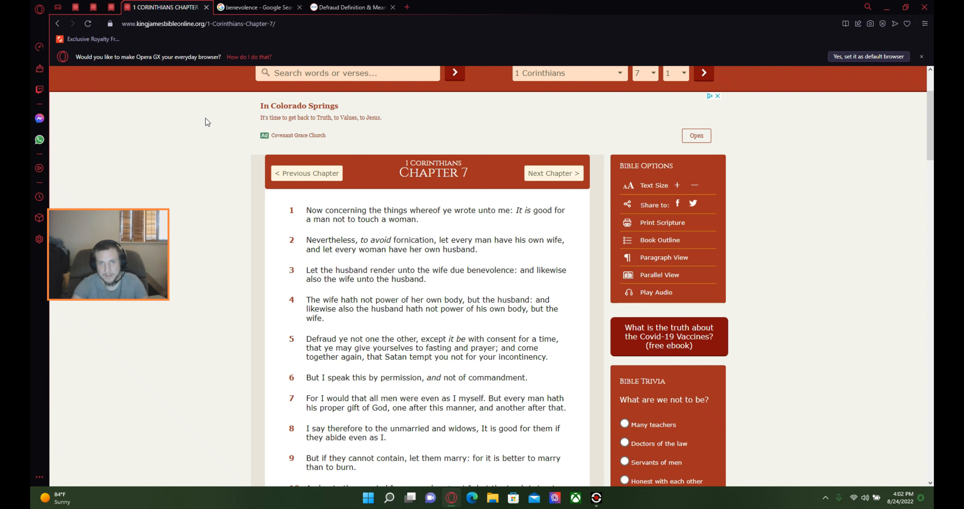
{"action": "mouse_move", "coordinate": [220, 137]}
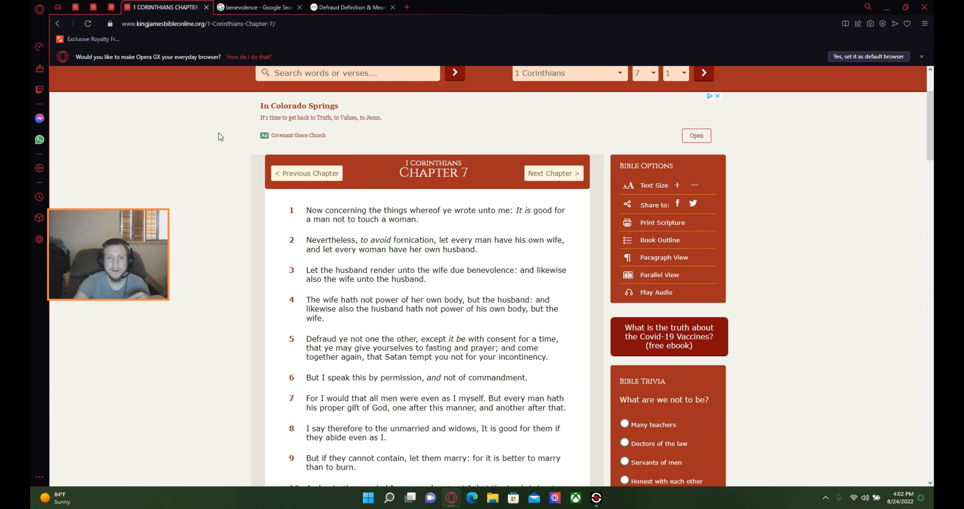
{"action": "mouse_move", "coordinate": [235, 144]}
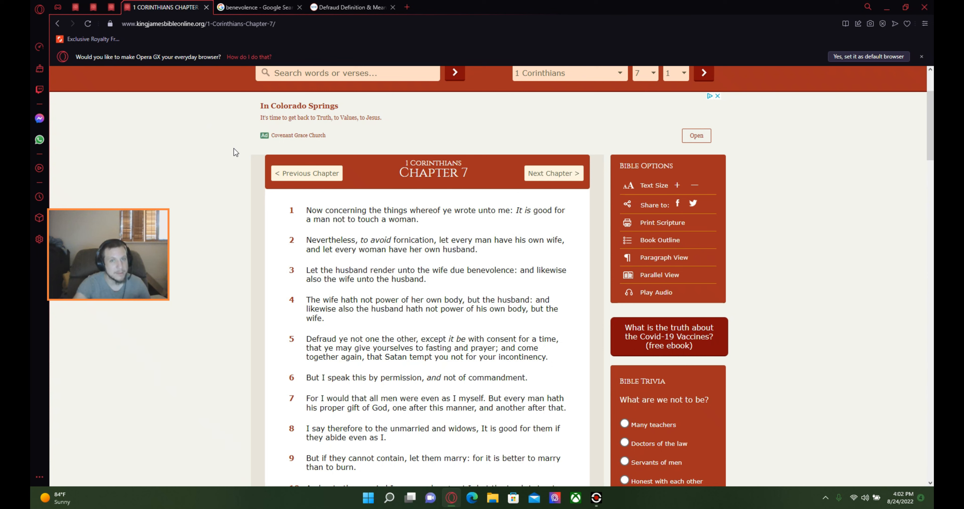
{"action": "mouse_move", "coordinate": [239, 152]}
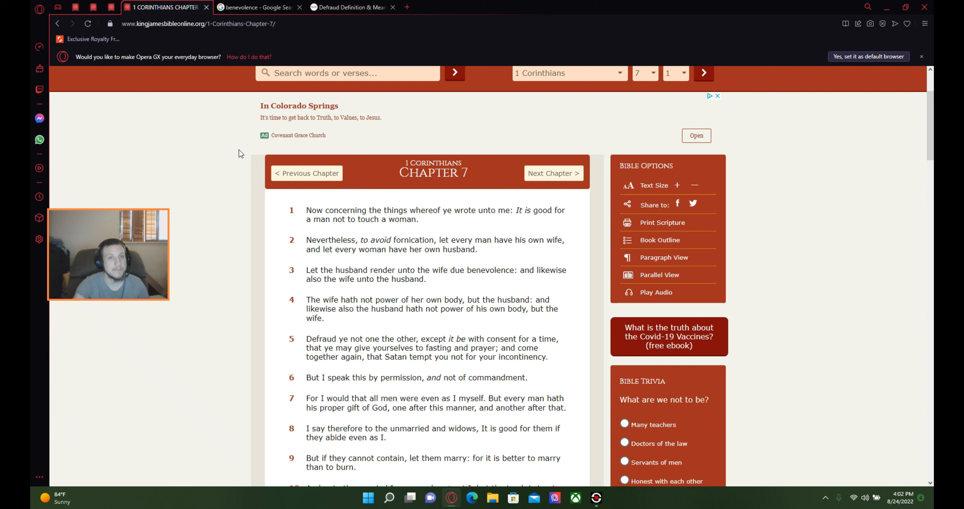
{"action": "mouse_move", "coordinate": [222, 167]}
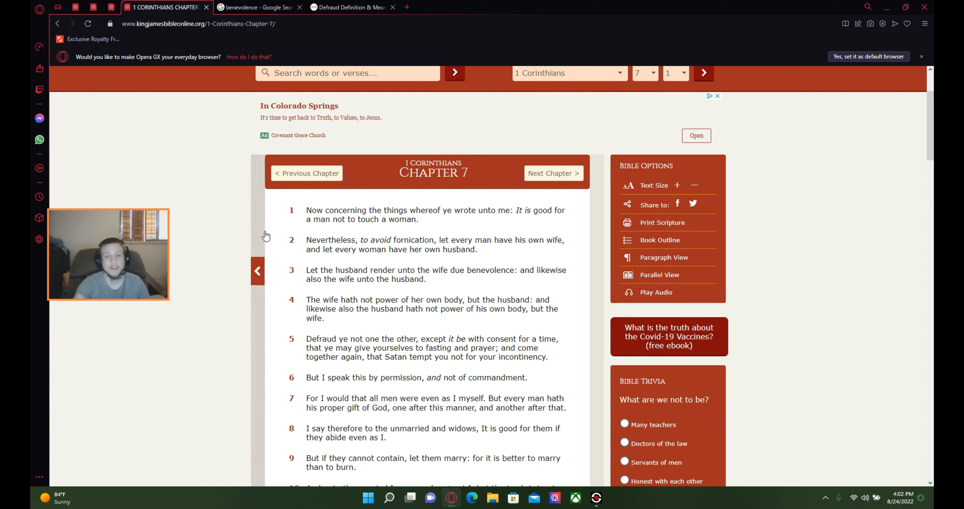
- Scroll down chapter 7 until verses 14 through 27 are on screen
{"action": "scroll", "scroll_direction": "down", "scroll_amount": 3}
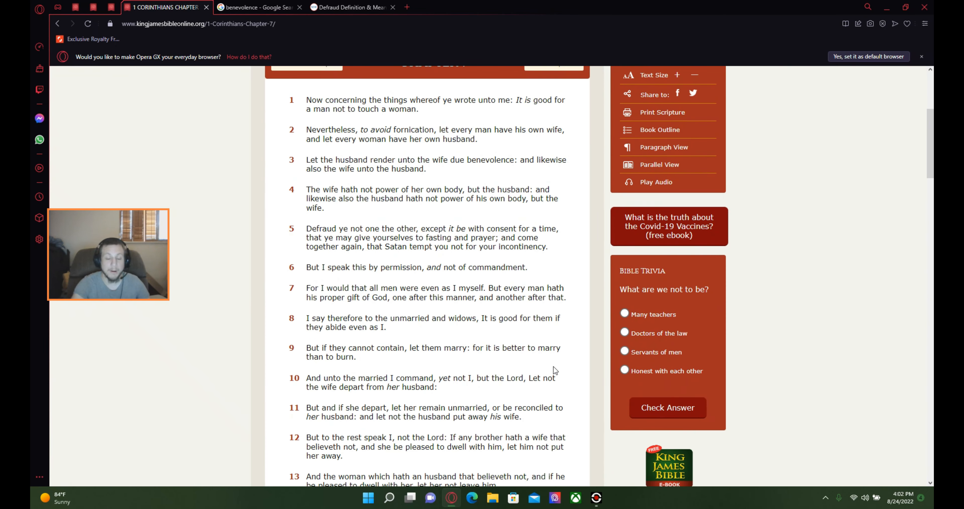
{"action": "scroll", "scroll_direction": "down", "scroll_amount": 3}
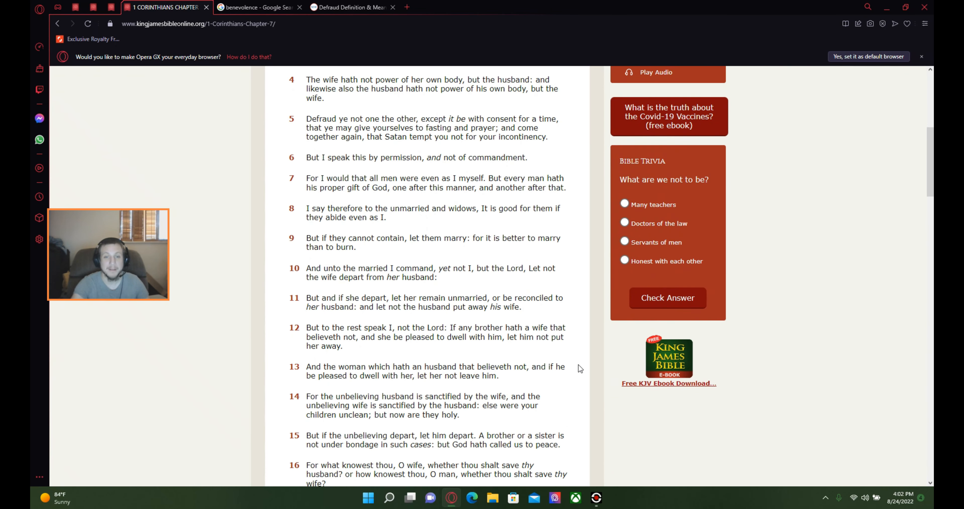
{"action": "mouse_move", "coordinate": [592, 377]}
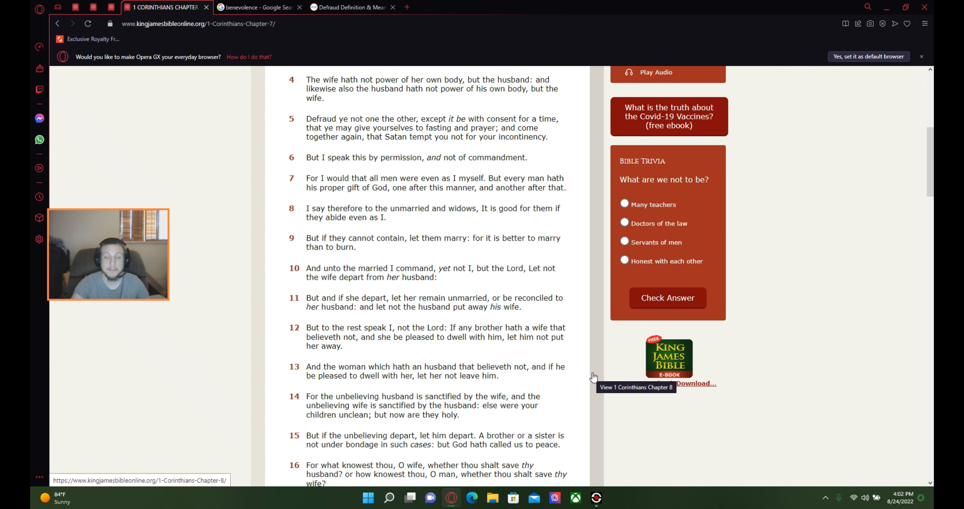
{"action": "scroll", "scroll_direction": "down", "scroll_amount": 3}
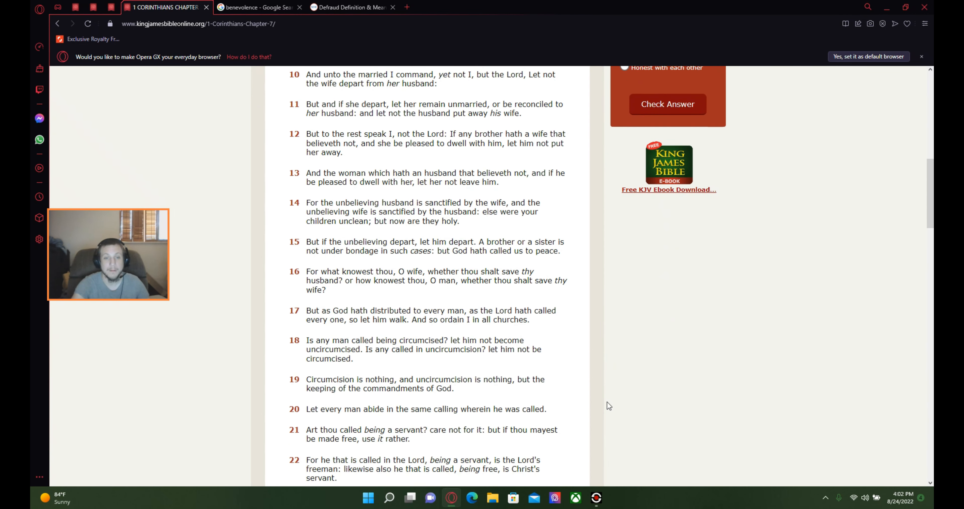
{"action": "scroll", "scroll_direction": "down", "scroll_amount": 3}
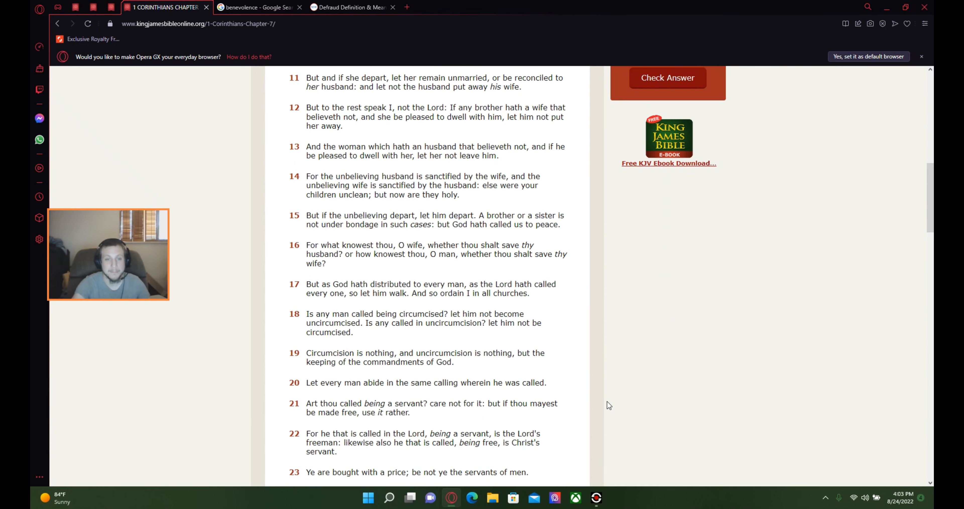
{"action": "mouse_move", "coordinate": [622, 377]}
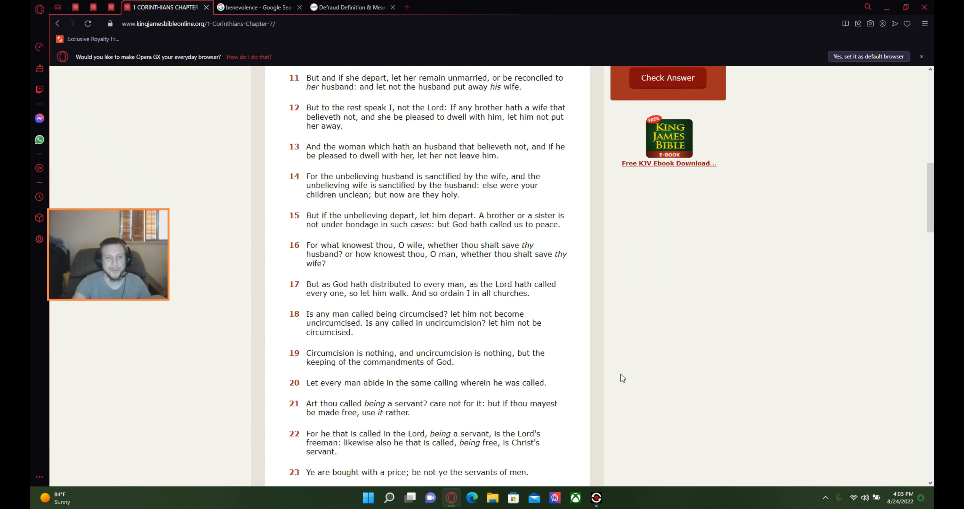
{"action": "mouse_move", "coordinate": [639, 350]}
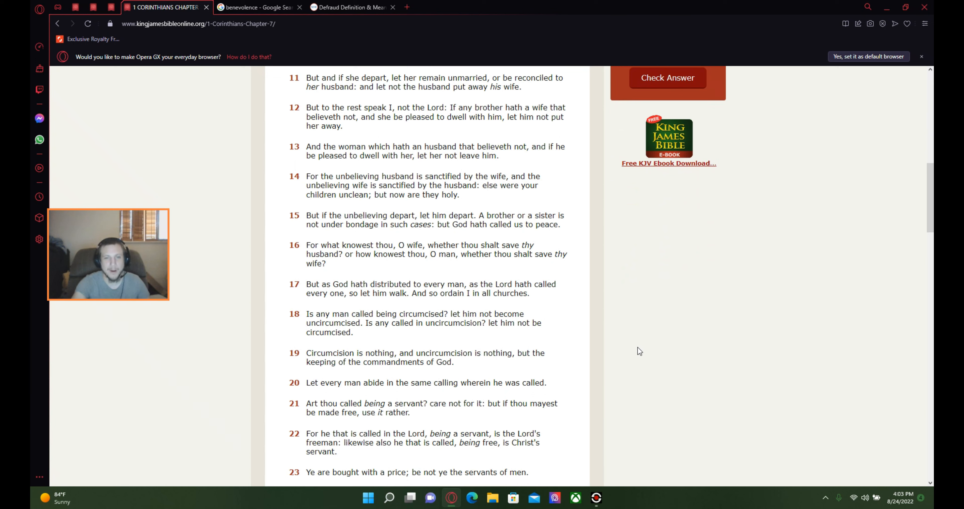
{"action": "mouse_move", "coordinate": [629, 352]}
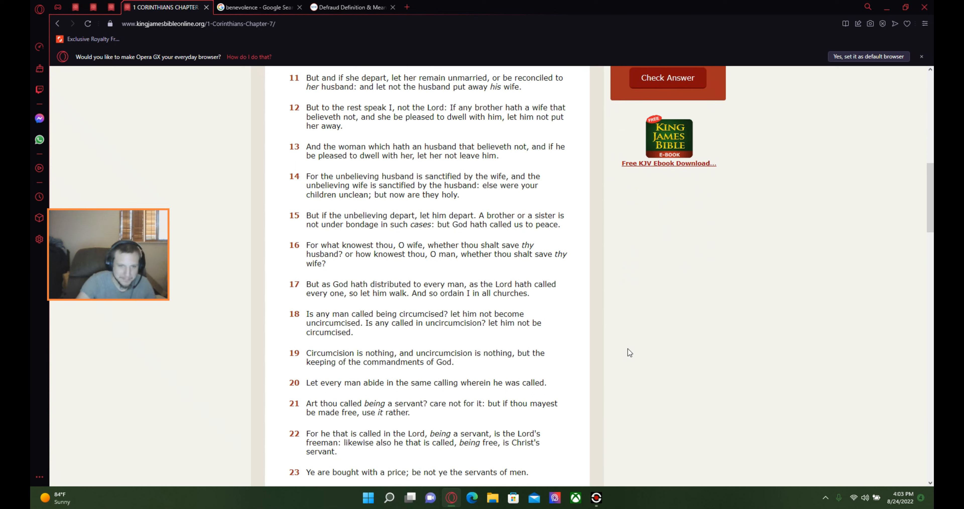
{"action": "mouse_move", "coordinate": [651, 319]}
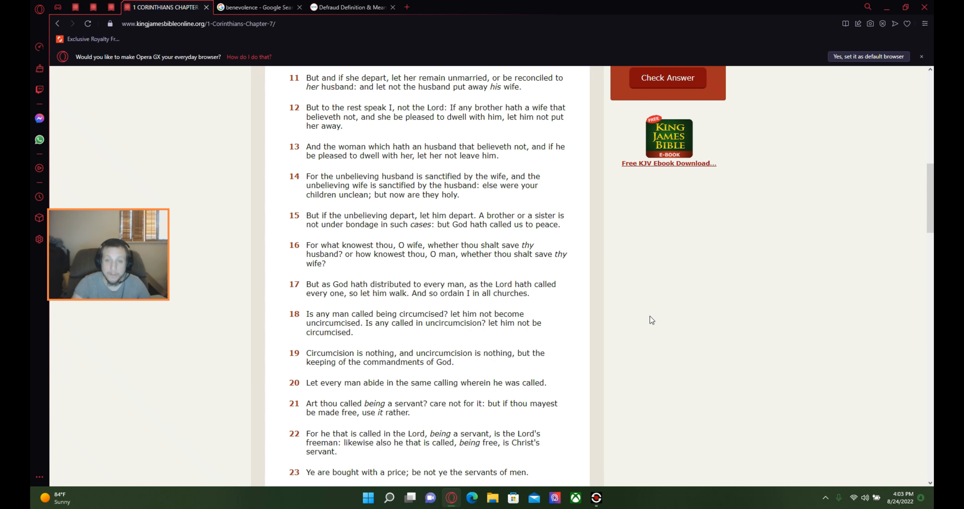
{"action": "scroll", "scroll_direction": "down", "scroll_amount": 3}
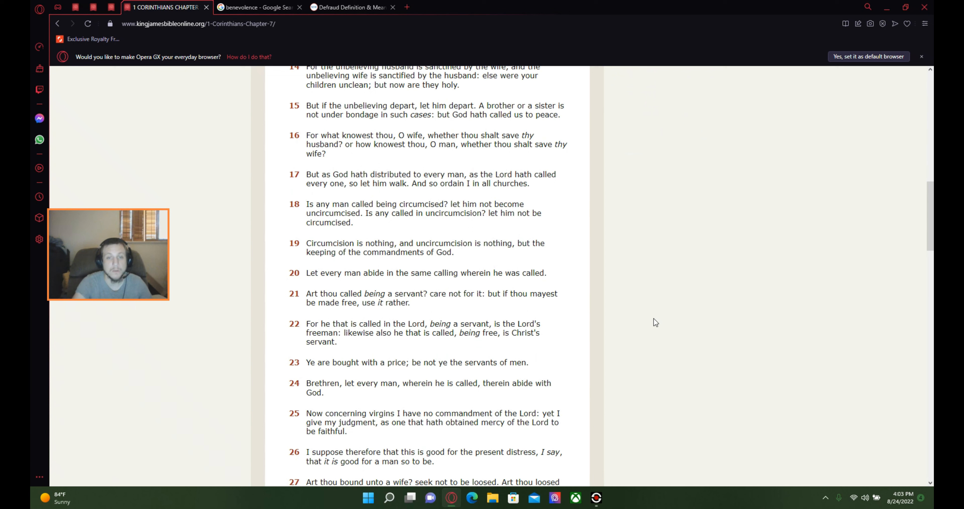
{"action": "mouse_move", "coordinate": [627, 339]}
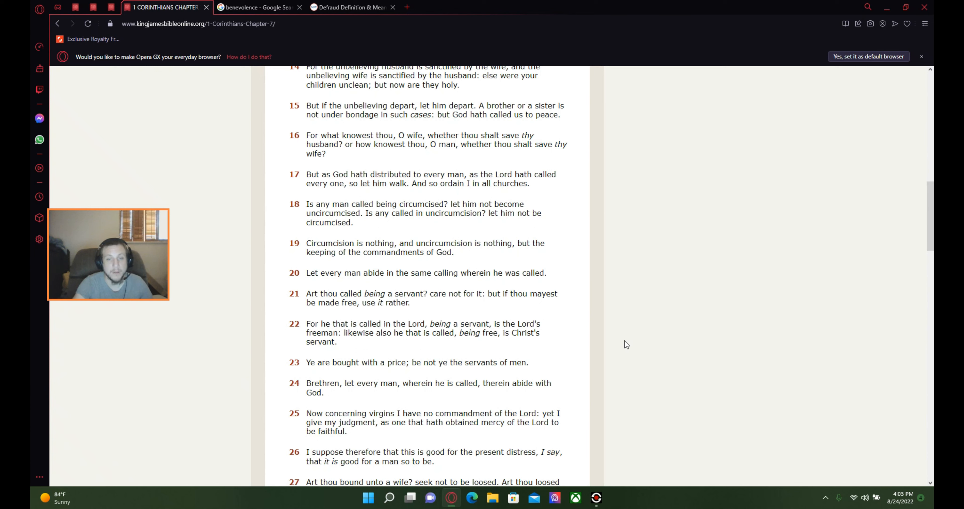
{"action": "mouse_move", "coordinate": [630, 345]}
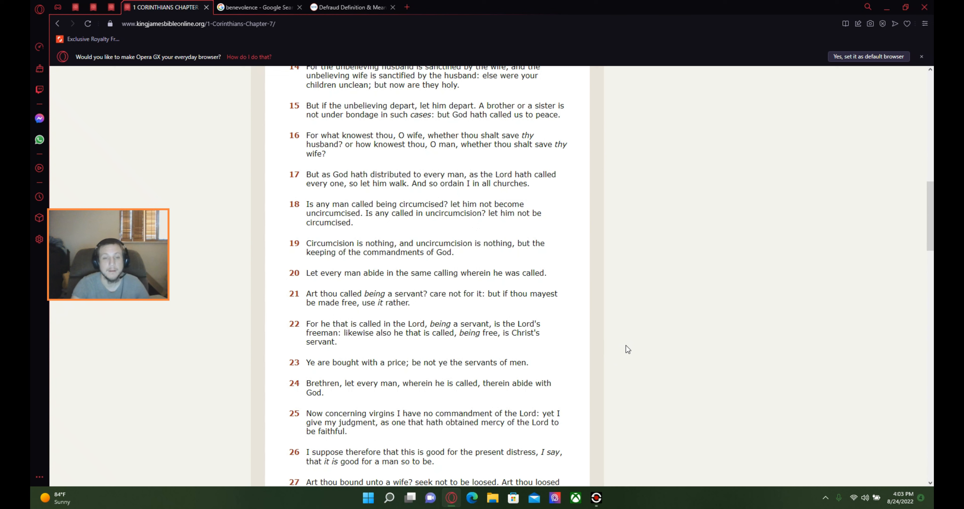
{"action": "mouse_move", "coordinate": [639, 352]}
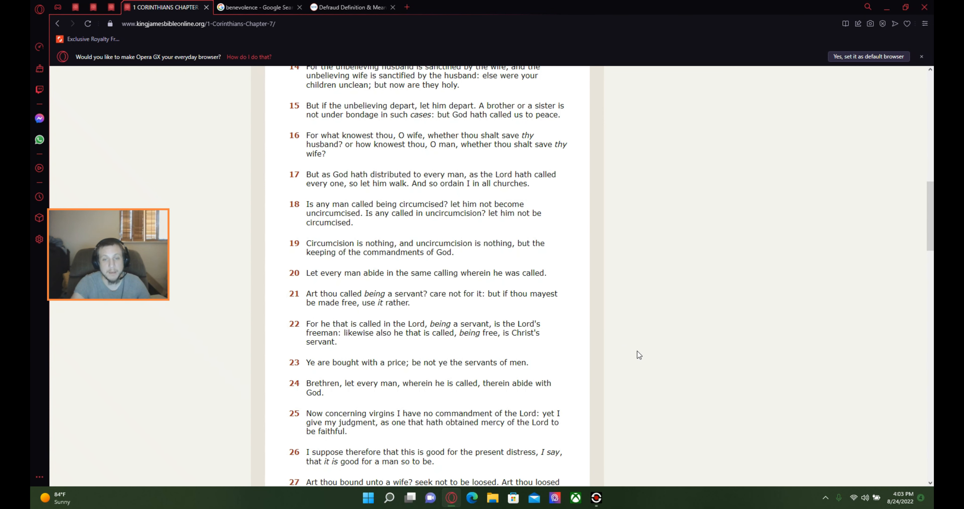
- Scroll the chapter down so 1 Corinthians 7 verses 17 through 30 are in view
{"action": "scroll", "scroll_direction": "down", "scroll_amount": 3}
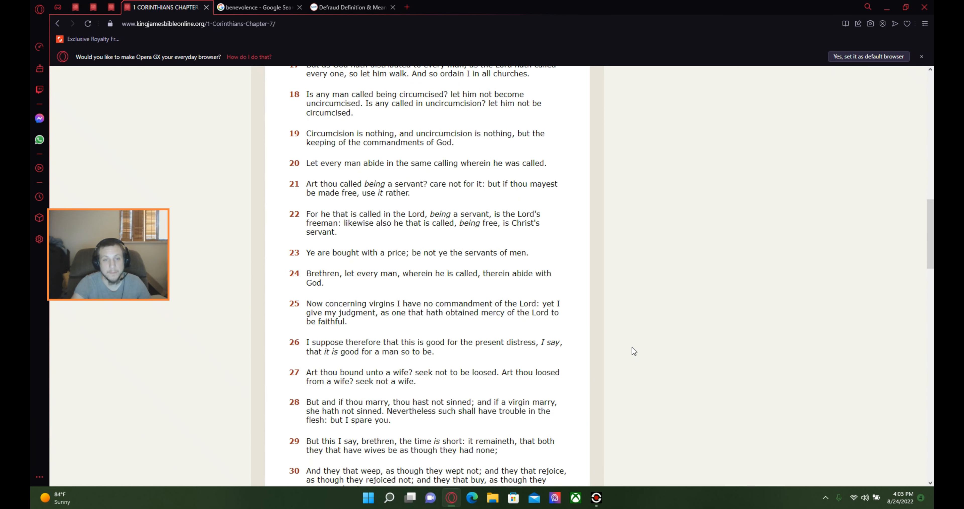
{"action": "mouse_move", "coordinate": [625, 364]}
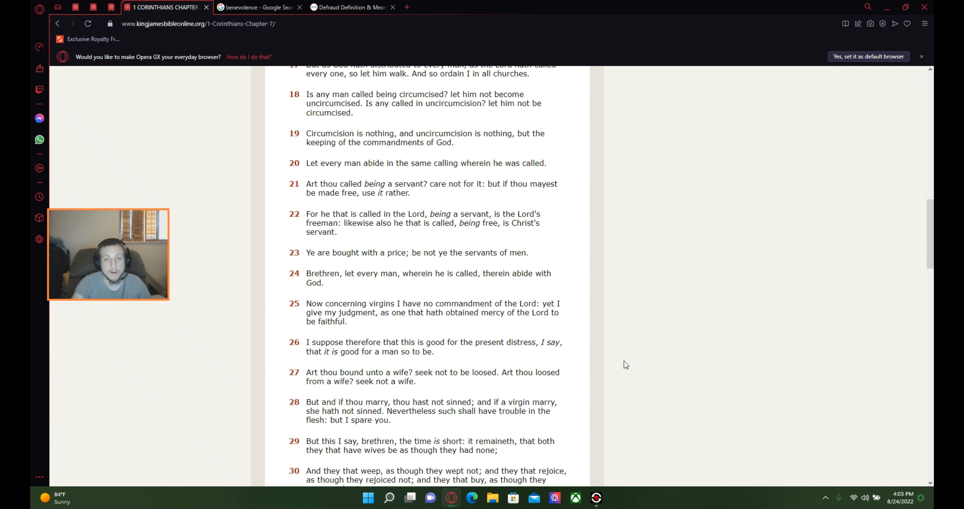
{"action": "mouse_move", "coordinate": [629, 364]}
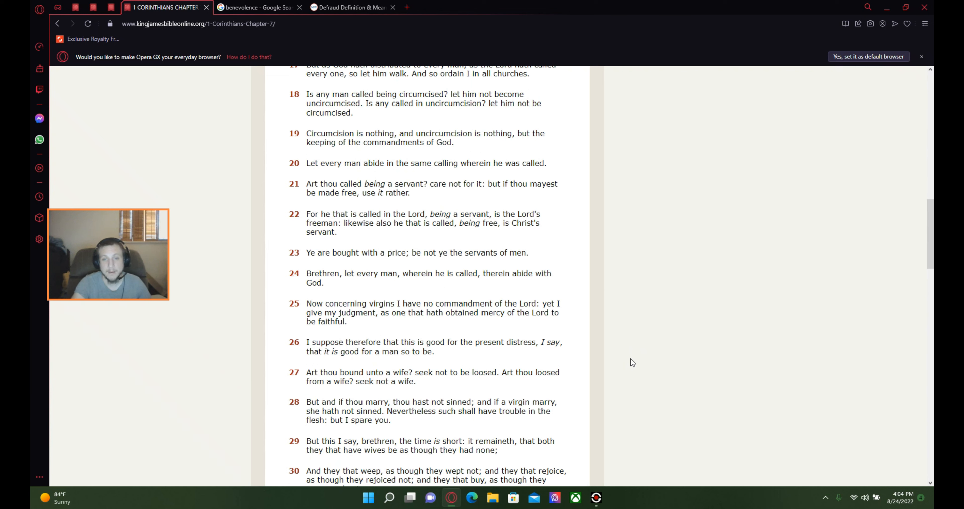
{"action": "mouse_move", "coordinate": [650, 368]}
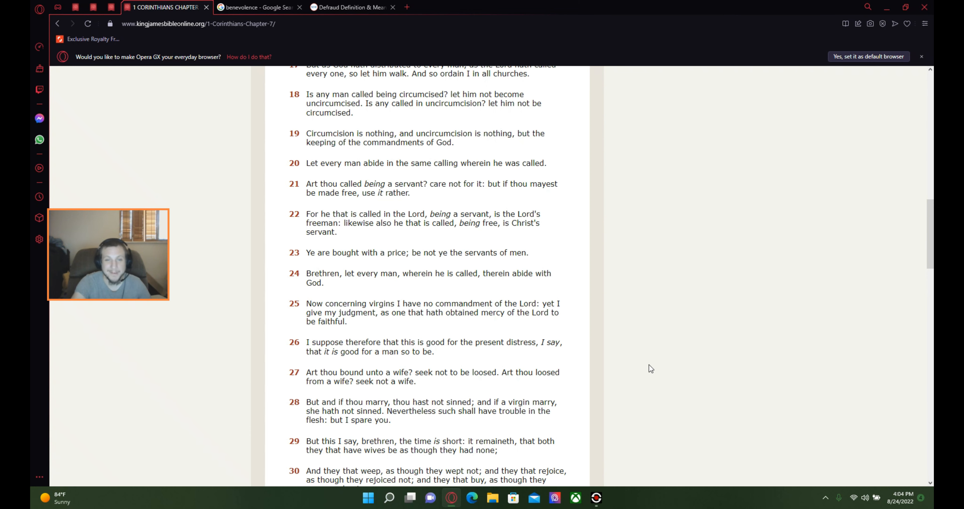
{"action": "mouse_move", "coordinate": [617, 376]}
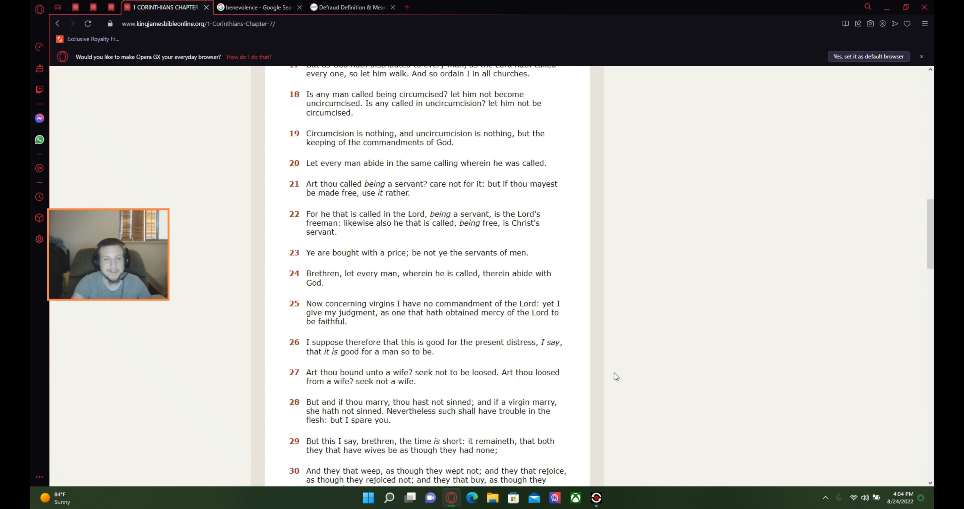
{"action": "scroll", "scroll_direction": "down", "scroll_amount": 3}
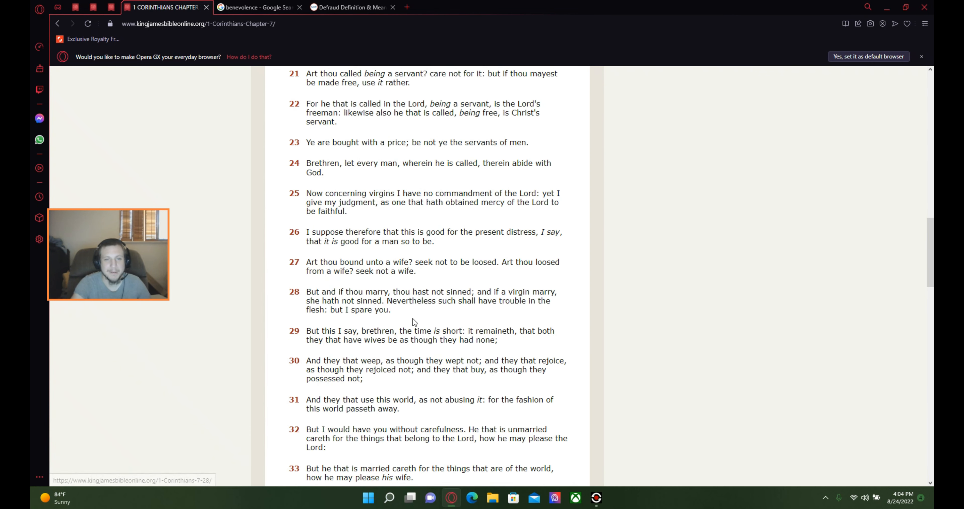
{"action": "mouse_move", "coordinate": [669, 371]}
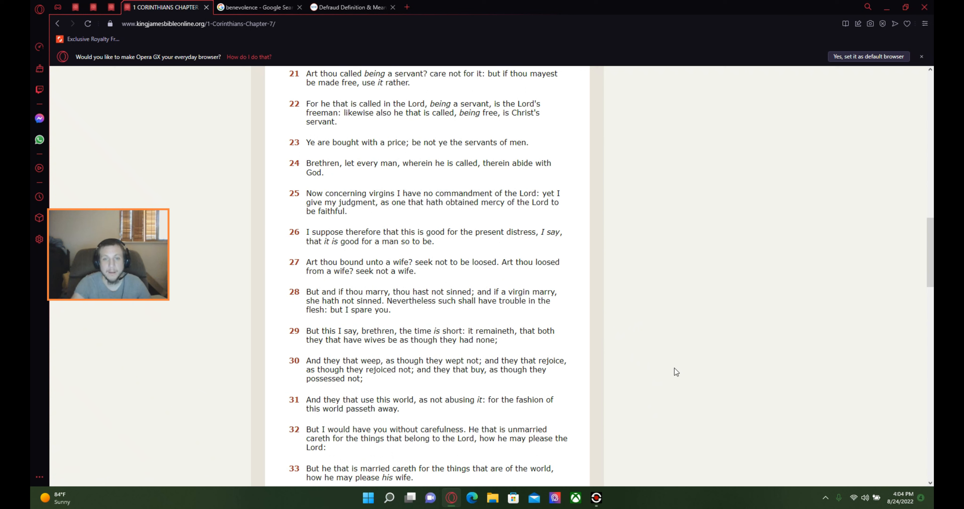
{"action": "mouse_move", "coordinate": [687, 371]}
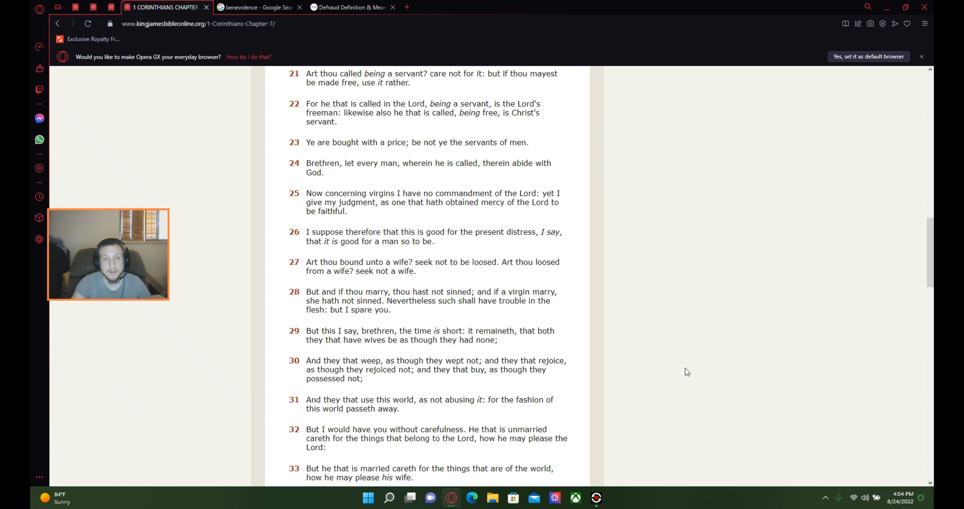
{"action": "mouse_move", "coordinate": [708, 369]}
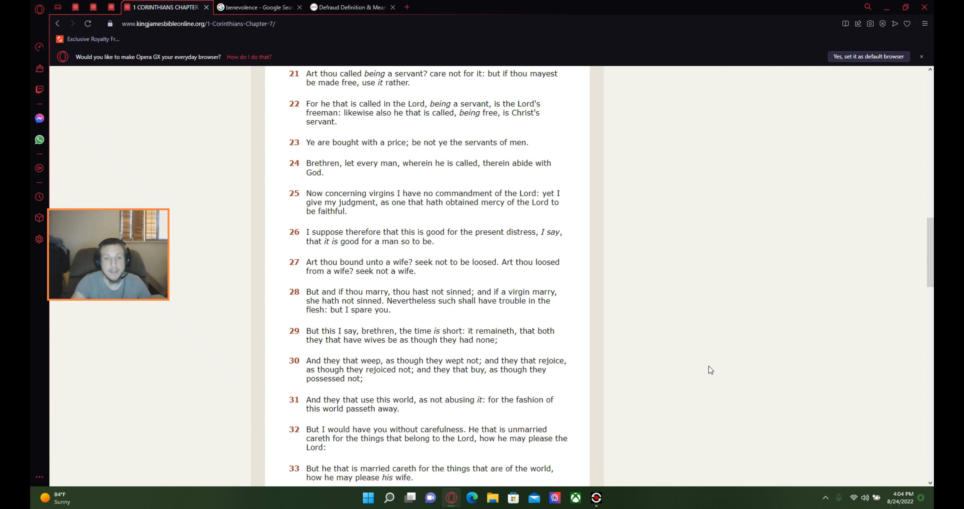
{"action": "mouse_move", "coordinate": [715, 369]}
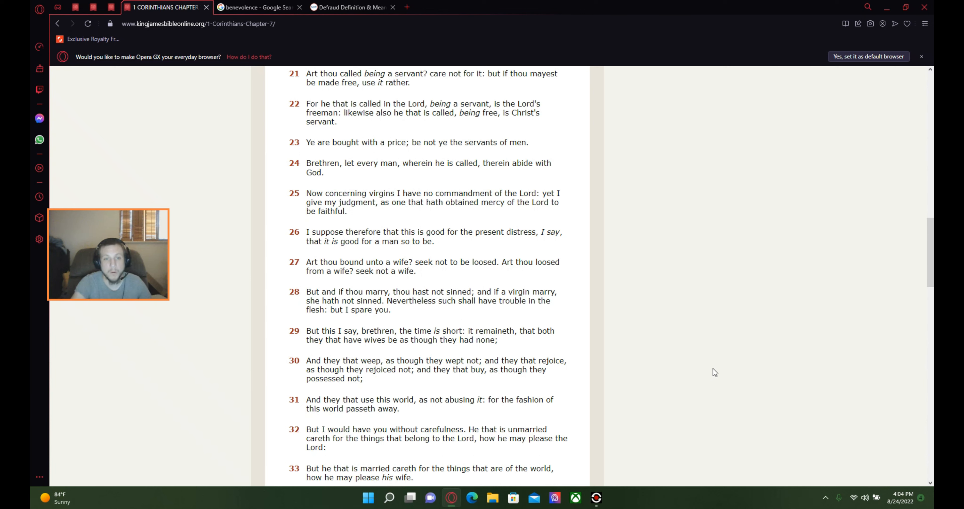
{"action": "mouse_move", "coordinate": [722, 370]}
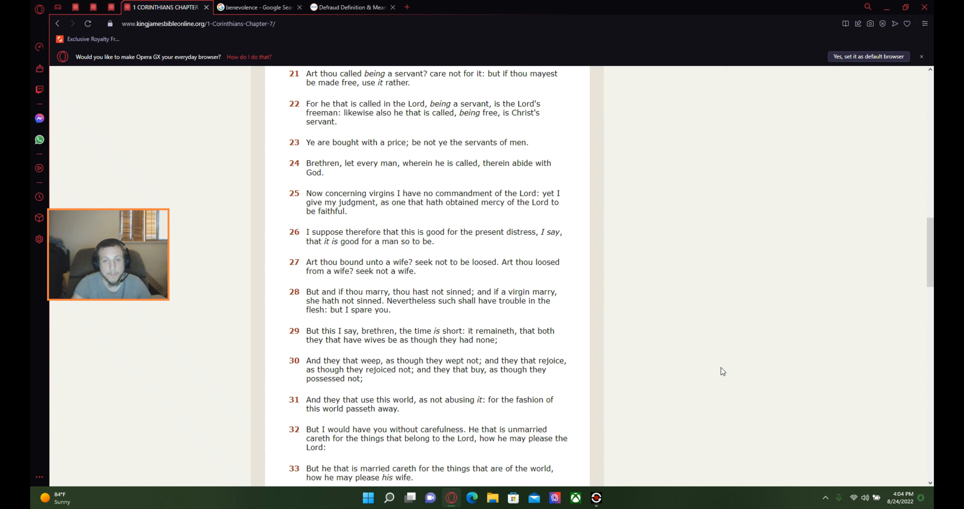
{"action": "mouse_move", "coordinate": [718, 366]}
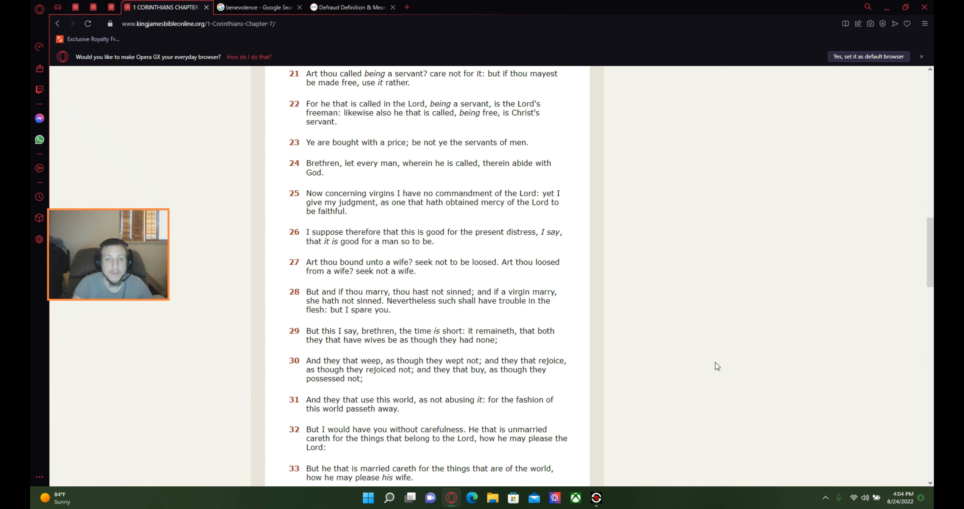
{"action": "mouse_move", "coordinate": [669, 352]}
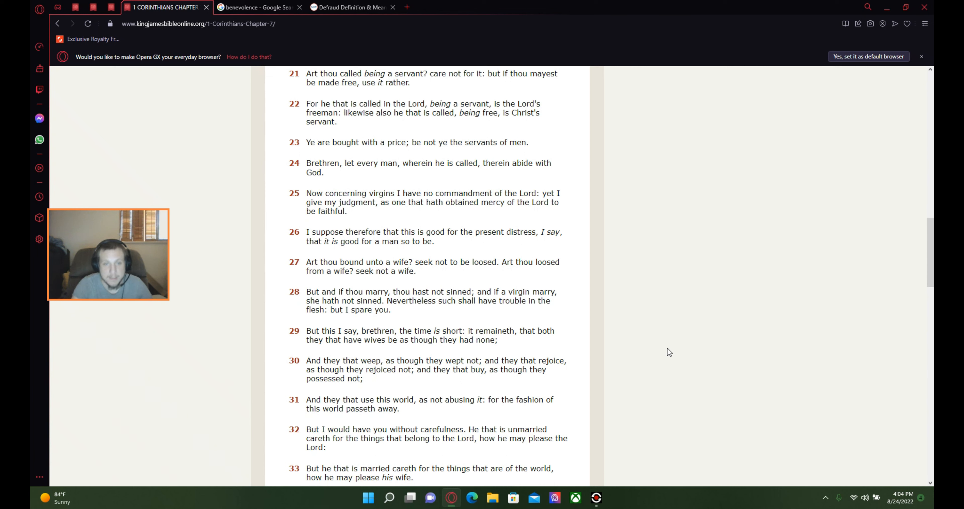
{"action": "mouse_move", "coordinate": [702, 359]}
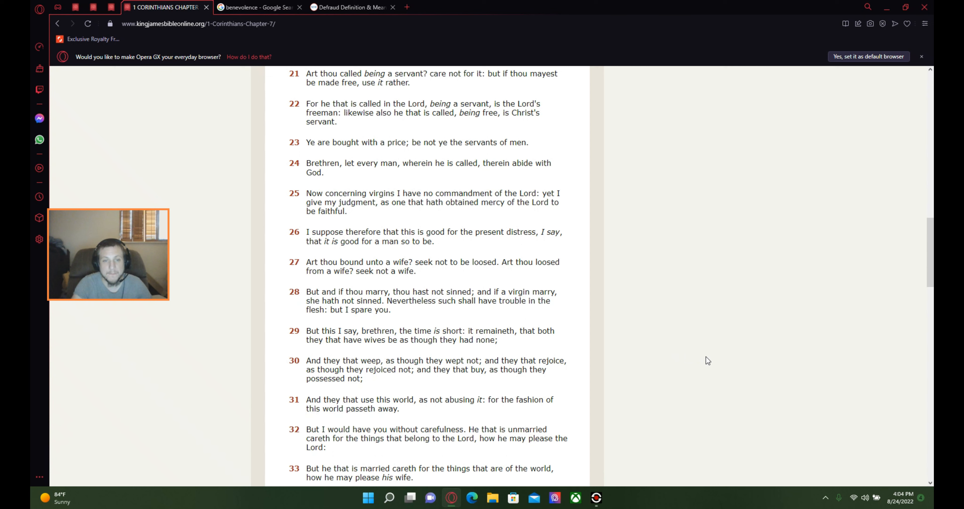
{"action": "mouse_move", "coordinate": [663, 363]}
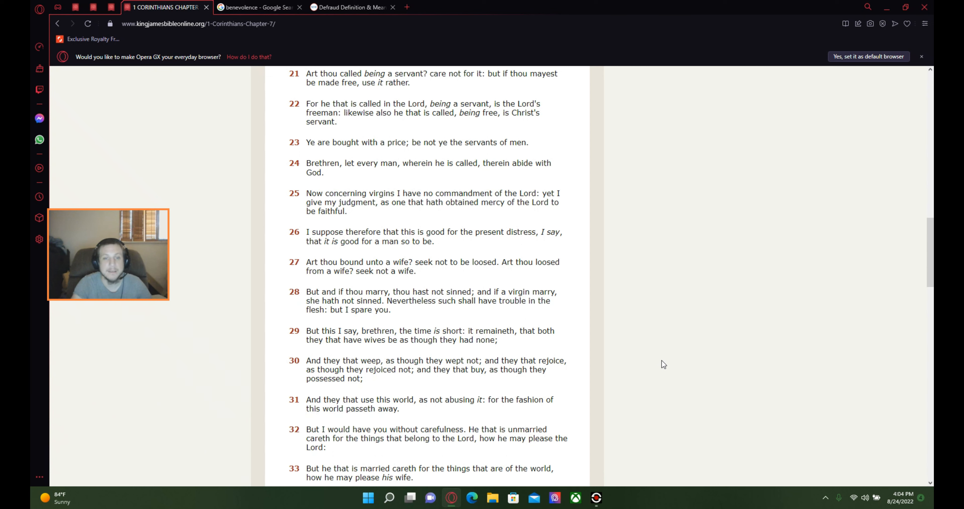
{"action": "mouse_move", "coordinate": [661, 380]}
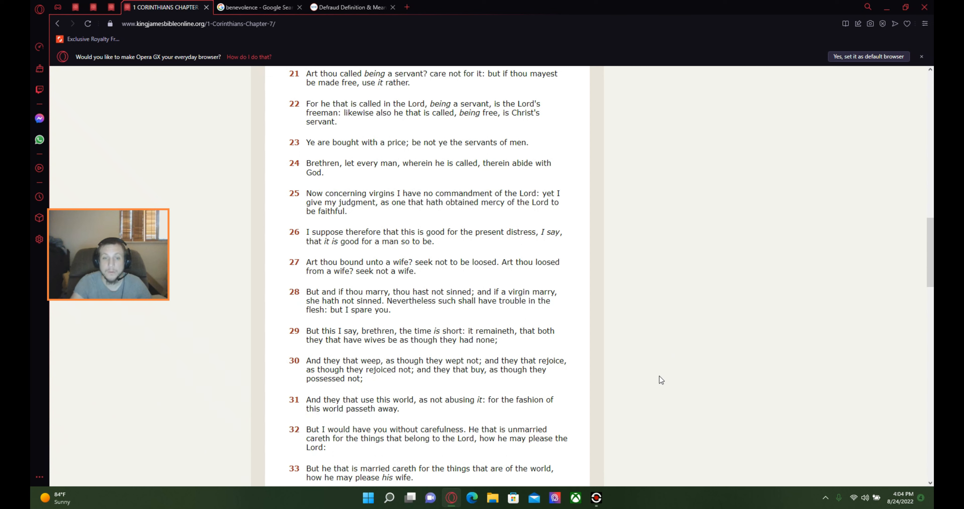
{"action": "mouse_move", "coordinate": [591, 398]}
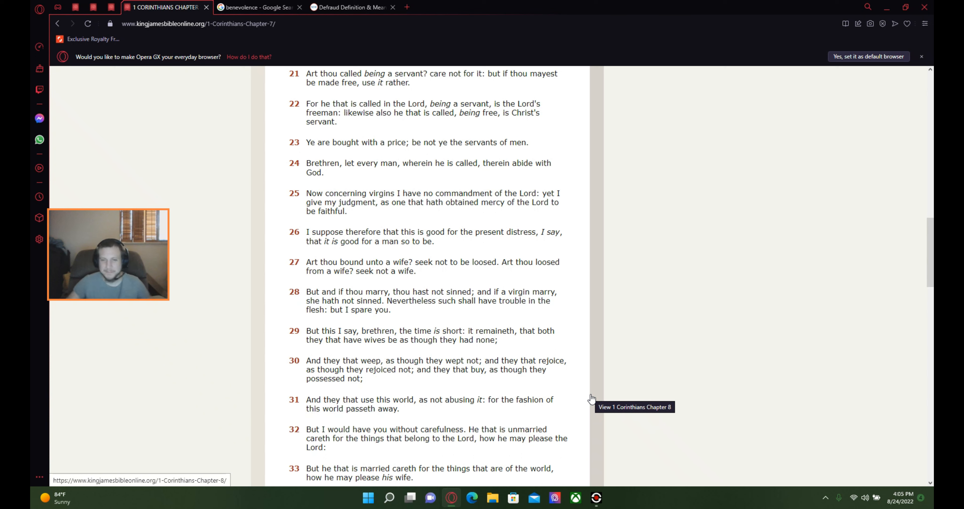
{"action": "mouse_move", "coordinate": [641, 435]}
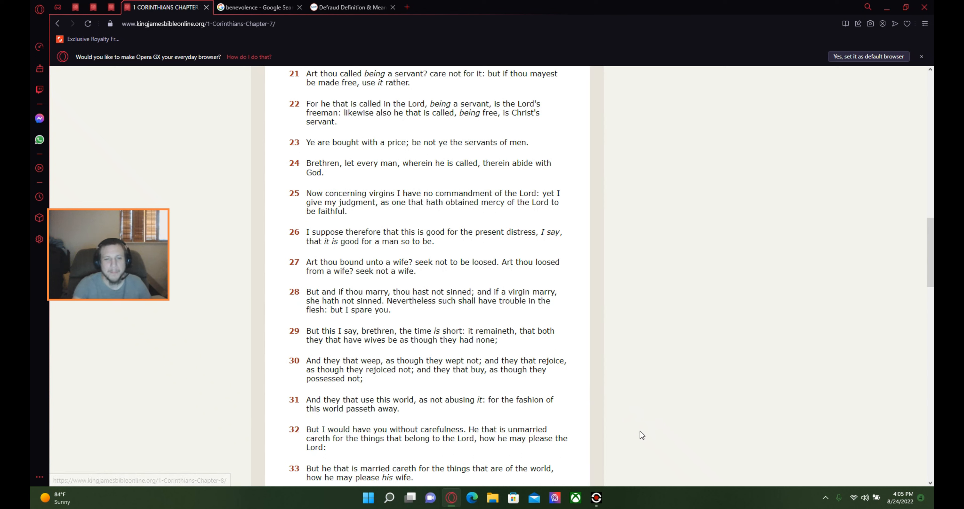
{"action": "mouse_move", "coordinate": [623, 444]}
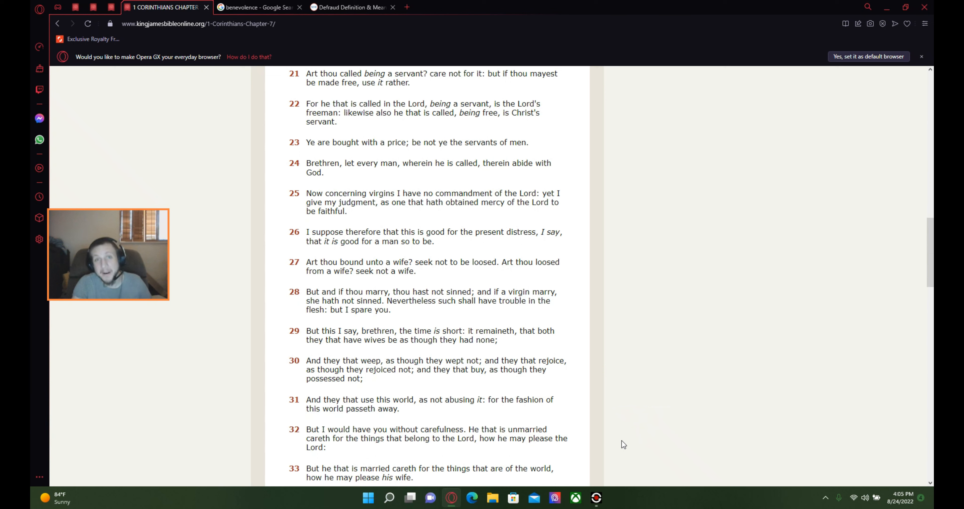
{"action": "mouse_move", "coordinate": [613, 441]}
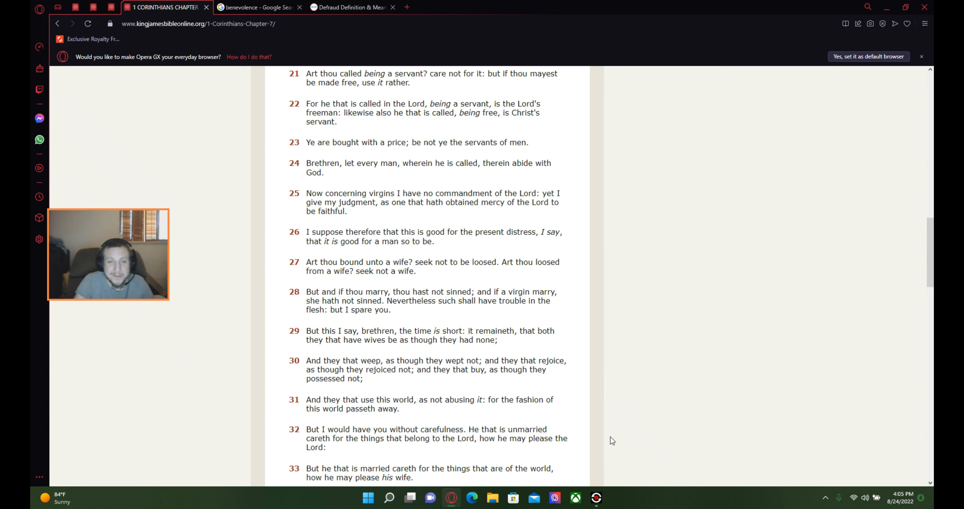
{"action": "mouse_move", "coordinate": [301, 475]}
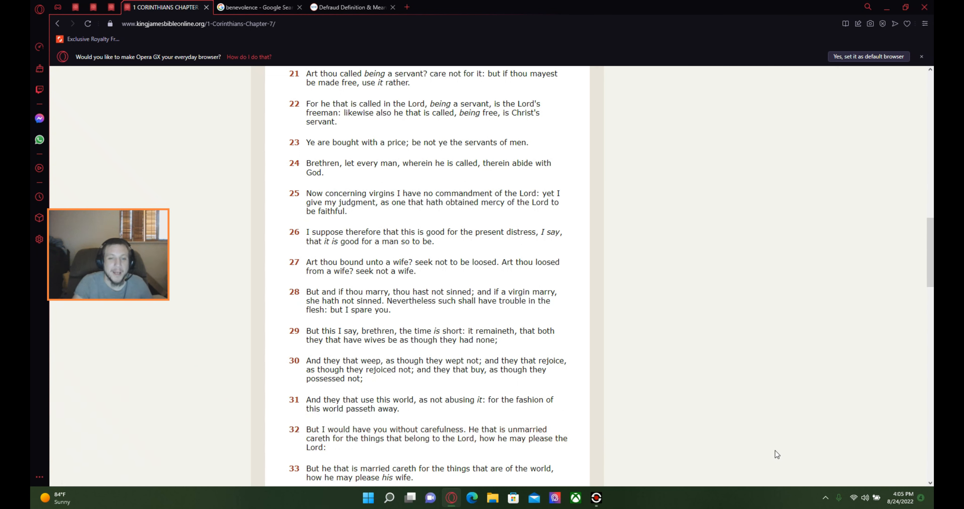
{"action": "mouse_move", "coordinate": [742, 436]}
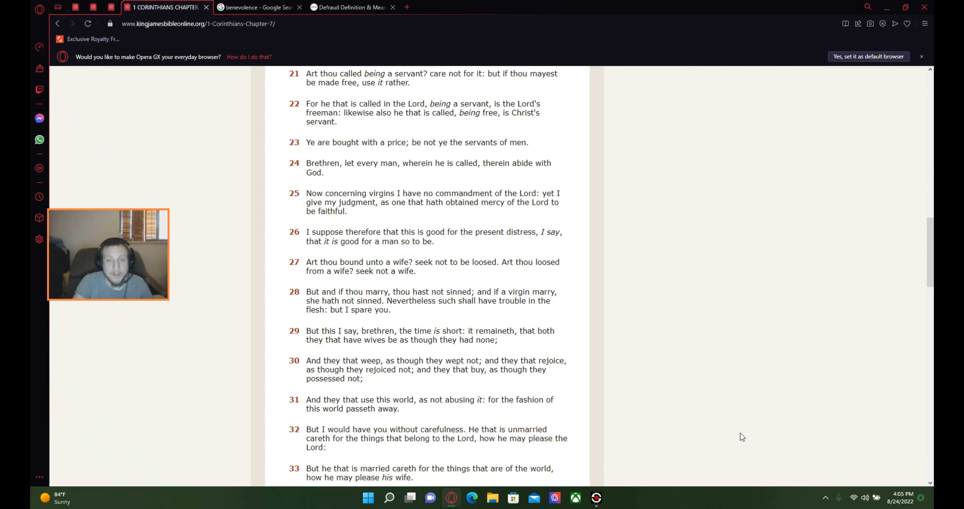
{"action": "mouse_move", "coordinate": [753, 437]}
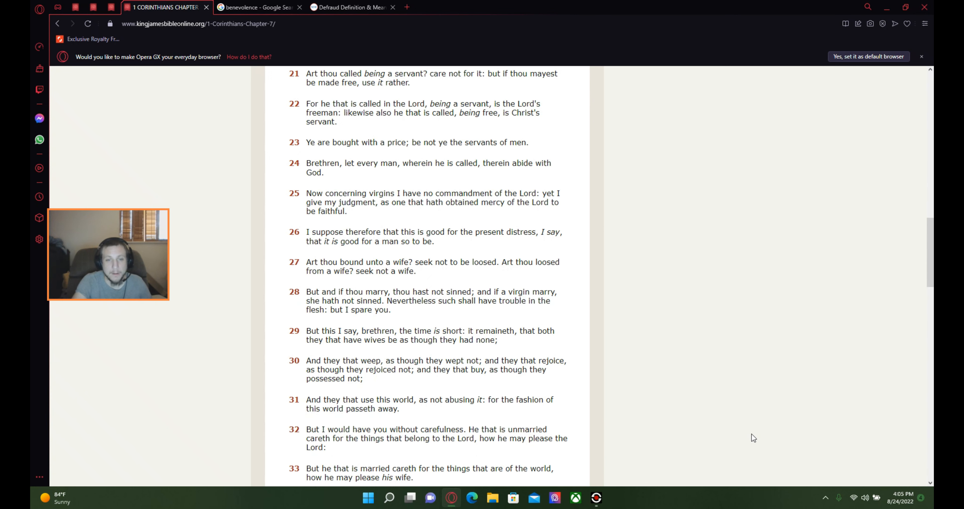
{"action": "scroll", "scroll_direction": "down", "scroll_amount": 3}
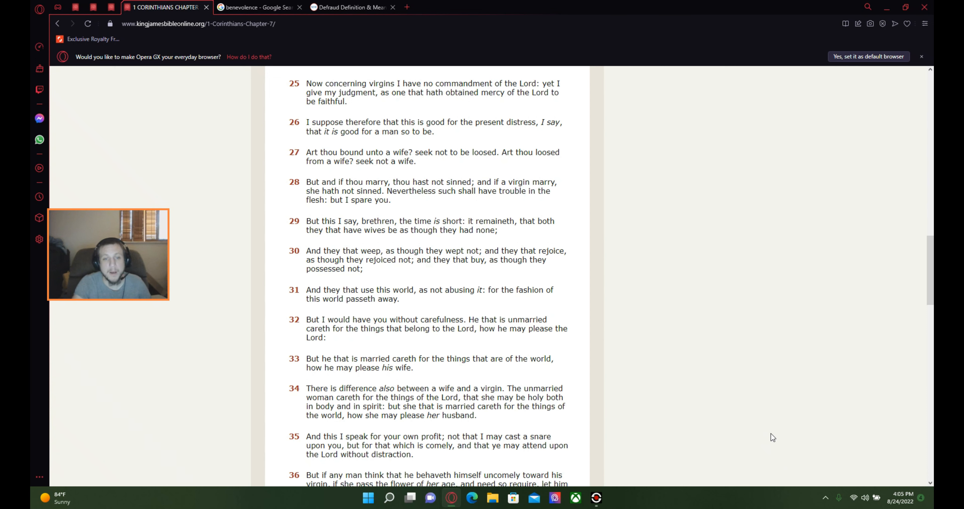
{"action": "mouse_move", "coordinate": [760, 447]}
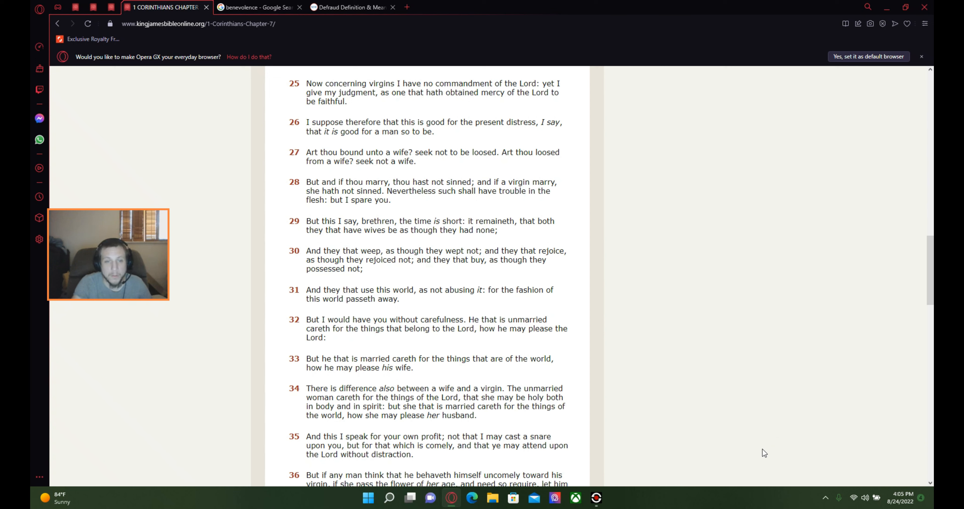
{"action": "mouse_move", "coordinate": [741, 448]}
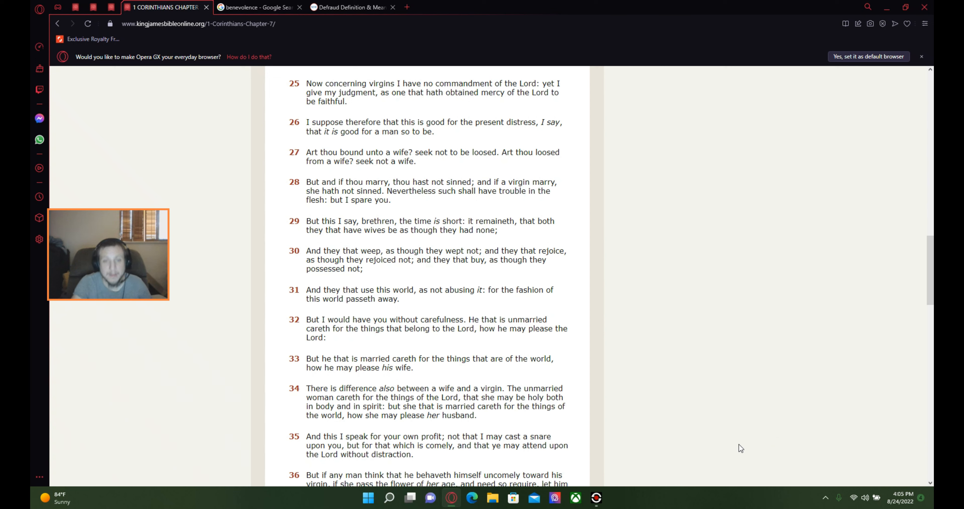
{"action": "mouse_move", "coordinate": [703, 449]}
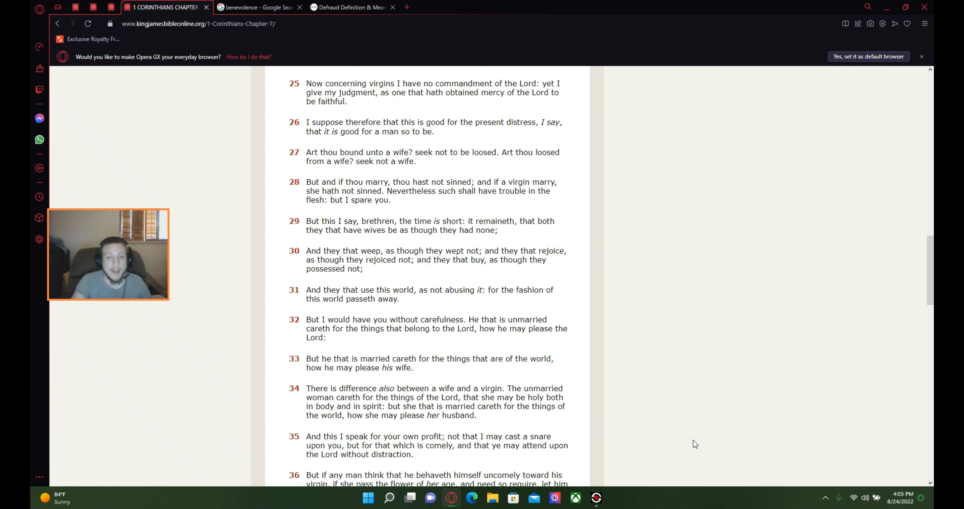
{"action": "mouse_move", "coordinate": [692, 445]}
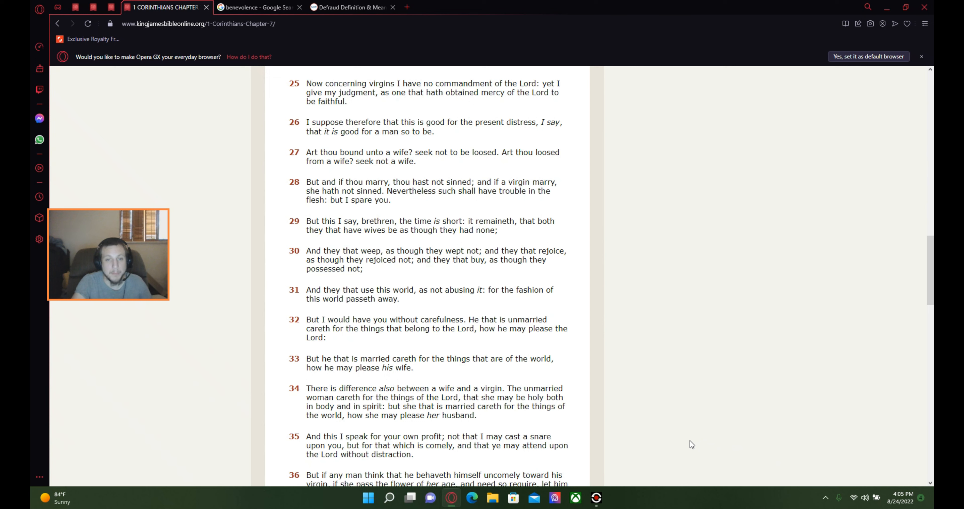
{"action": "mouse_move", "coordinate": [681, 459]}
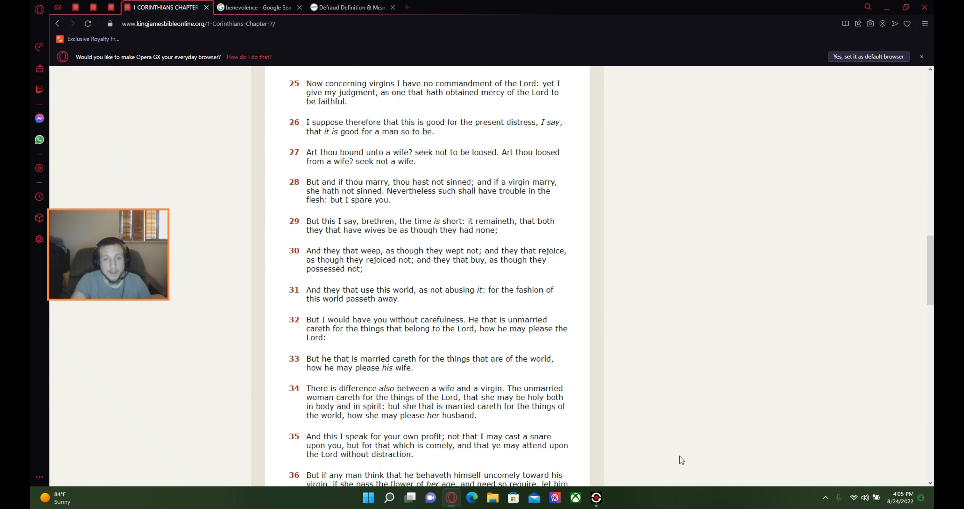
{"action": "mouse_move", "coordinate": [699, 407]}
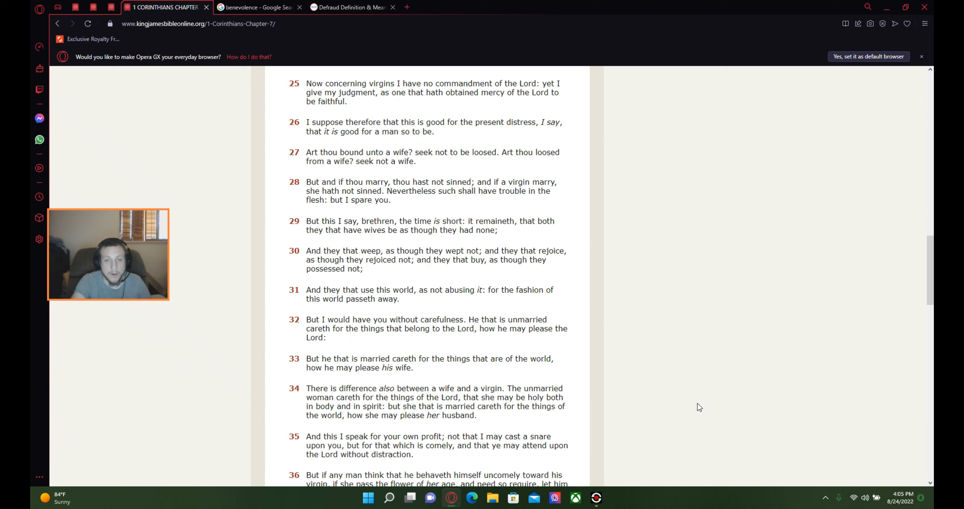
{"action": "mouse_move", "coordinate": [625, 407]}
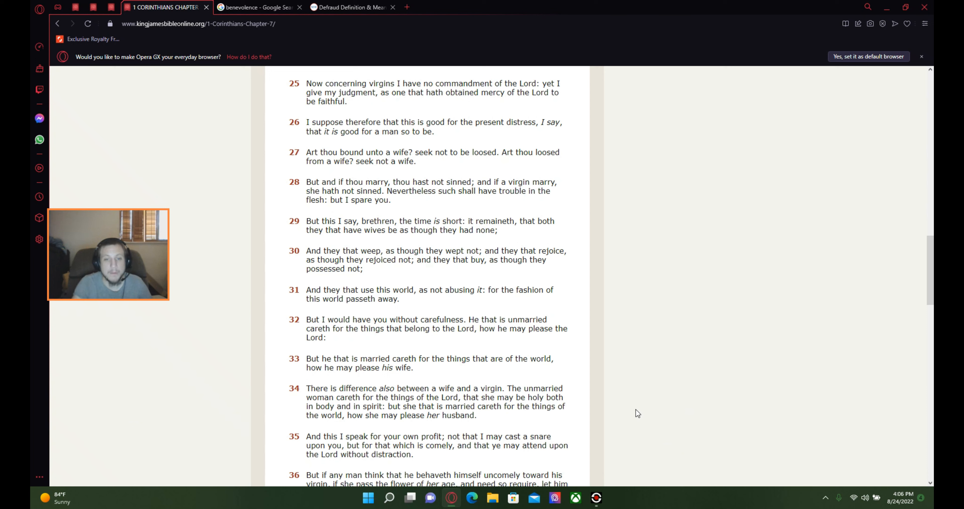
{"action": "mouse_move", "coordinate": [663, 409]}
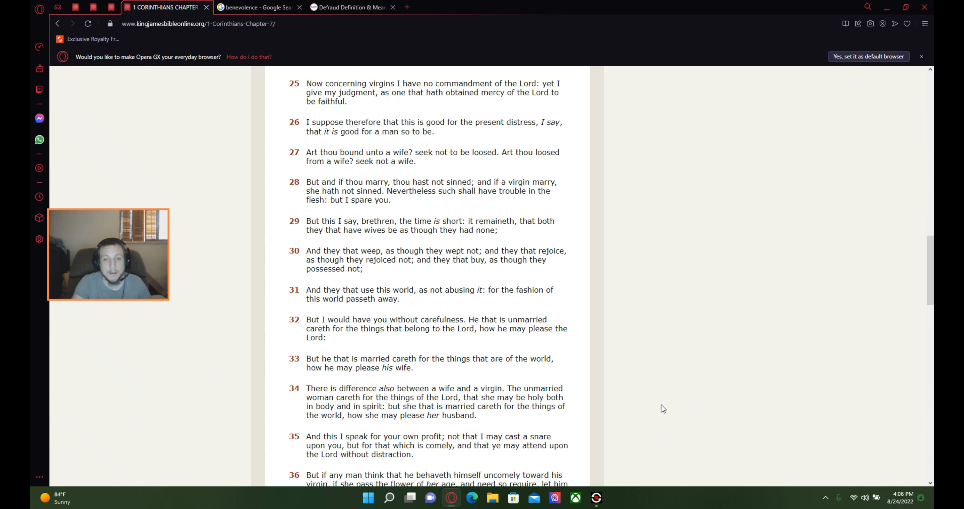
{"action": "mouse_move", "coordinate": [670, 411]}
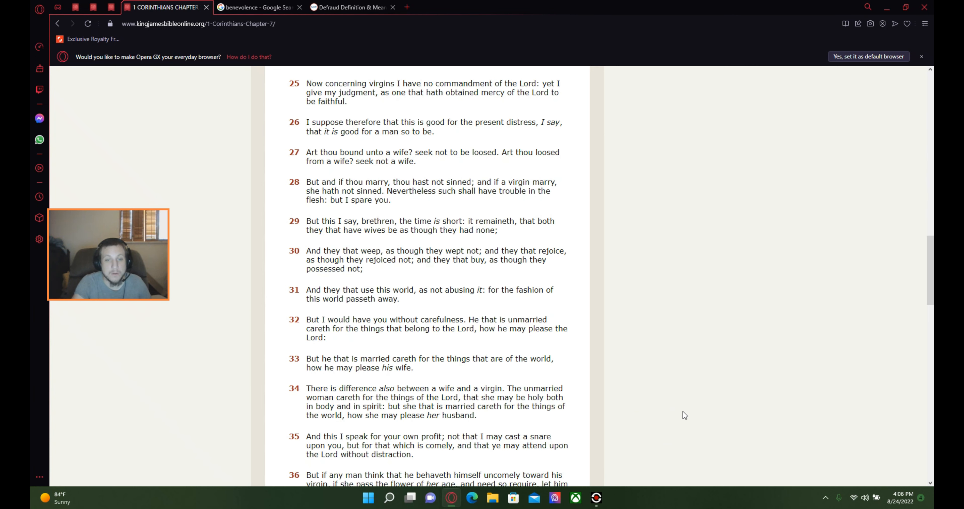
{"action": "scroll", "scroll_direction": "down", "scroll_amount": 3}
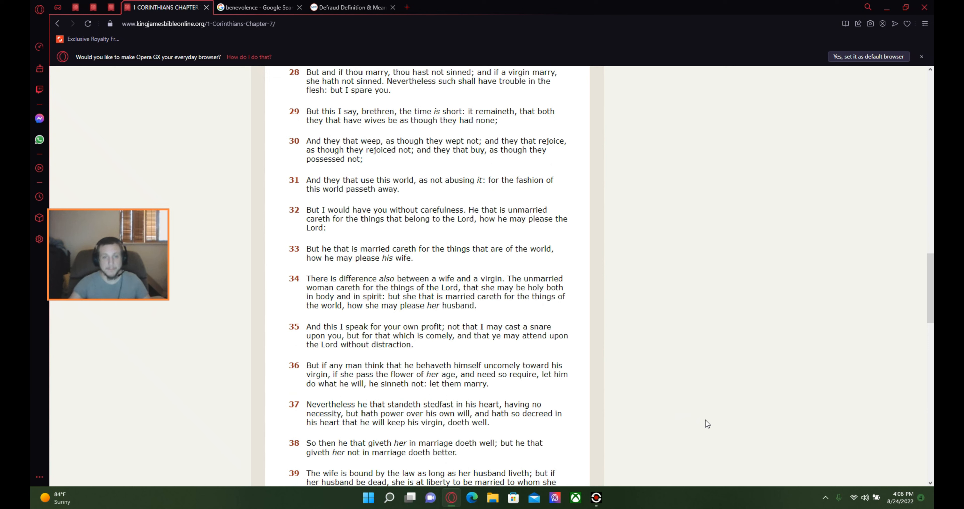
{"action": "mouse_move", "coordinate": [472, 346]}
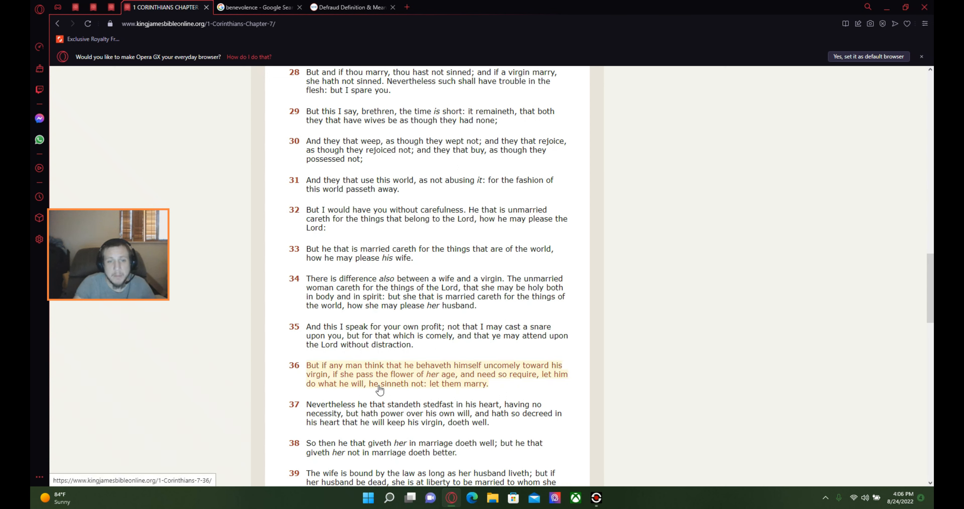
{"action": "mouse_move", "coordinate": [458, 378]}
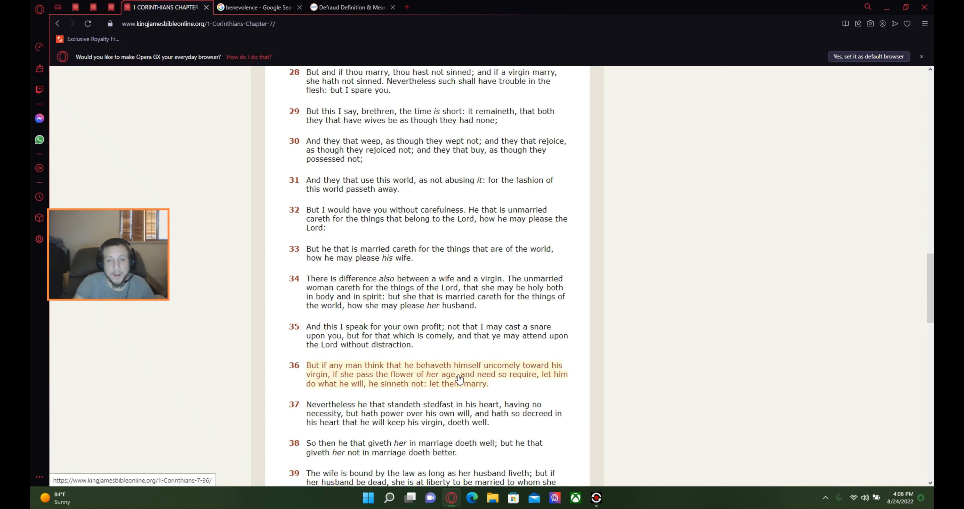
{"action": "mouse_move", "coordinate": [521, 378]}
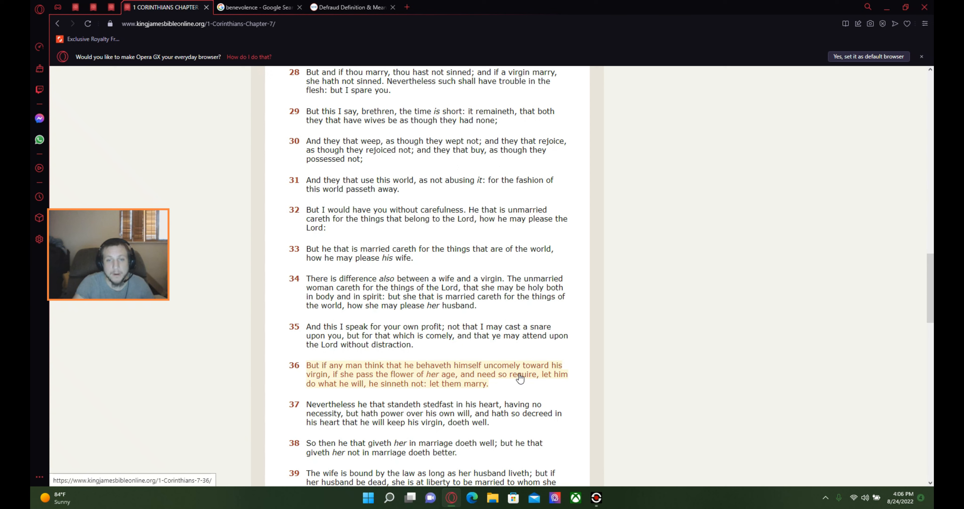
{"action": "mouse_move", "coordinate": [344, 384]}
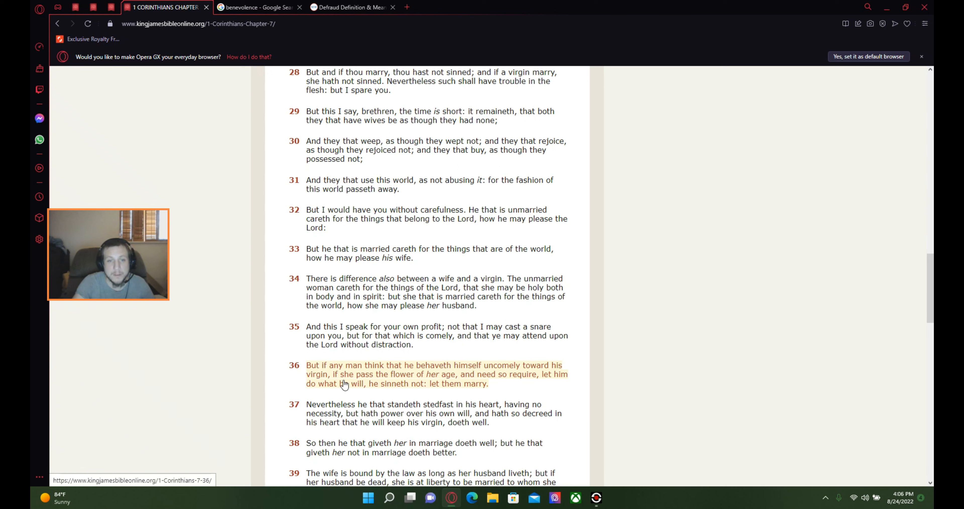
{"action": "mouse_move", "coordinate": [433, 385]}
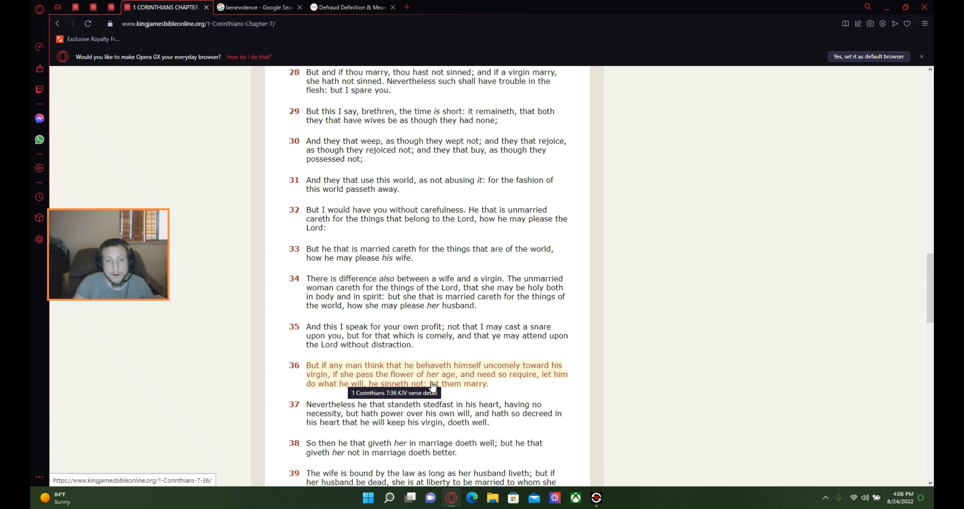
{"action": "mouse_move", "coordinate": [525, 386]}
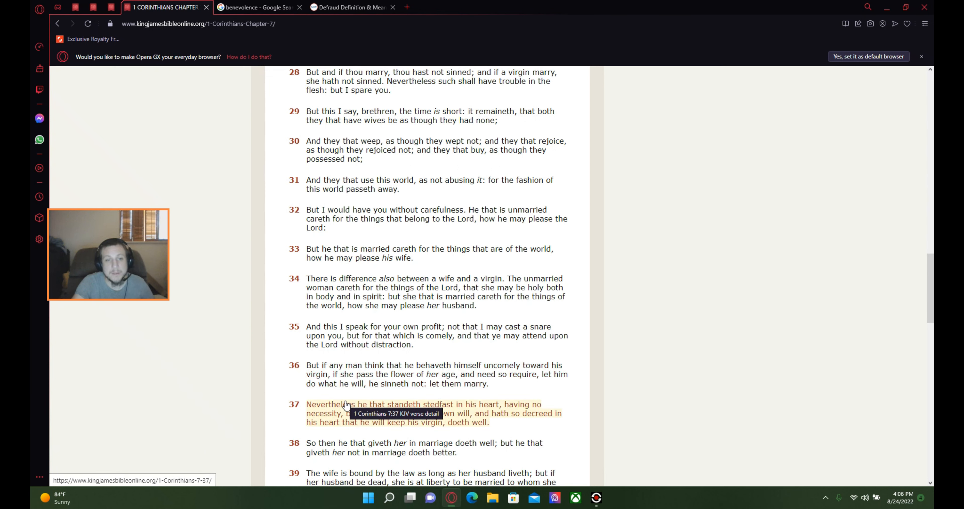
{"action": "mouse_move", "coordinate": [395, 396]}
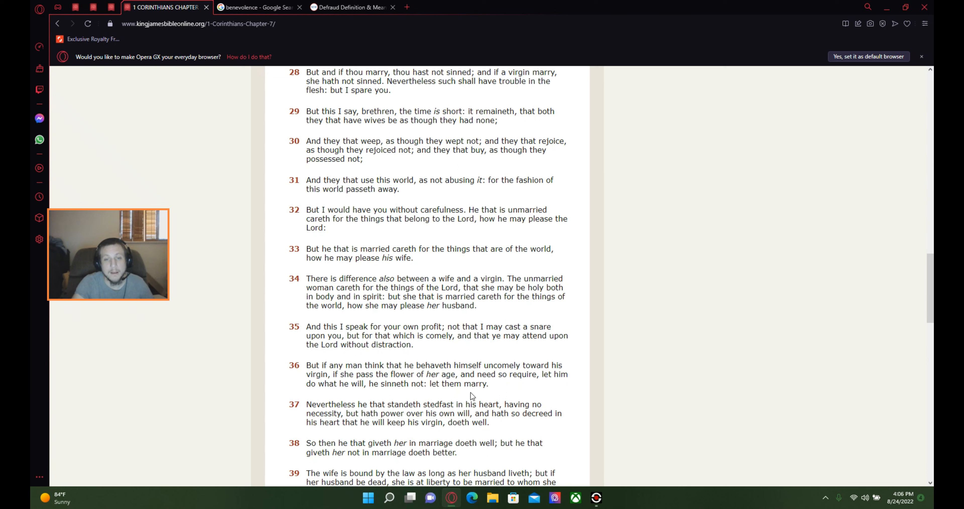
{"action": "mouse_move", "coordinate": [472, 391]}
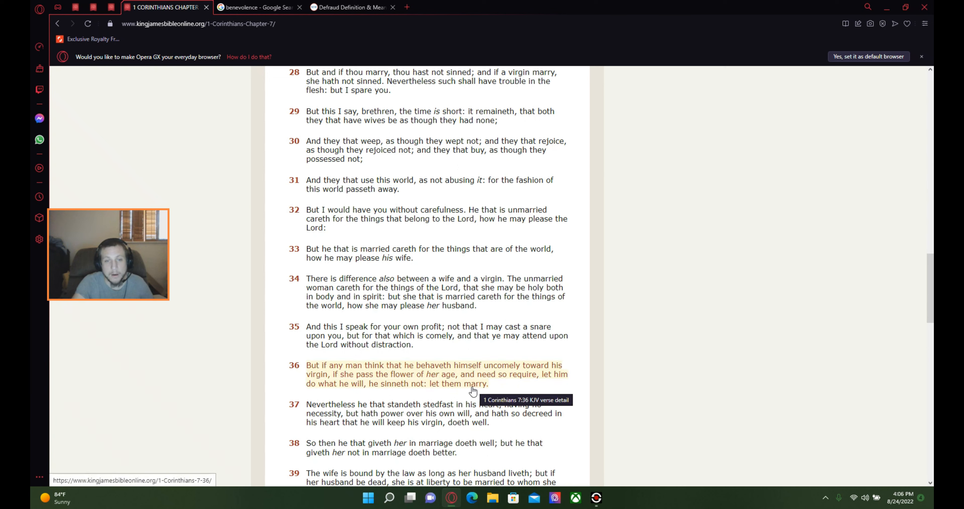
{"action": "mouse_move", "coordinate": [498, 391]}
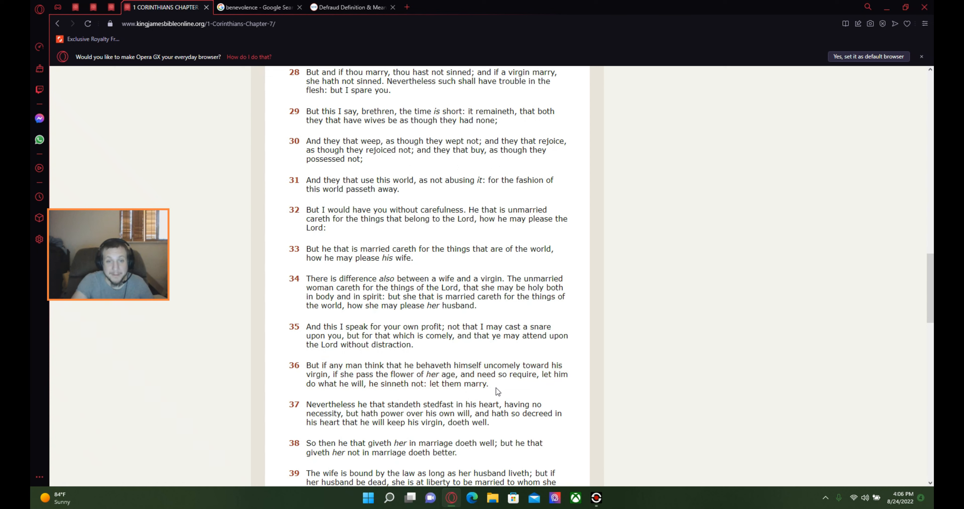
{"action": "mouse_move", "coordinate": [519, 397]}
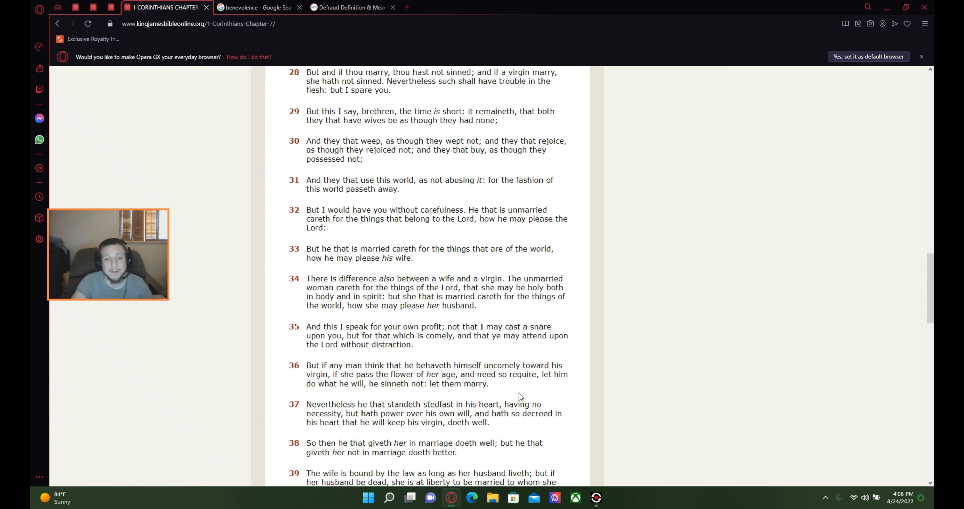
{"action": "mouse_move", "coordinate": [423, 430]}
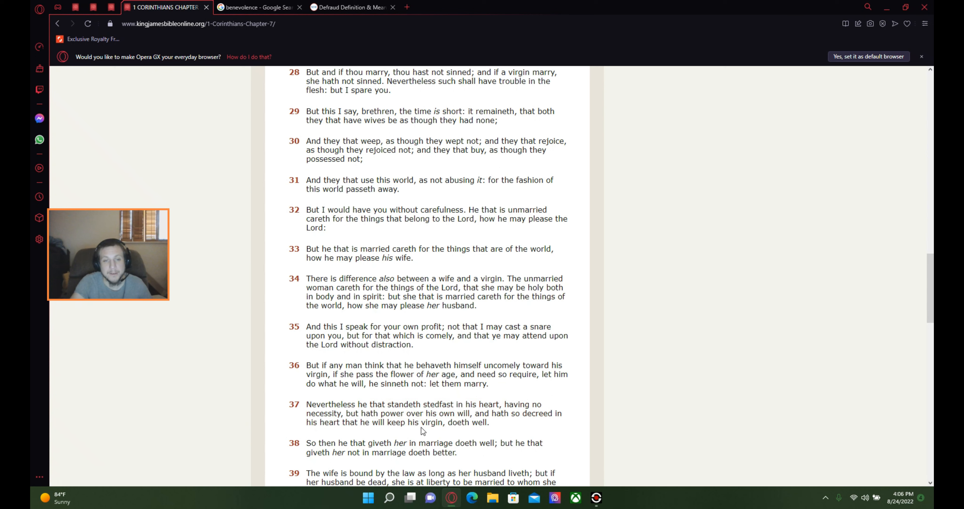
{"action": "mouse_move", "coordinate": [449, 433]}
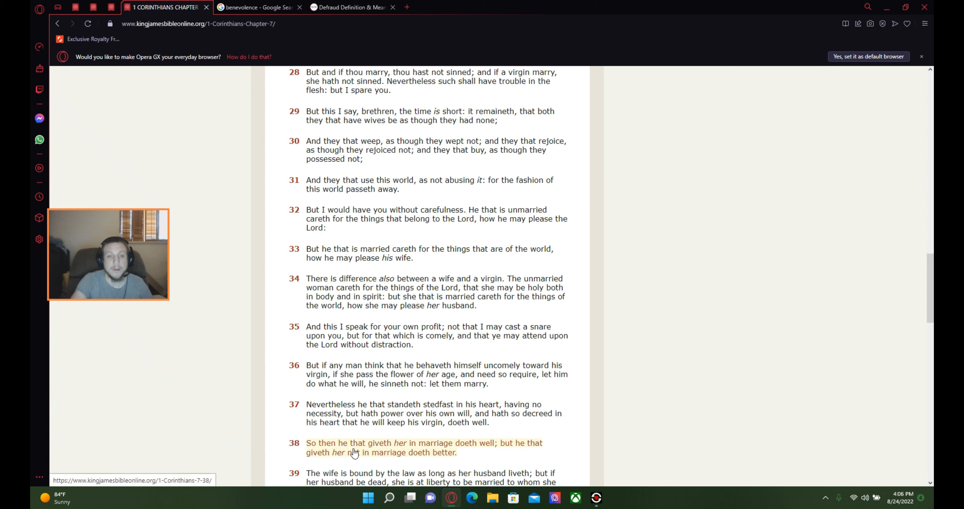
{"action": "mouse_move", "coordinate": [408, 434]}
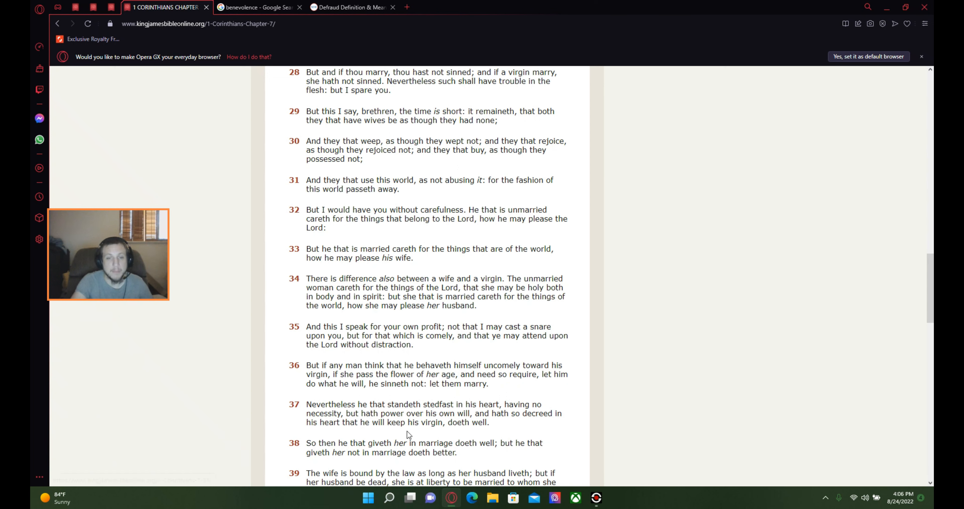
{"action": "mouse_move", "coordinate": [519, 428]}
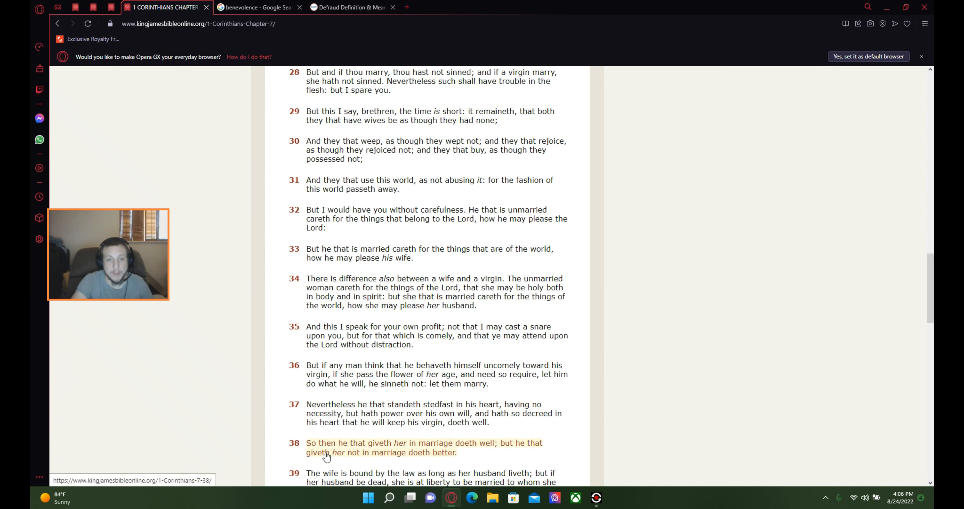
{"action": "mouse_move", "coordinate": [423, 432]}
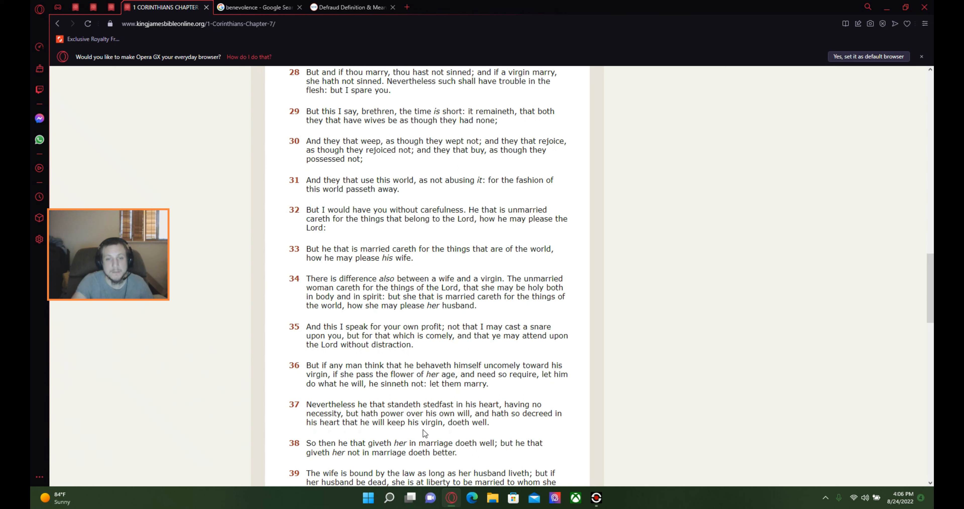
{"action": "mouse_move", "coordinate": [485, 432]}
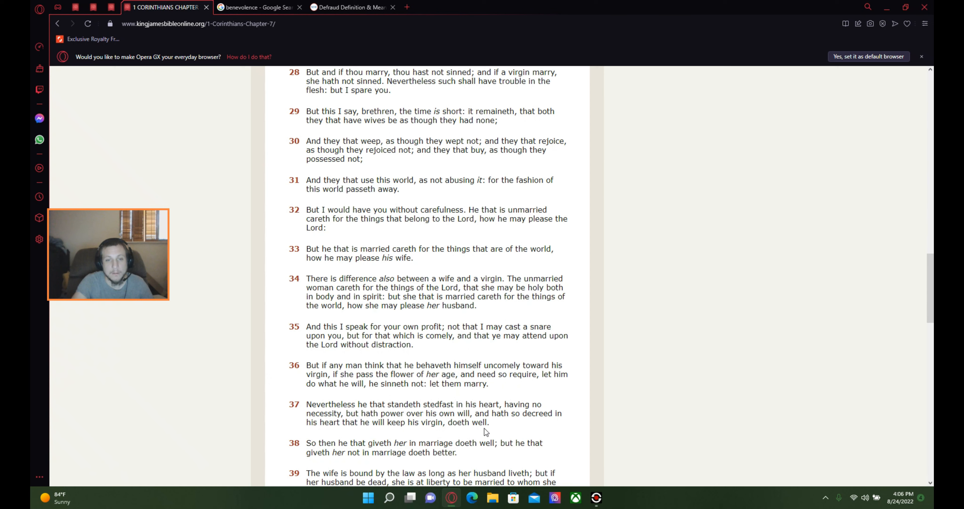
{"action": "mouse_move", "coordinate": [369, 449]}
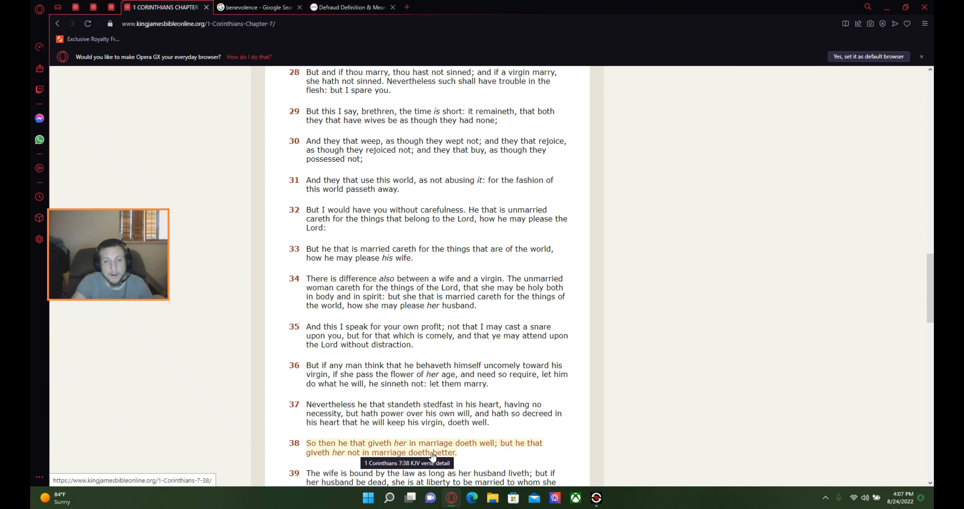
{"action": "mouse_move", "coordinate": [528, 460]}
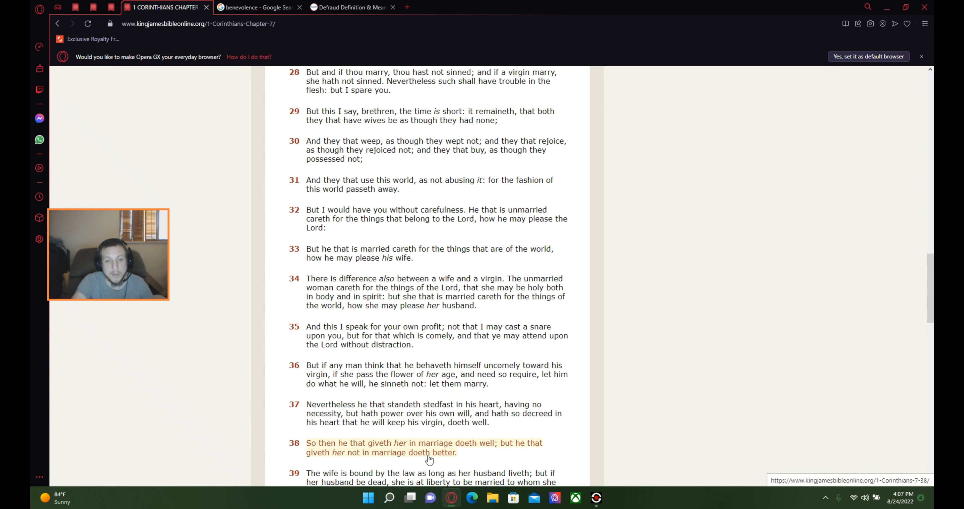
{"action": "mouse_move", "coordinate": [509, 422]}
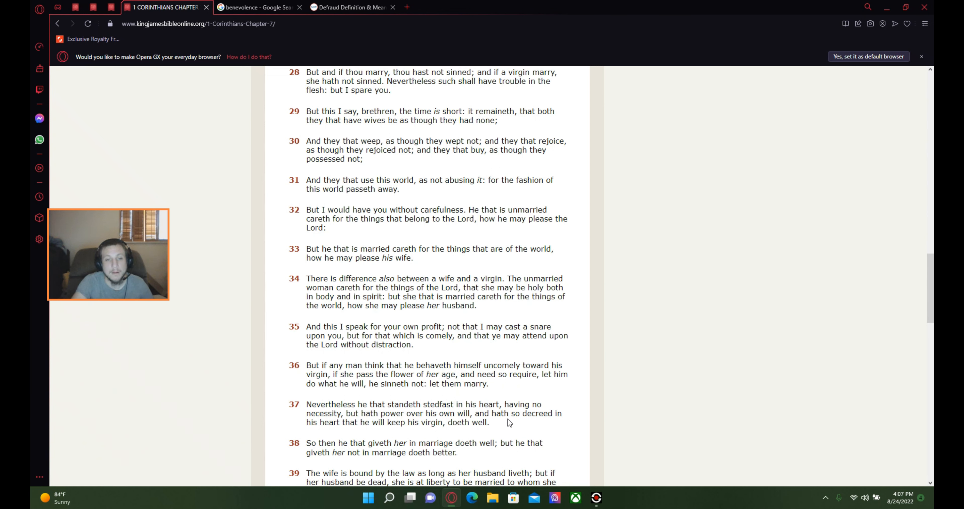
- Scroll down to verses 39-40 and the chapter navigation at the bottom
{"action": "scroll", "scroll_direction": "down", "scroll_amount": 3}
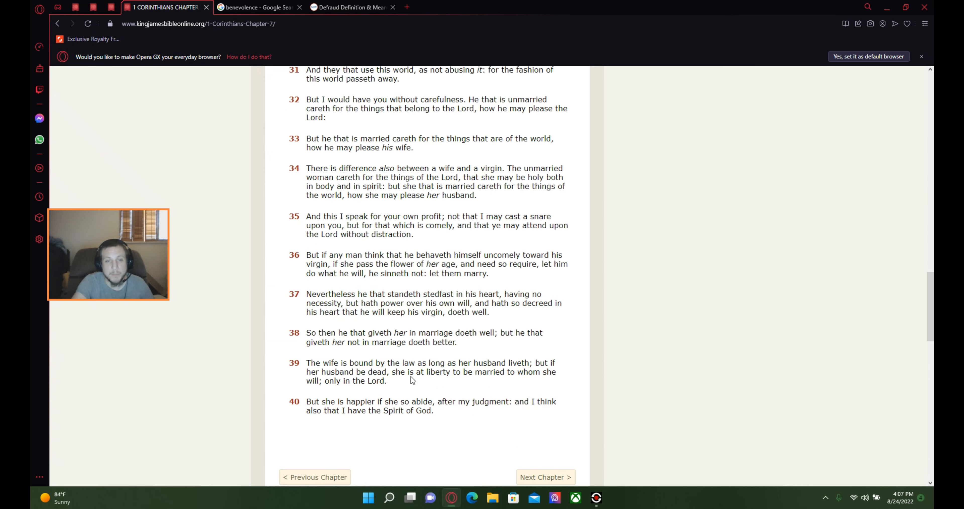
{"action": "mouse_move", "coordinate": [509, 388]}
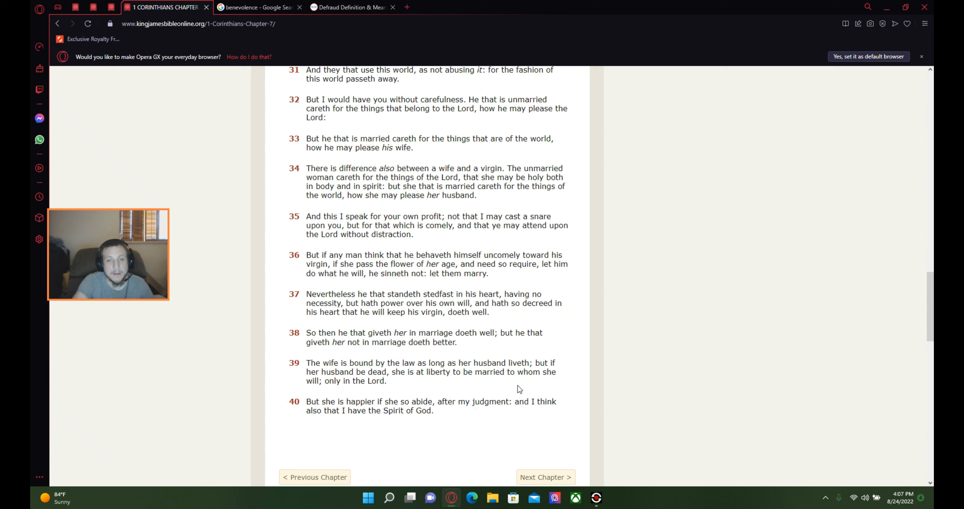
{"action": "mouse_move", "coordinate": [492, 392]}
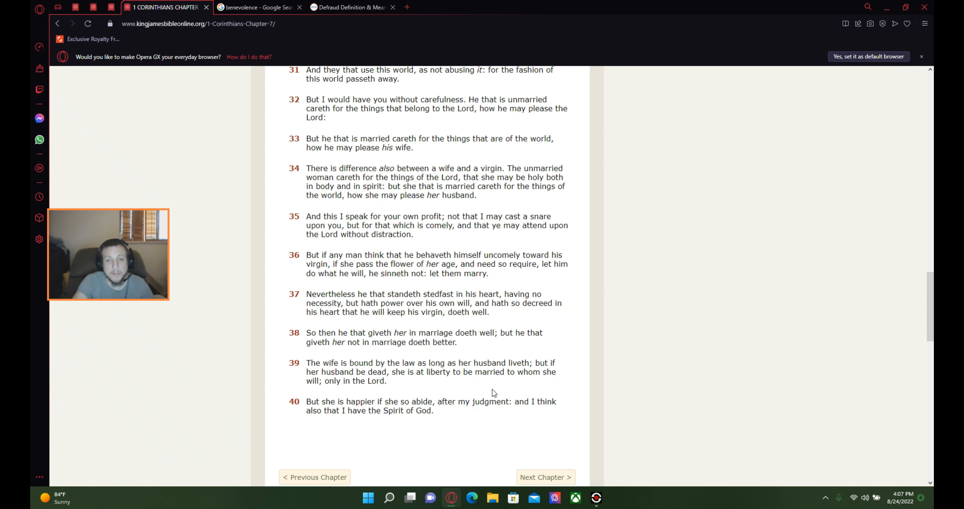
{"action": "mouse_move", "coordinate": [483, 386]}
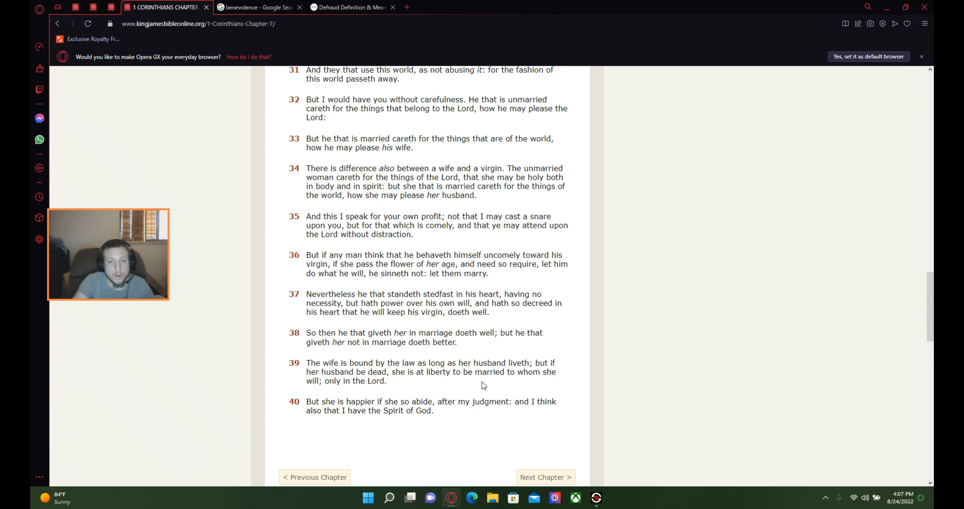
{"action": "mouse_move", "coordinate": [487, 386]}
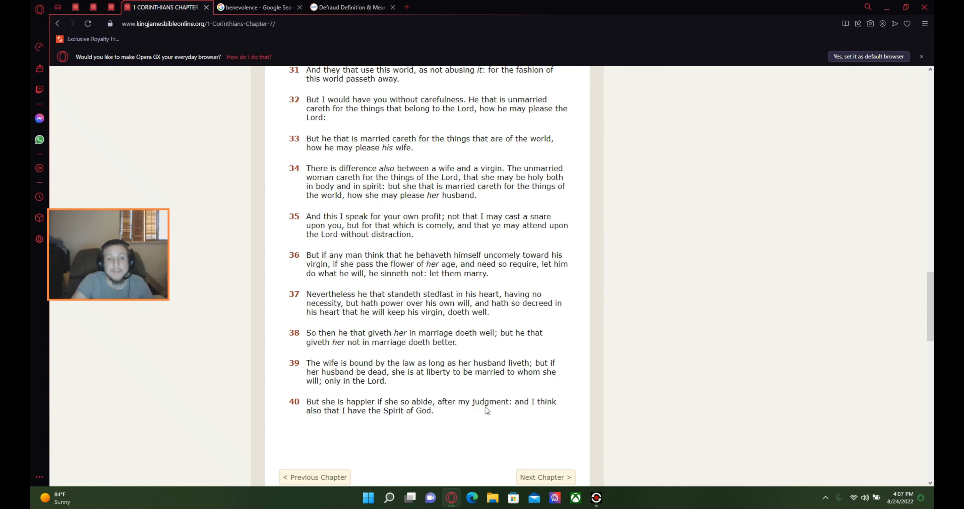
{"action": "mouse_move", "coordinate": [458, 441]}
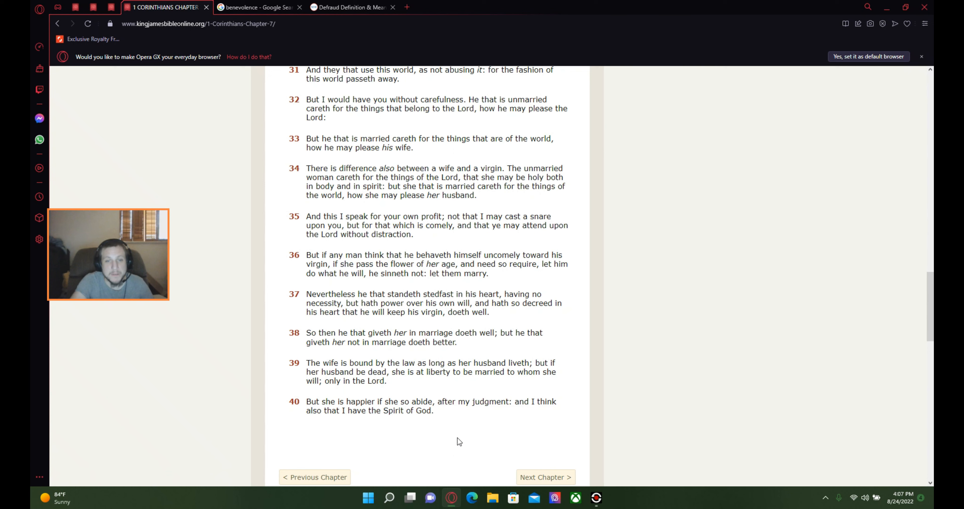
{"action": "mouse_move", "coordinate": [472, 440]}
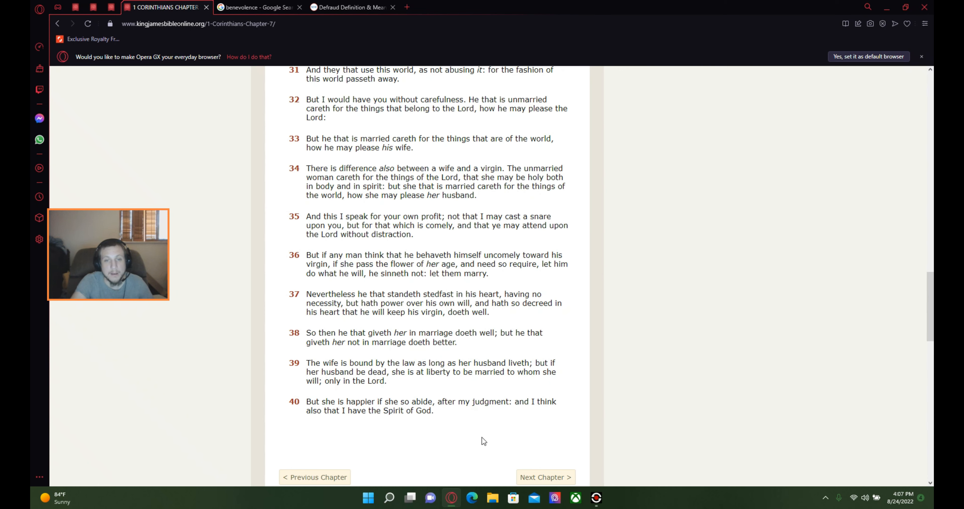
{"action": "mouse_move", "coordinate": [677, 380]}
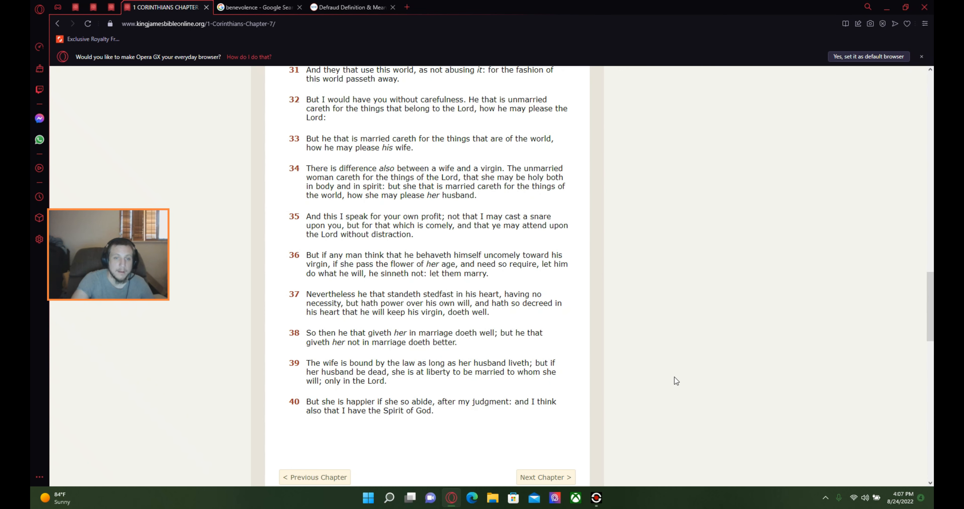
- Scroll back to the top showing the Chapter 7 heading and verses 1-5
{"action": "scroll", "scroll_direction": "up", "scroll_amount": 3}
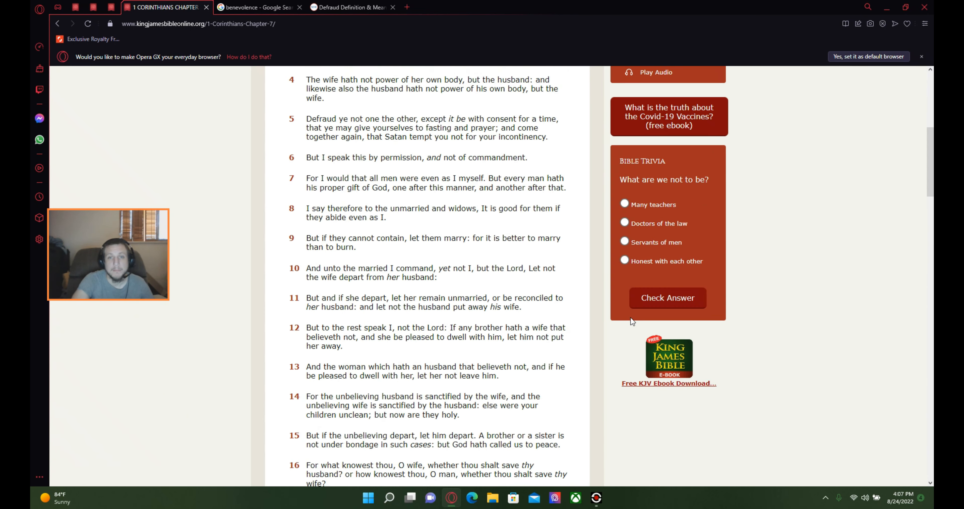
{"action": "scroll", "scroll_direction": "up", "scroll_amount": 3}
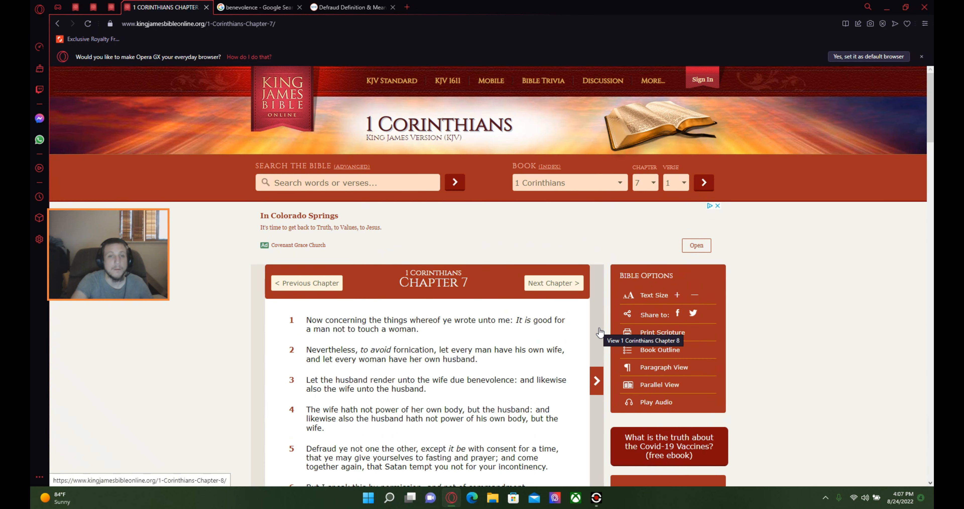
{"action": "mouse_move", "coordinate": [773, 275]}
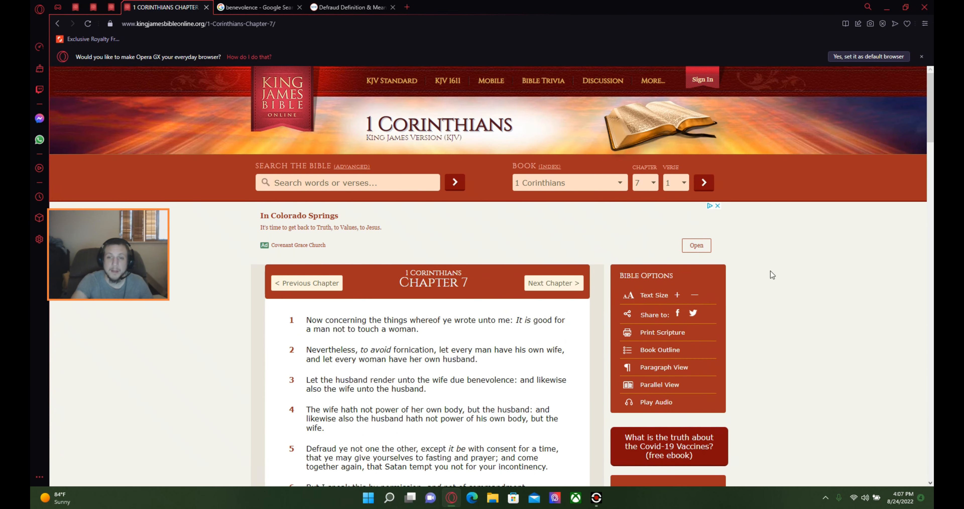
{"action": "mouse_move", "coordinate": [818, 277]}
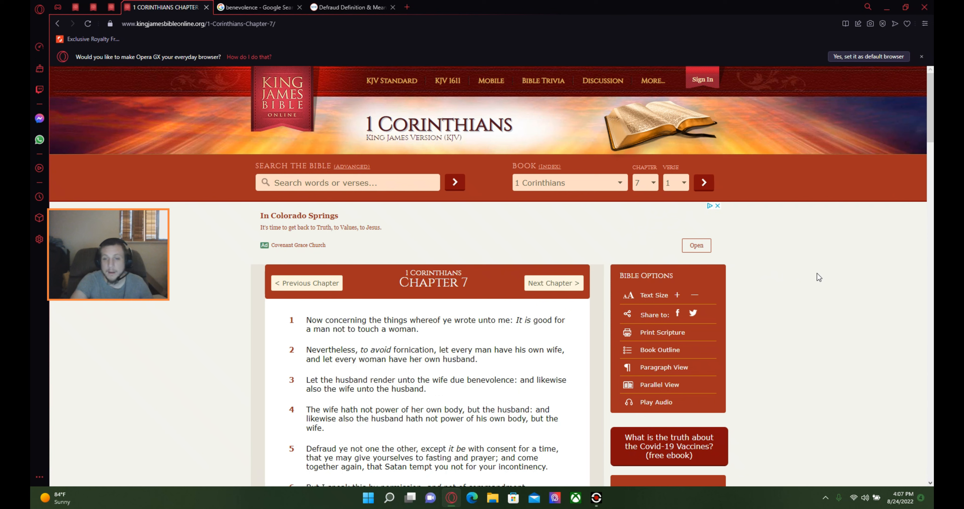
{"action": "mouse_move", "coordinate": [828, 273]}
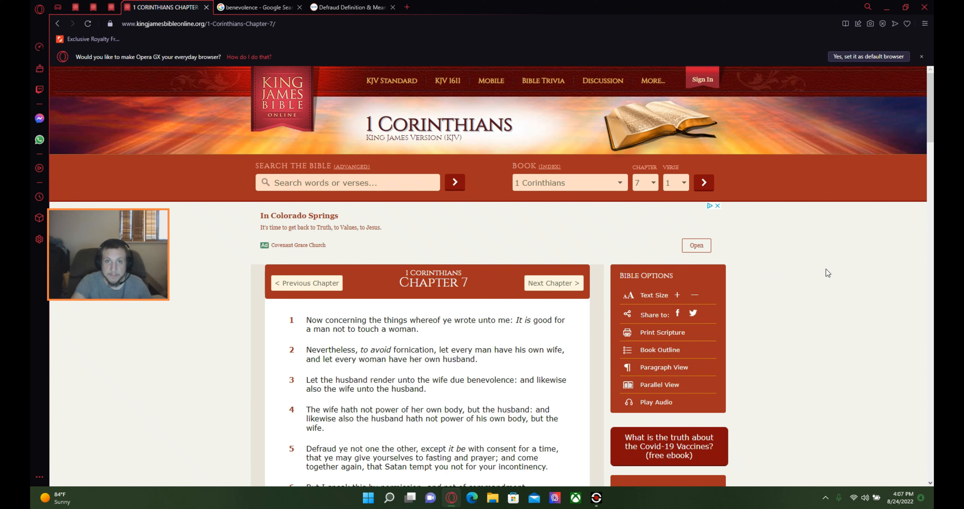
{"action": "mouse_move", "coordinate": [804, 282]}
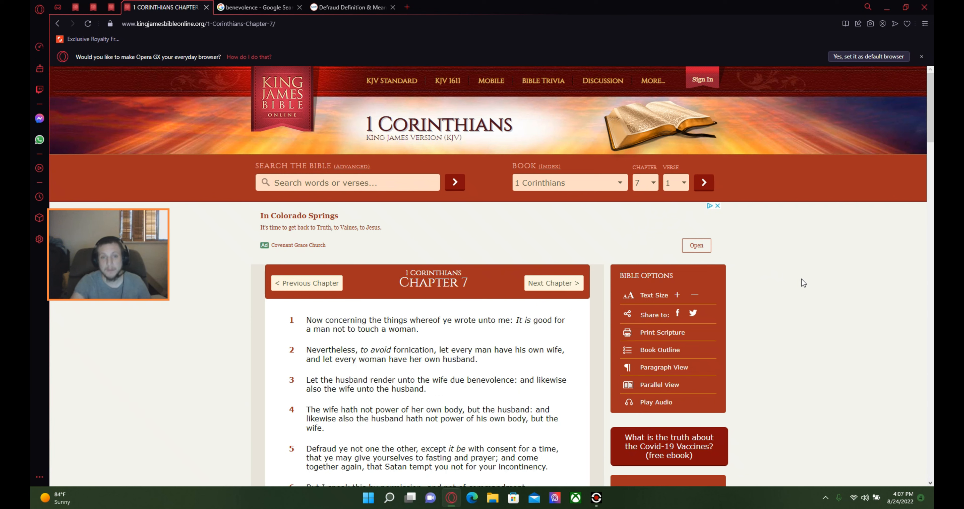